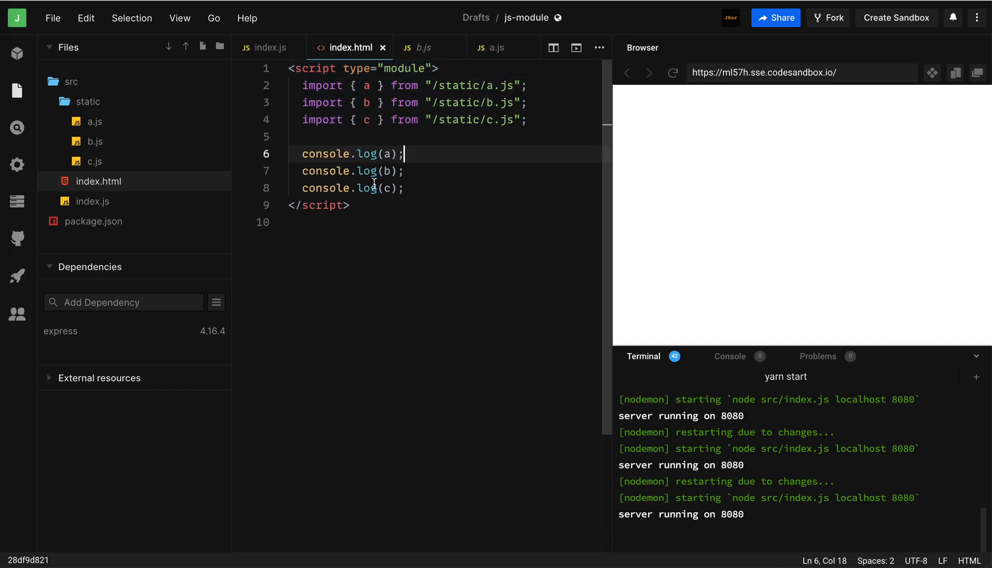
pyautogui.moveTo(105, 123)
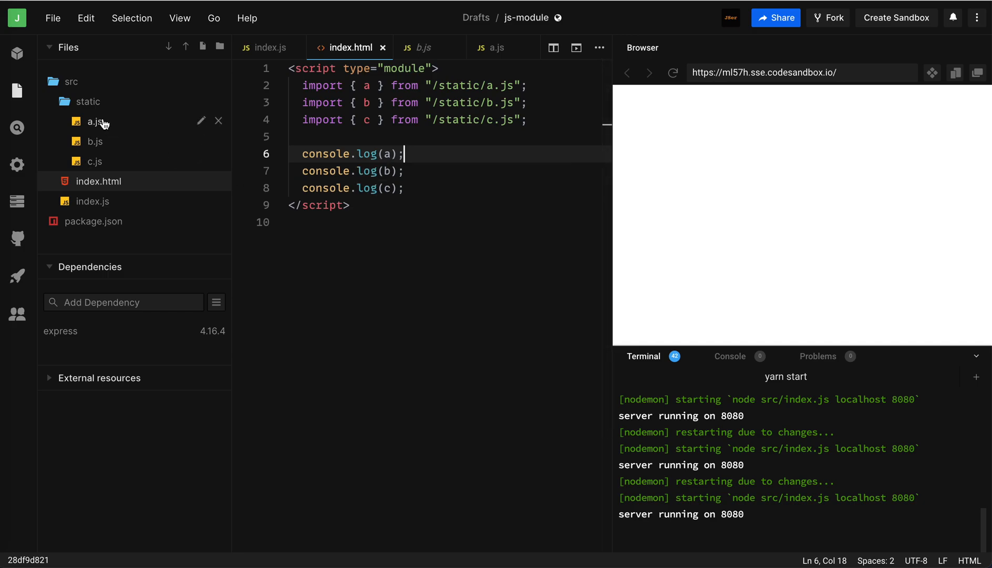
# Step: View a.js, b.js and c.js each exporting its own letter, then return to the server's index.js
pyautogui.click(95, 121)
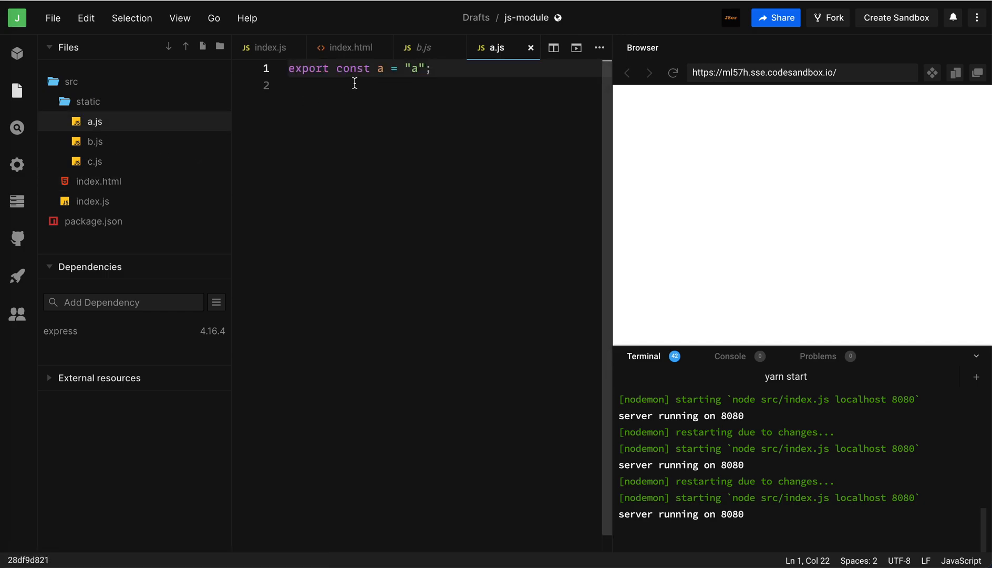
pyautogui.click(94, 141)
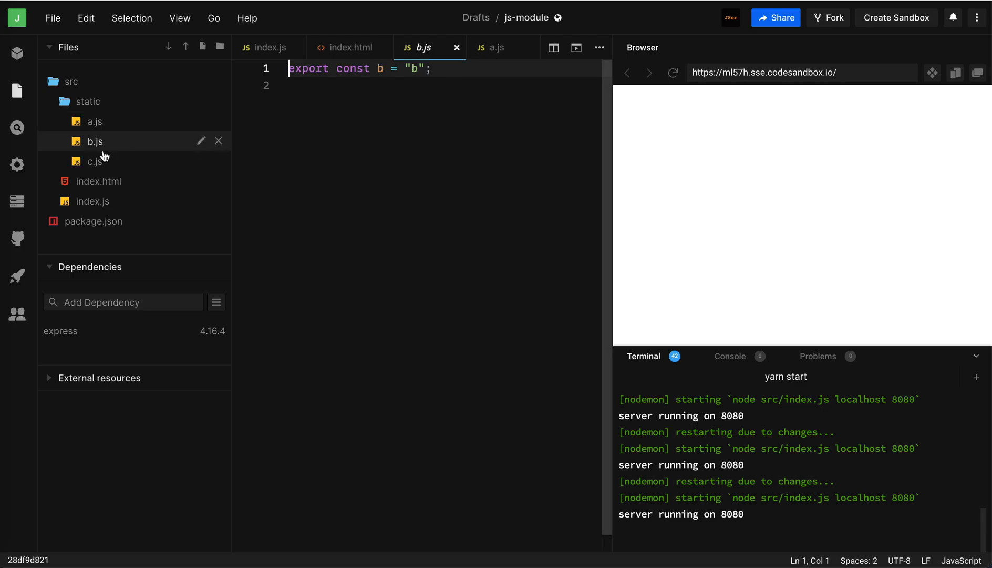
pyautogui.click(95, 160)
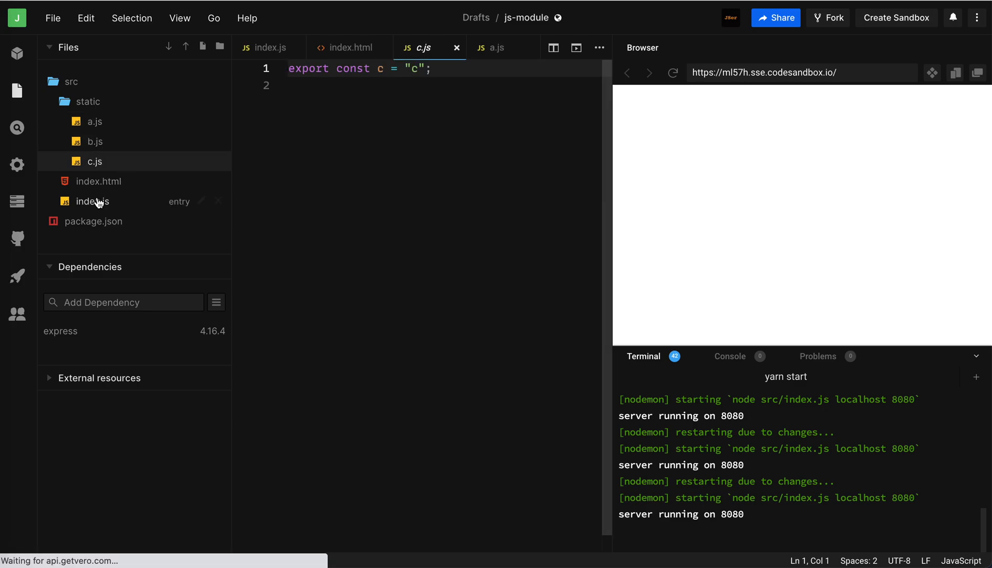
pyautogui.click(92, 201)
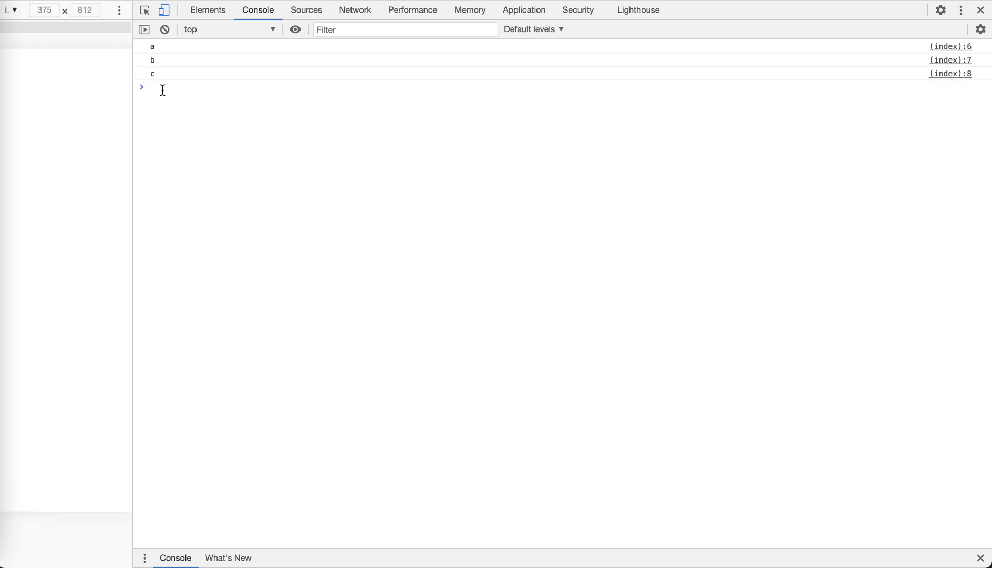
pyautogui.click(356, 9)
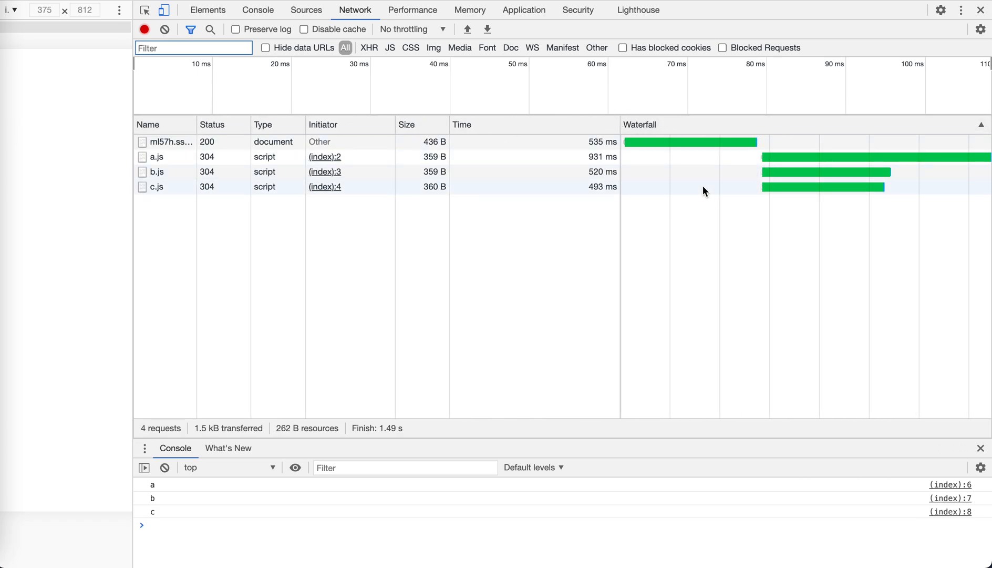
pyautogui.moveTo(691, 191)
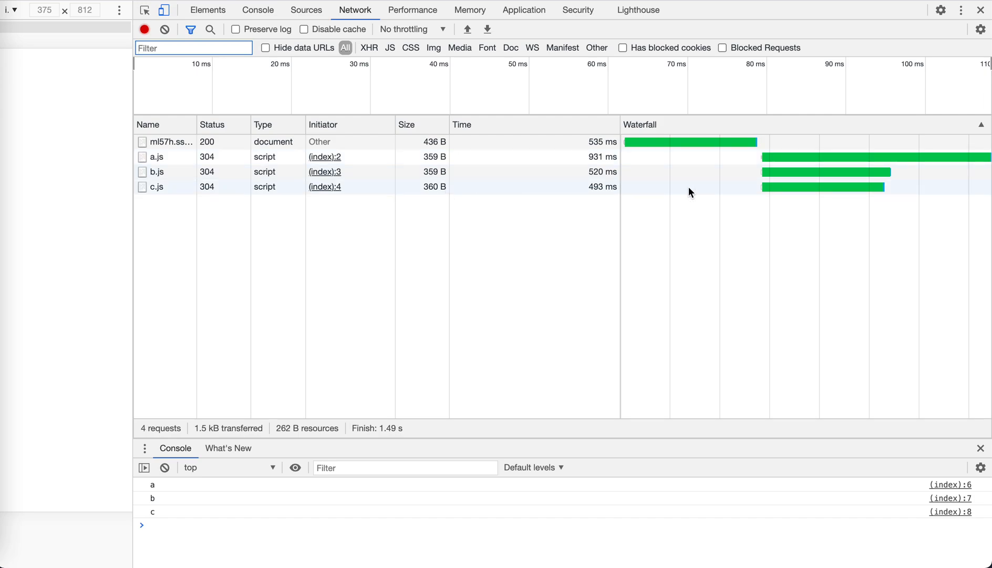
pyautogui.moveTo(740, 165)
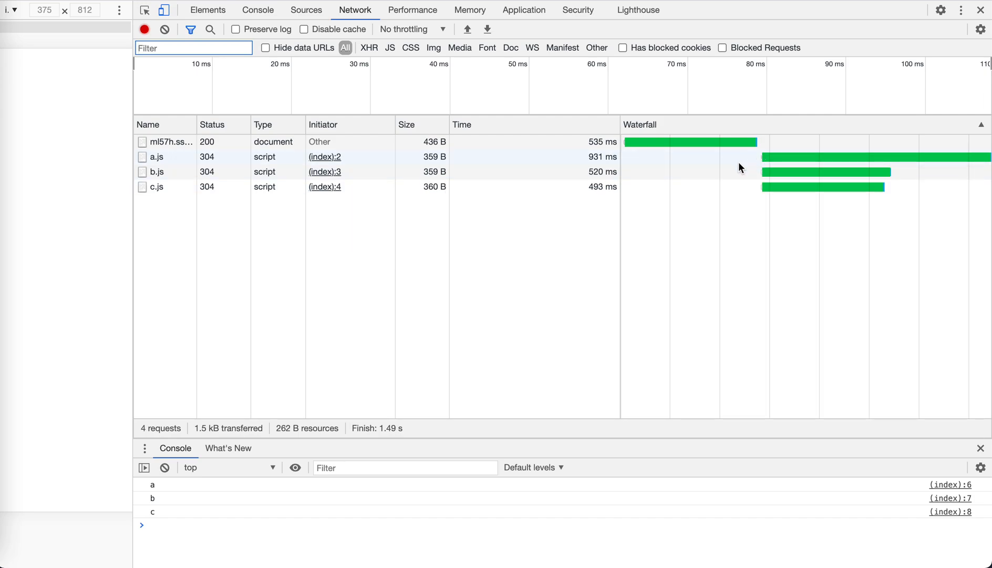
pyautogui.moveTo(725, 191)
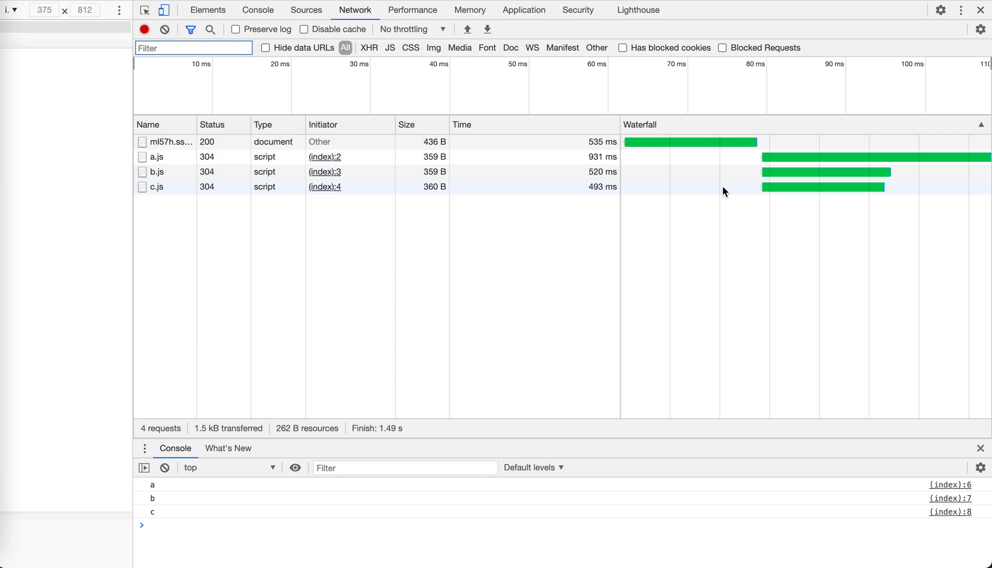
pyautogui.moveTo(727, 164)
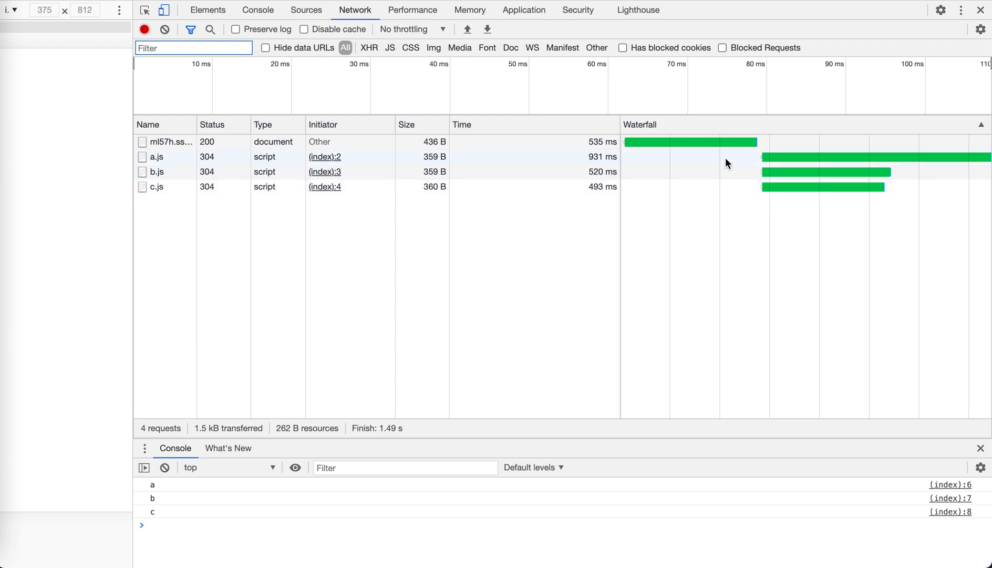
pyautogui.moveTo(946, 159)
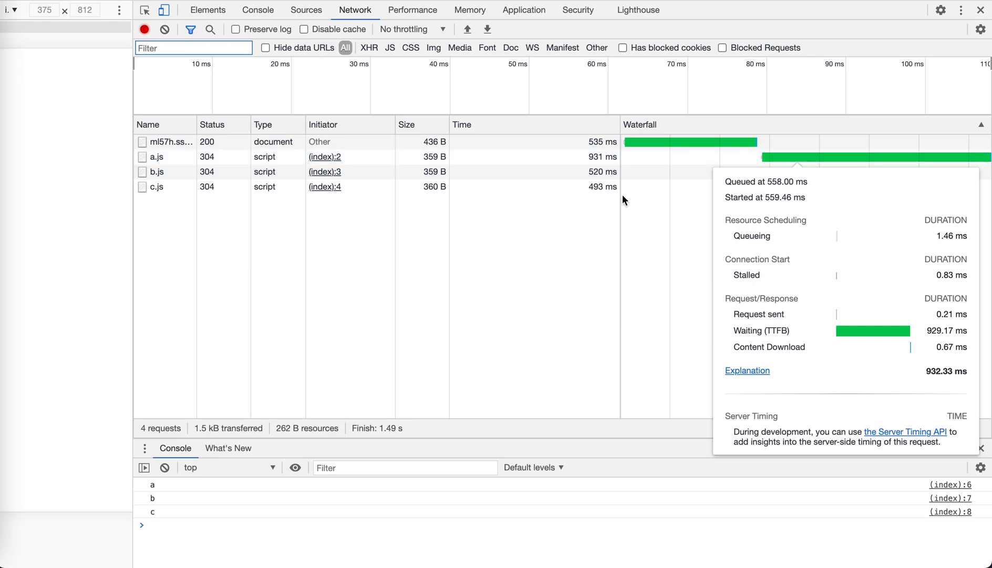
pyautogui.click(258, 9)
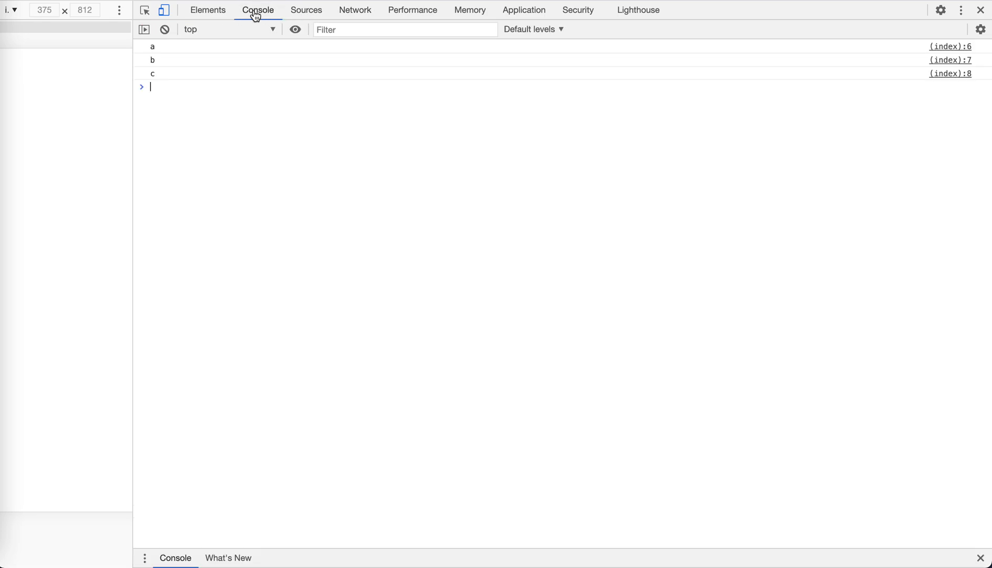
pyautogui.moveTo(152, 54)
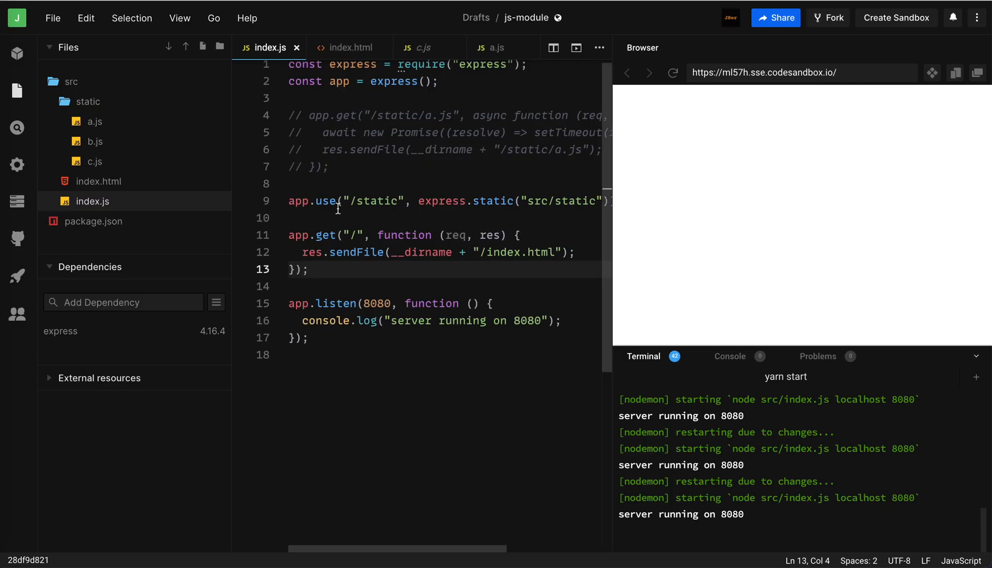
# Step: Review index.html's module script, then uncomment the app.get('/static/a.js') delay route in index.js
pyautogui.click(350, 47)
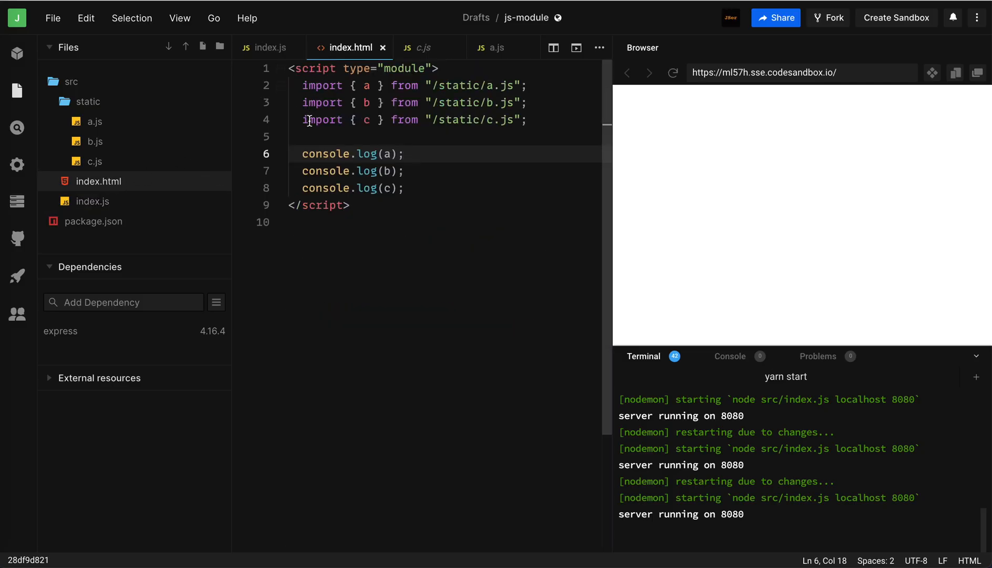
pyautogui.moveTo(321, 154)
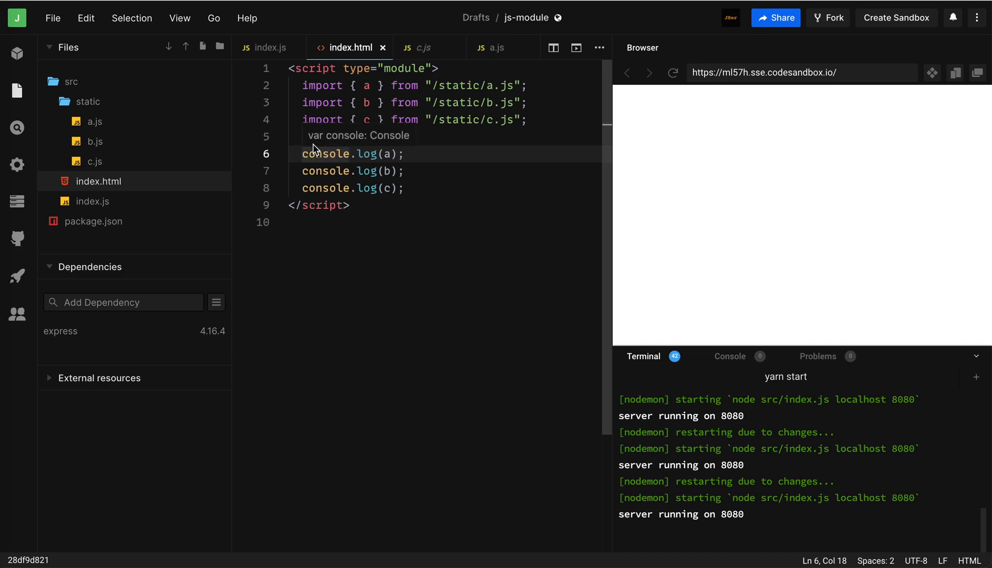
pyautogui.click(269, 48)
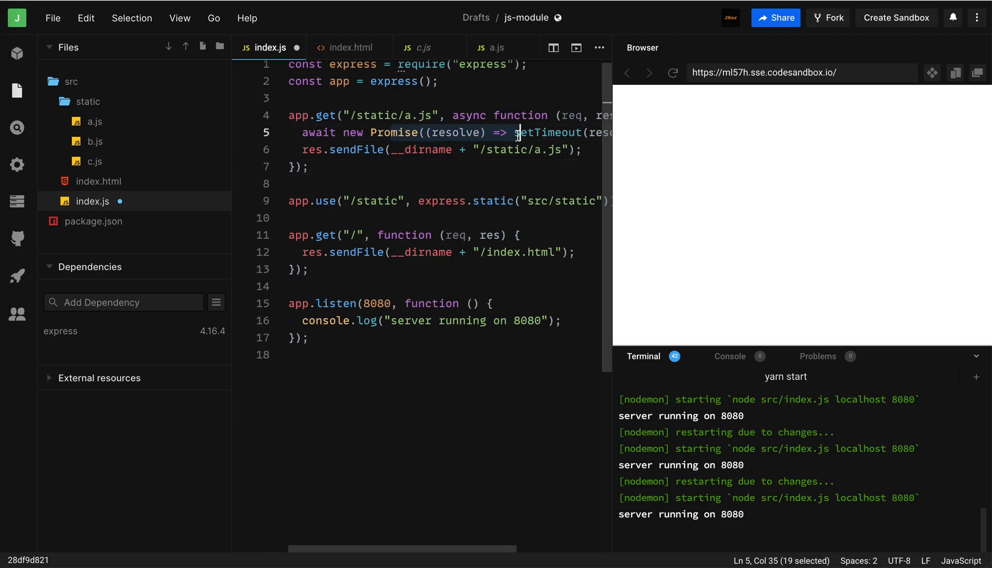
pyautogui.click(493, 151)
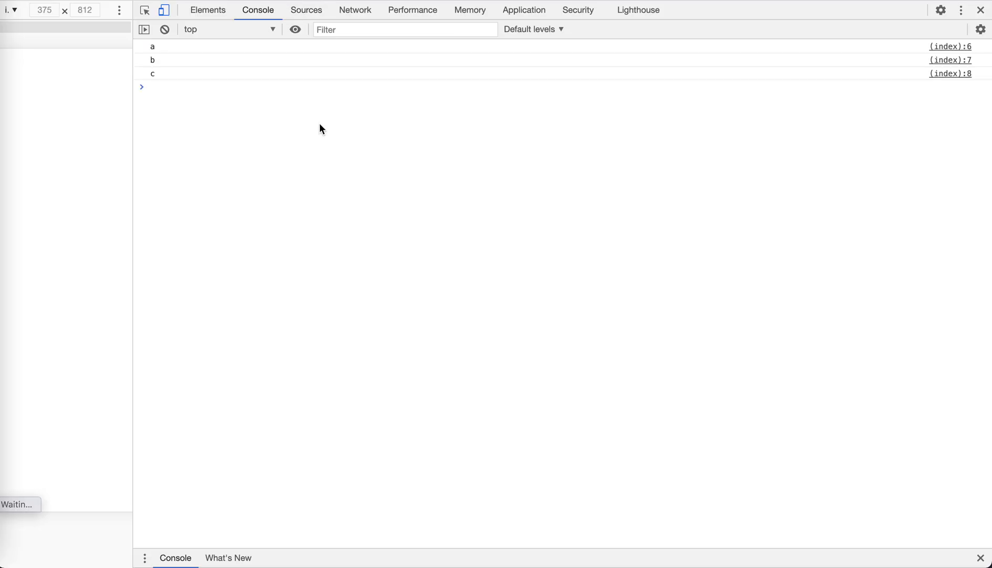
pyautogui.moveTo(236, 133)
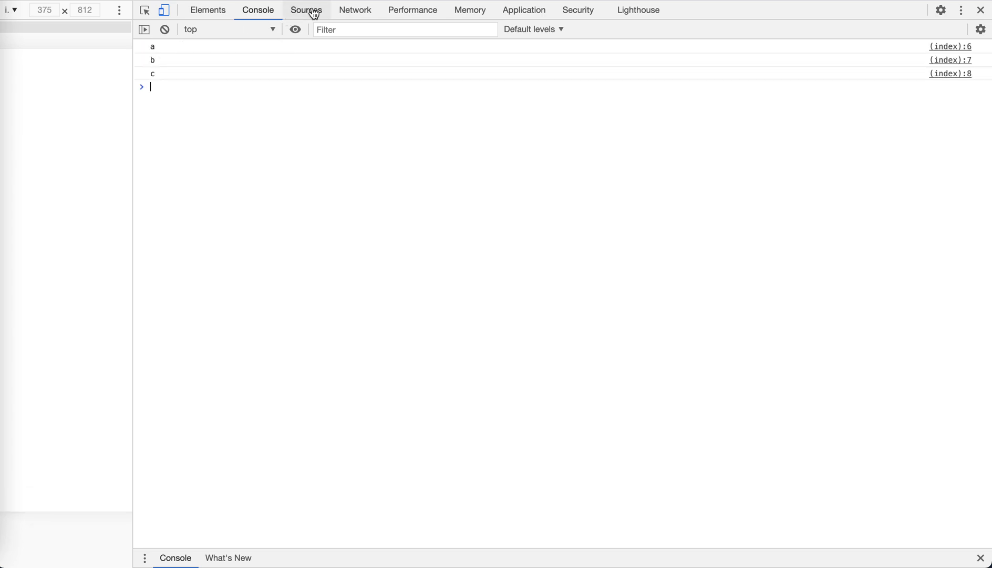
# Step: Inspect the Network waterfall where a.js takes 1.49 s and b.js, c.js about 480 ms
pyautogui.click(355, 9)
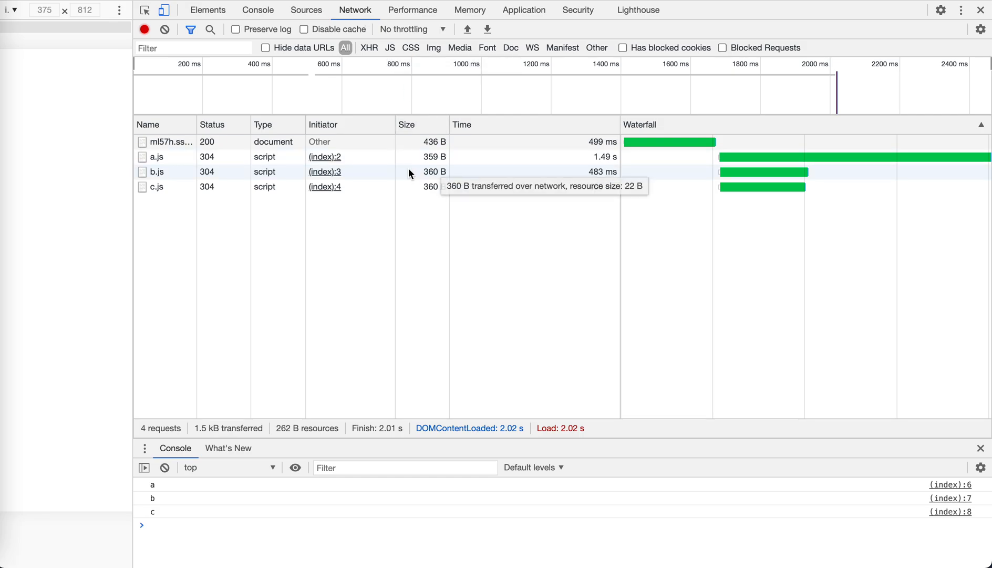
pyautogui.click(157, 156)
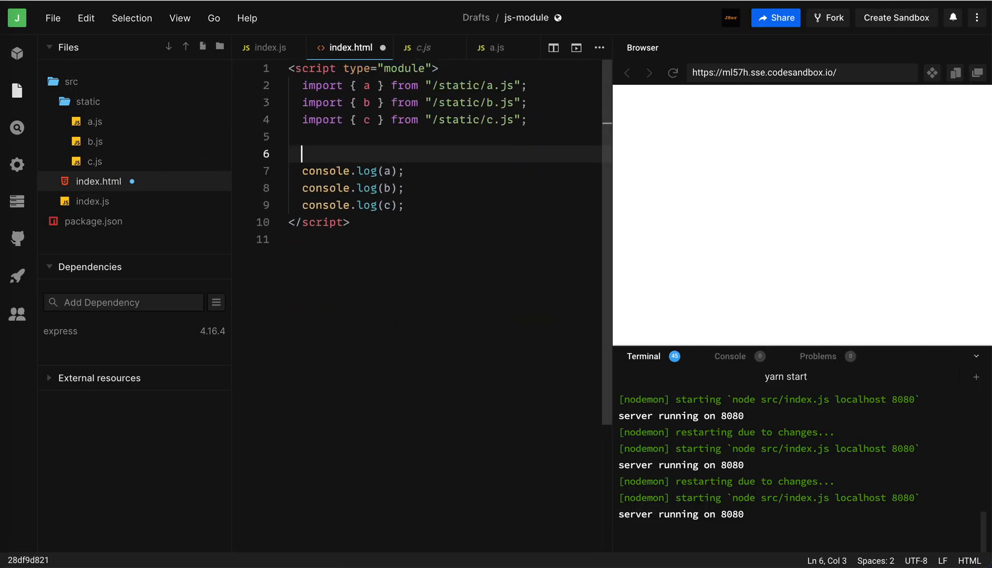
# Step: Comment in index.html that imports load right away in parallel but execution order is kept
pyautogui.write('// import')
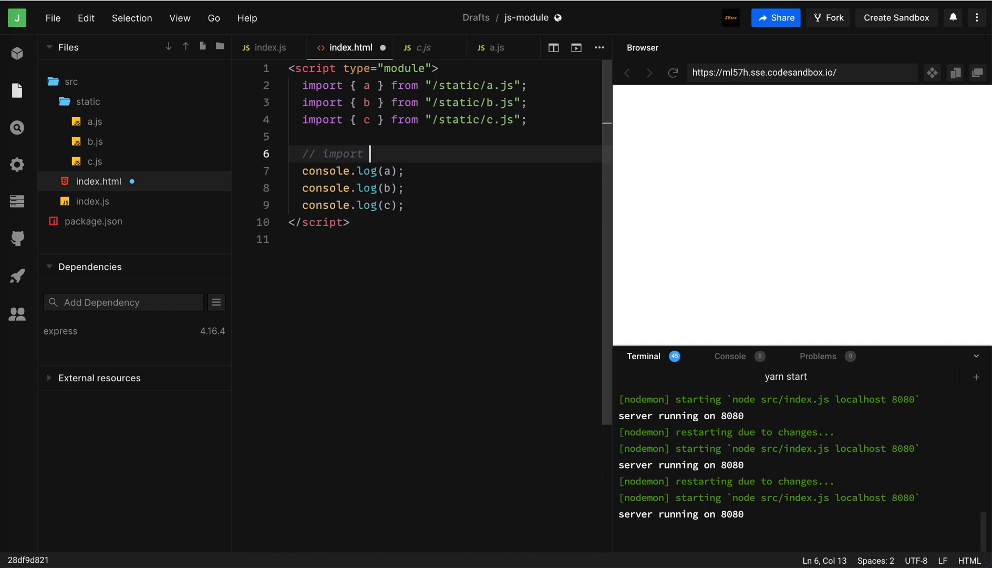
pyautogui.write('leads to loading')
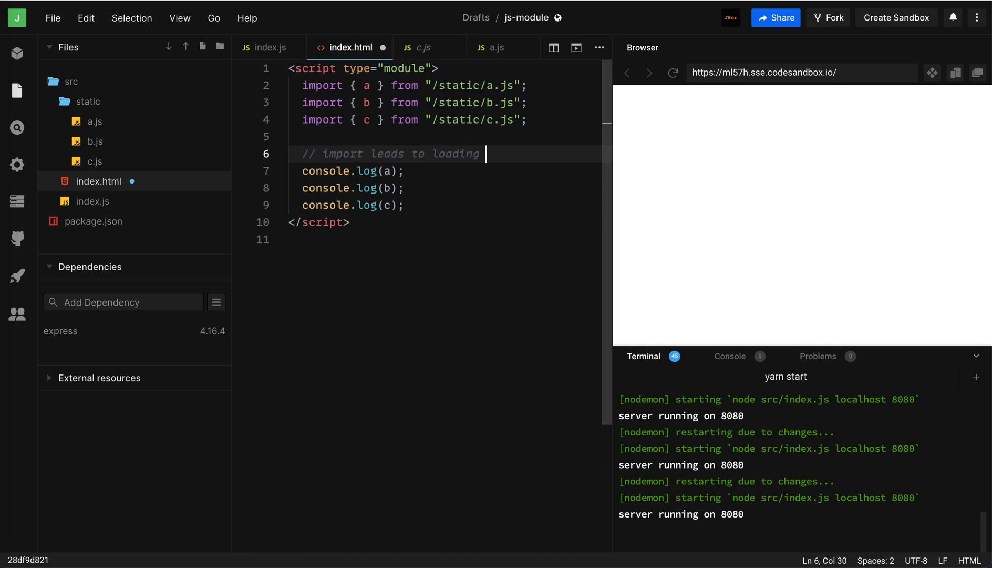
pyautogui.write('right aawd')
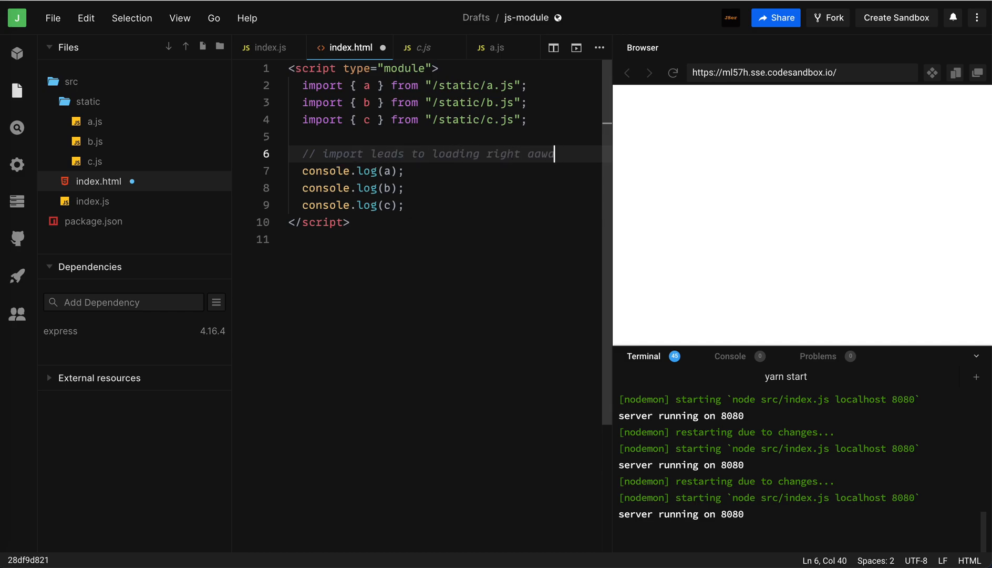
pyautogui.press('Backspace')
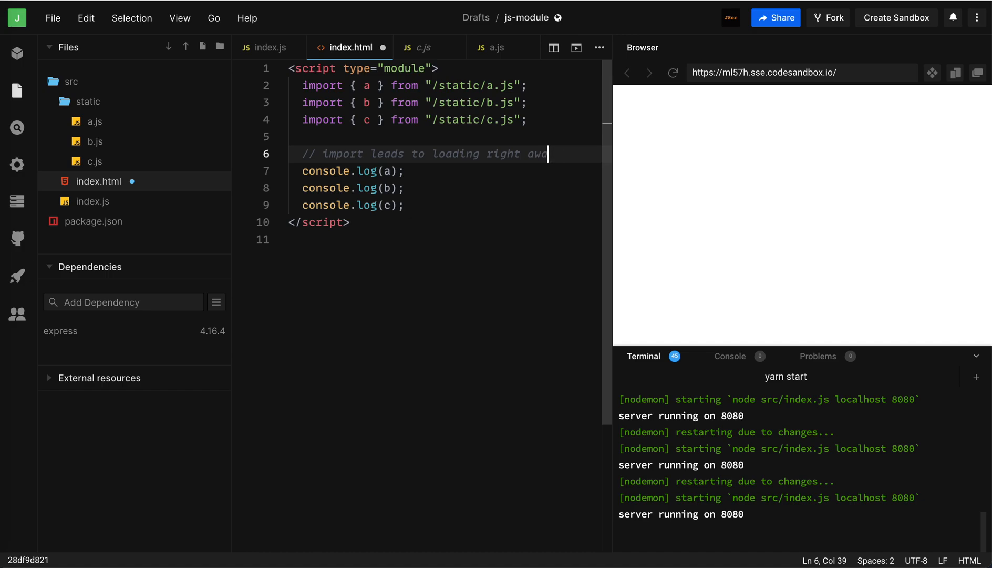
pyautogui.write(', parro')
pyautogui.write('//')
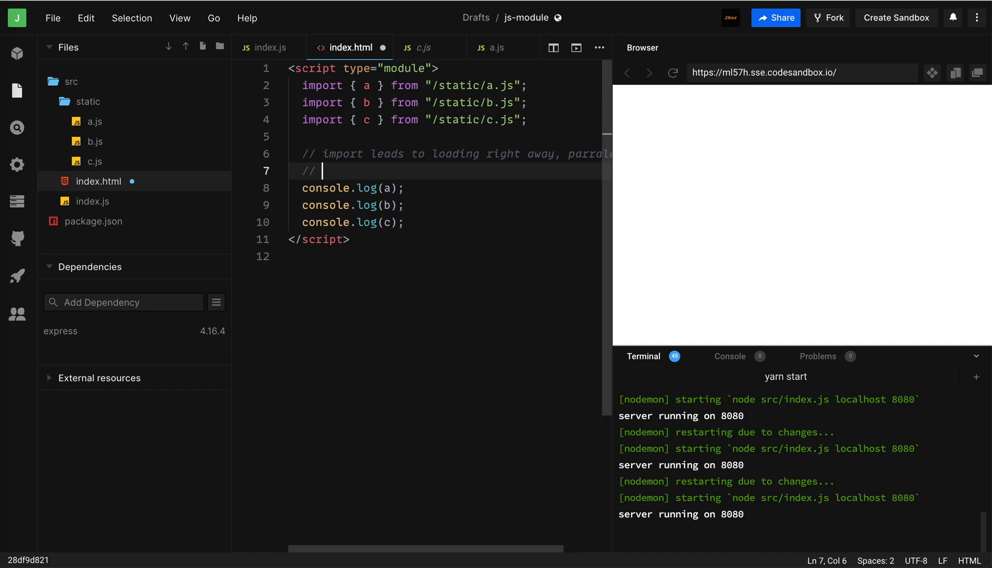
pyautogui.write('but the xec')
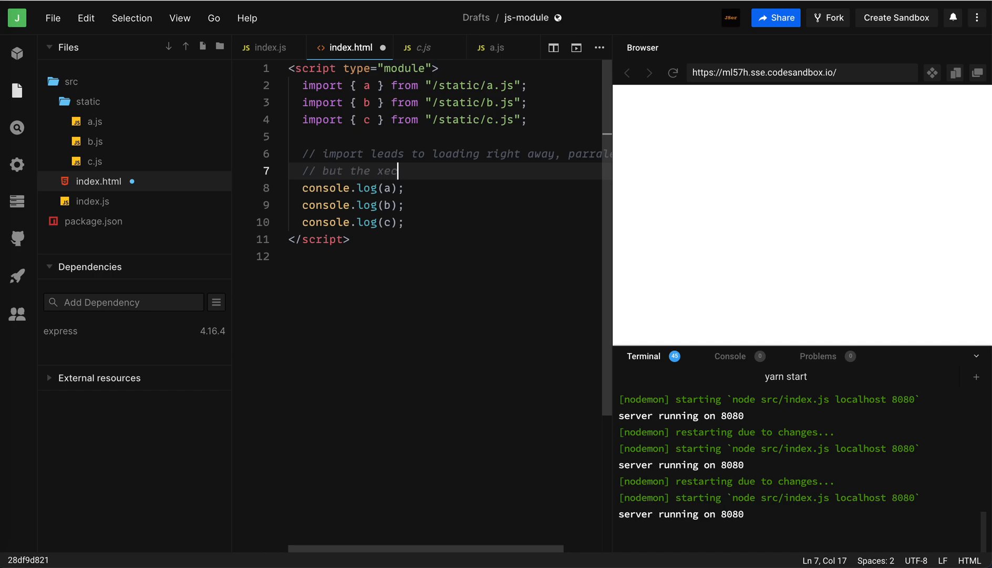
pyautogui.write('ution order is kept')
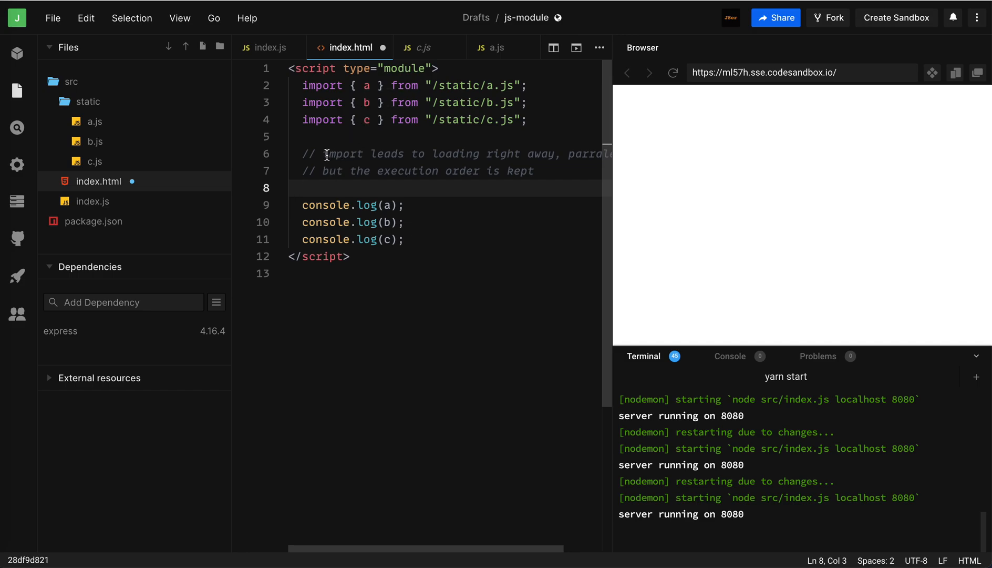
pyautogui.click(409, 205)
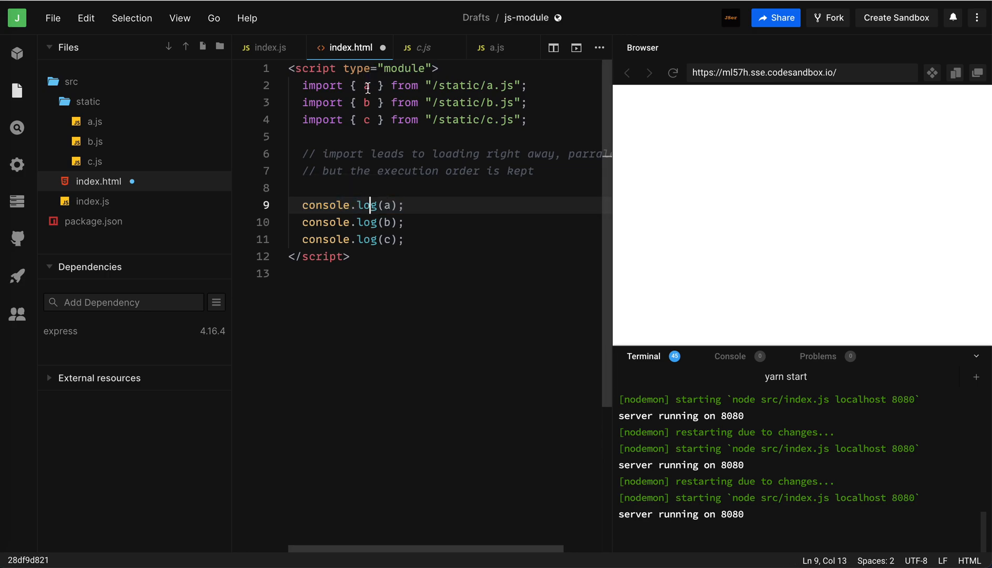
# Step: Add the comment '// just like defer on <script>' beneath it
pyautogui.doubleClick(367, 86)
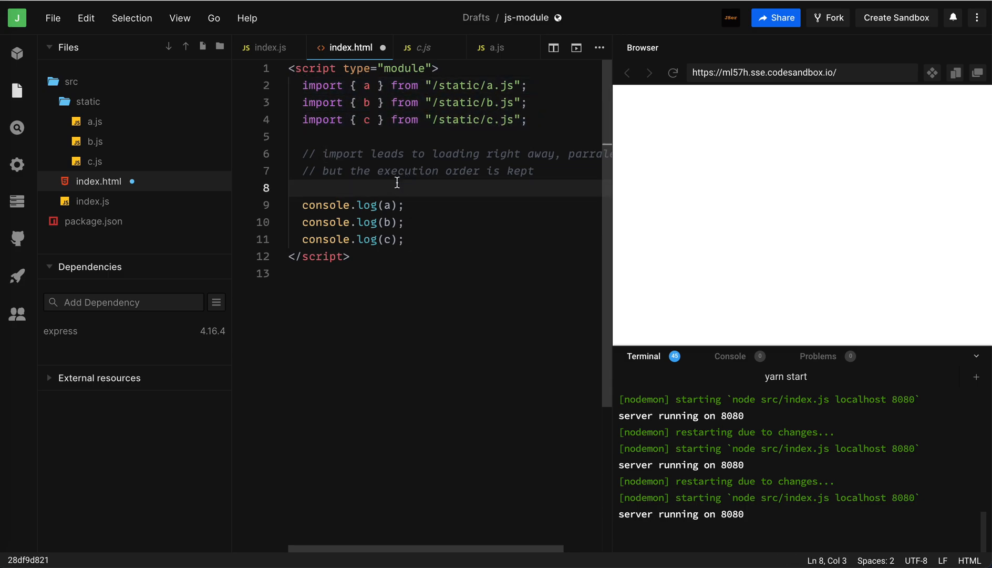
pyautogui.write('// just')
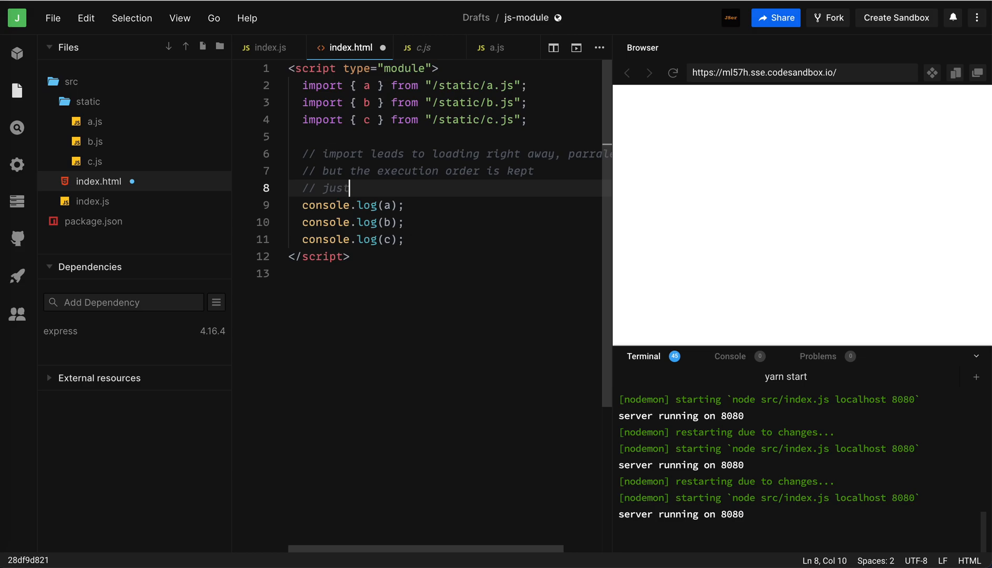
pyautogui.write('k')
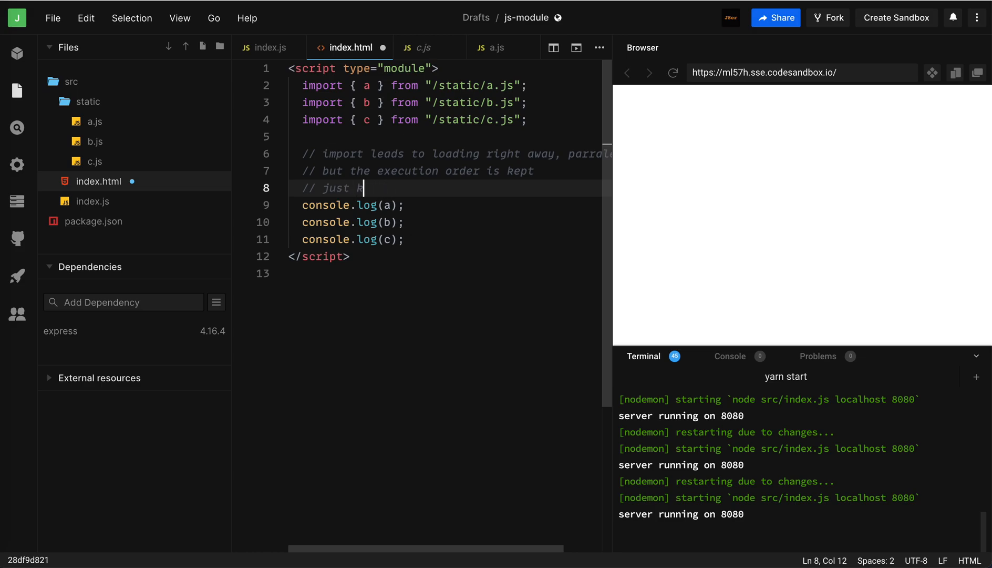
pyautogui.write('ike defer')
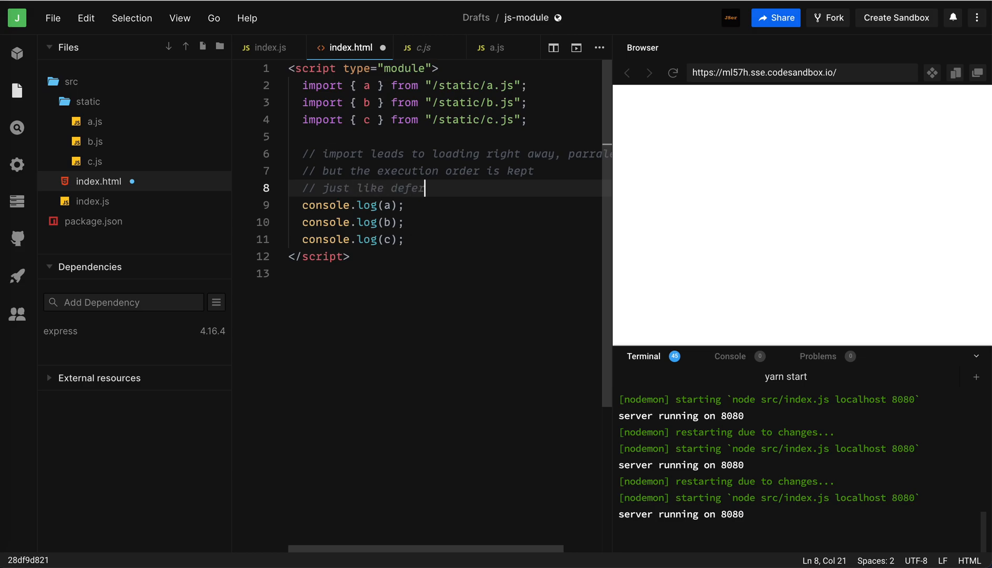
pyautogui.write('on s')
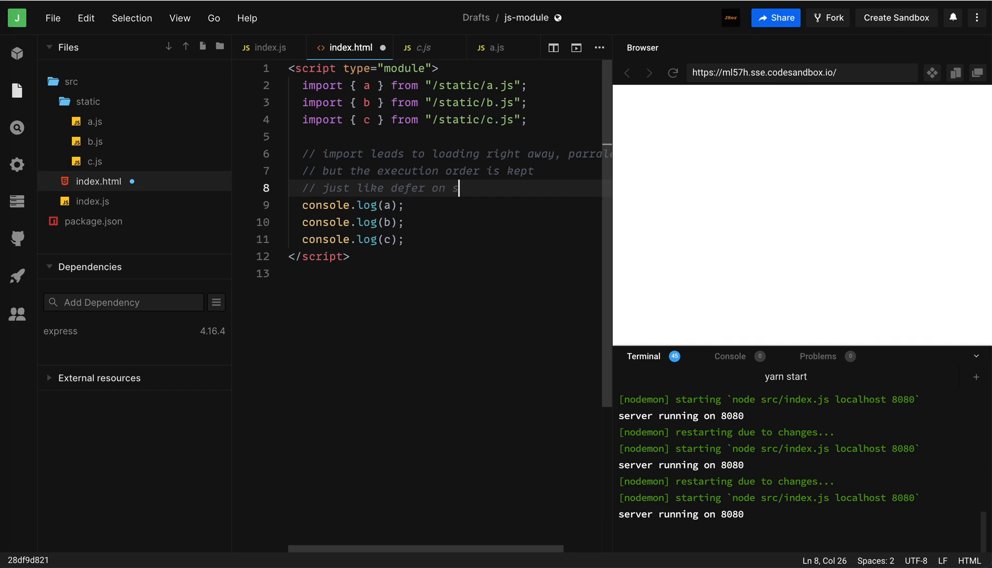
pyautogui.press('Backspace')
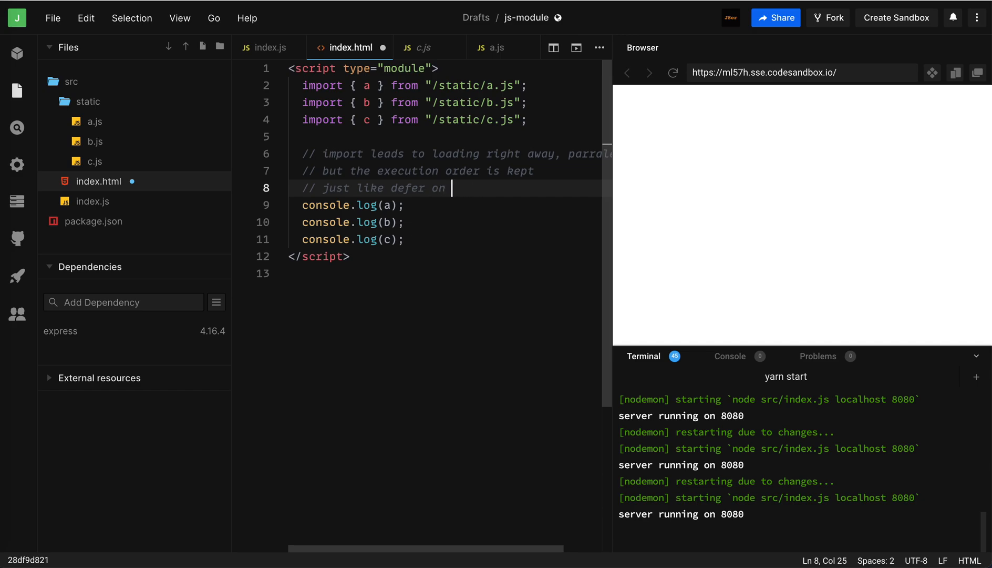
pyautogui.write('<script>')
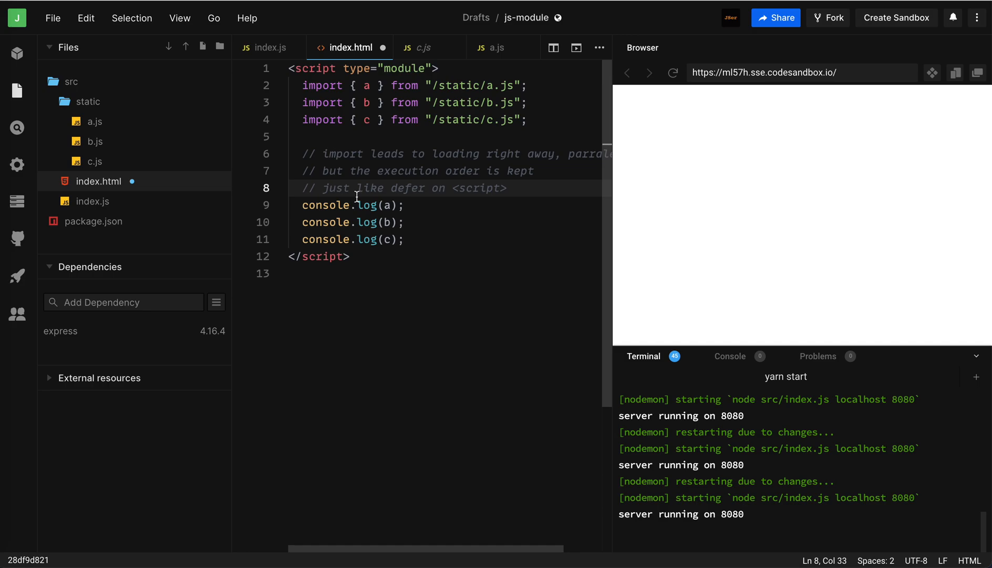
# Step: Comment out the delayed a.js route in index.js with Cmd+/ and switch to a.js
pyautogui.click(266, 47)
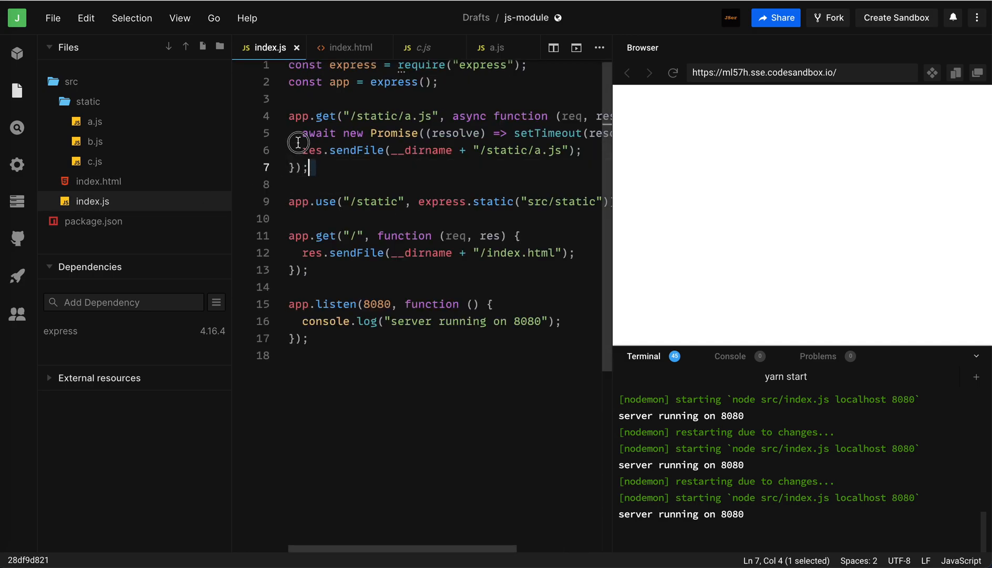
pyautogui.press('Cmd+/')
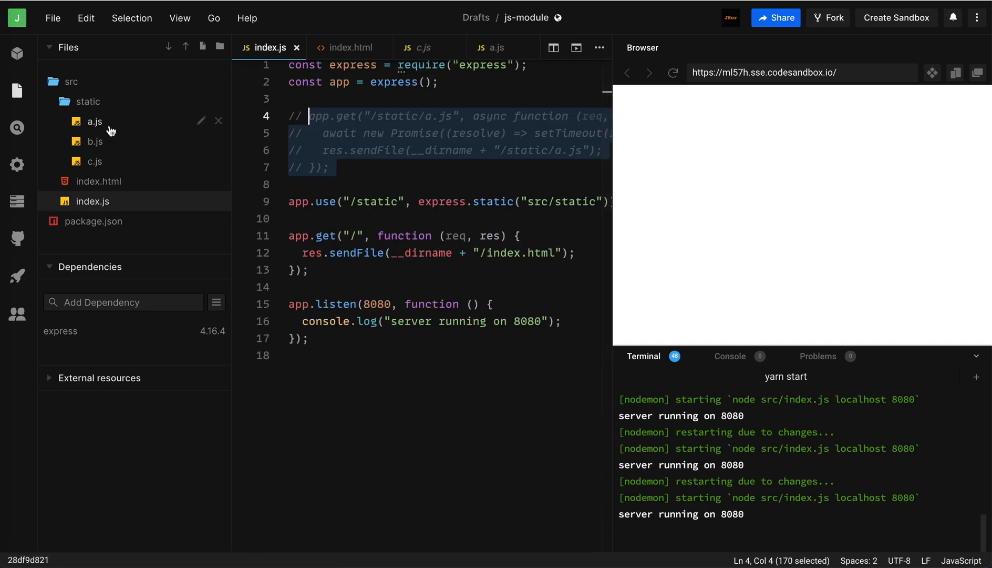
pyautogui.click(94, 121)
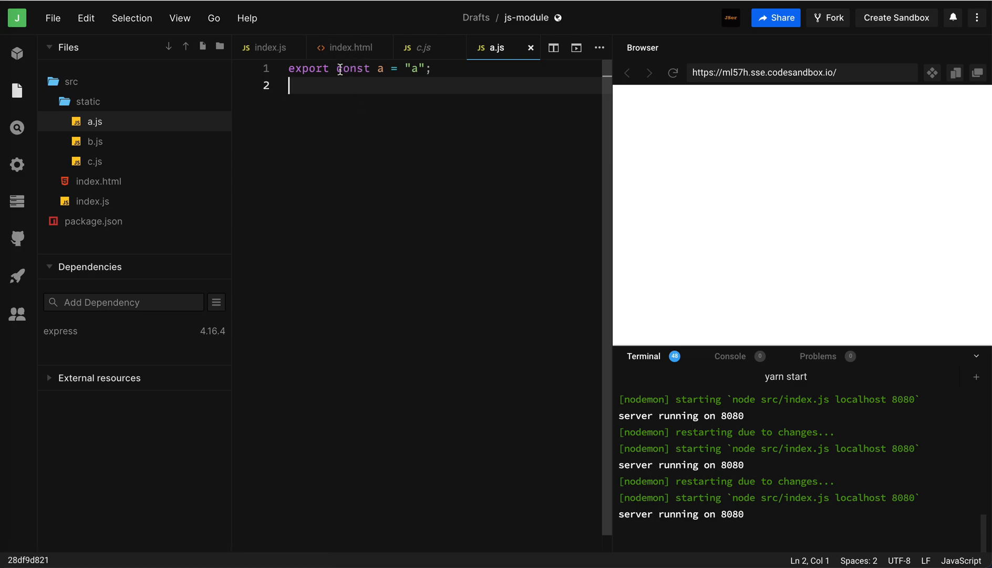
# Step: Add comments in a.js about calling a as an async side effect via a timeout
pyautogui.moveTo(338, 68); pyautogui.dragTo(430, 67)
pyautogui.write('//')
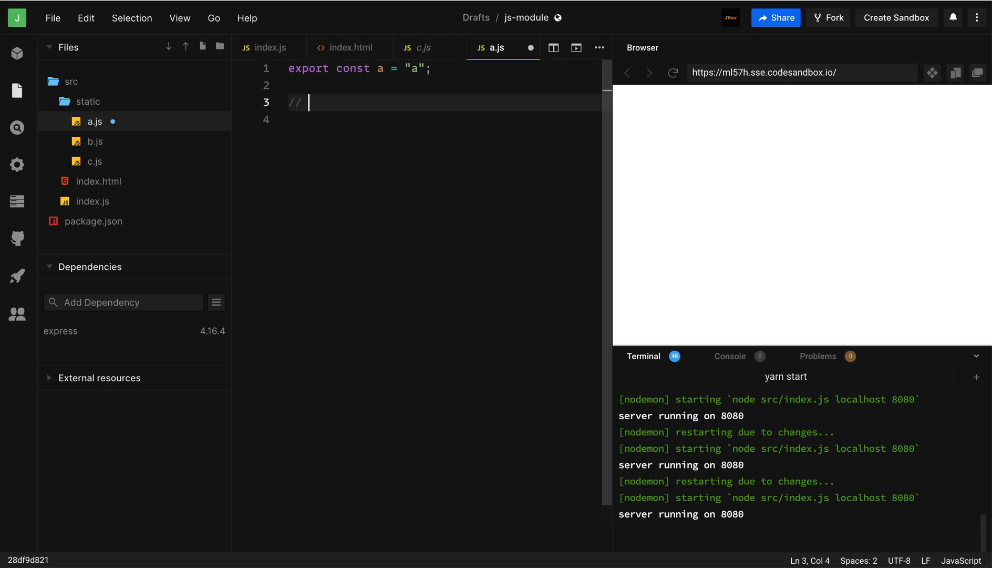
pyautogui.write('calling an API')
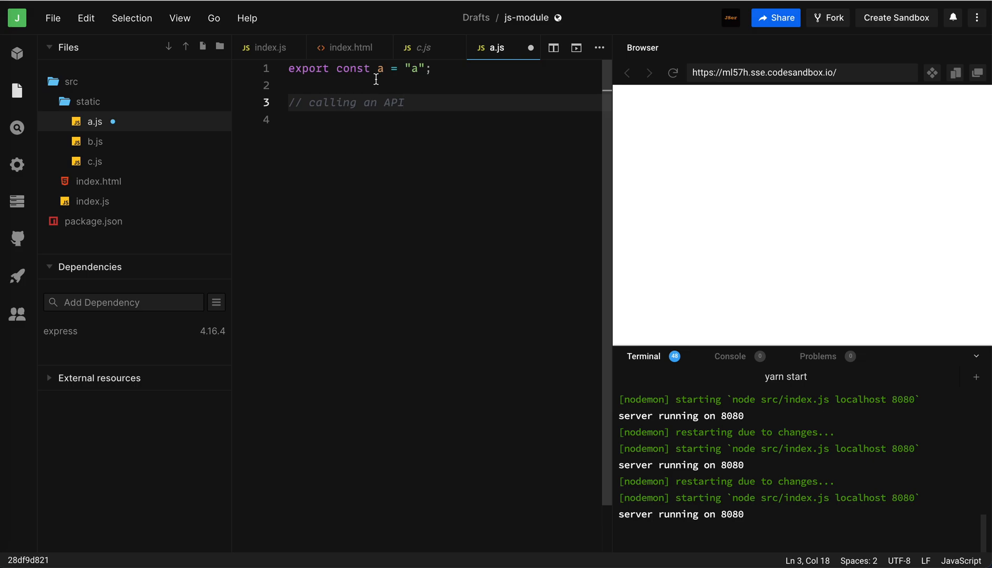
pyautogui.moveTo(400, 108)
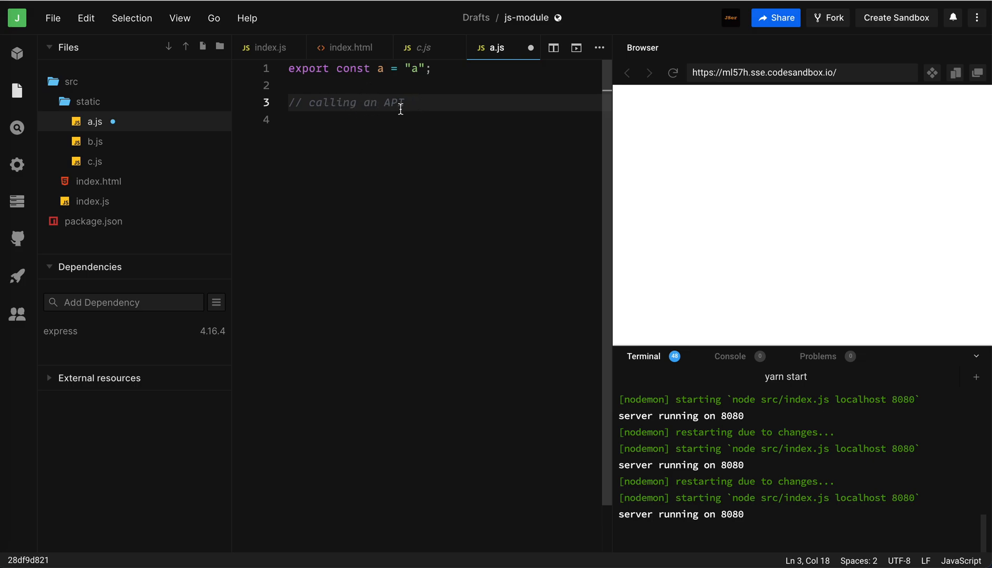
pyautogui.write('async side effect')
pyautogui.write('/')
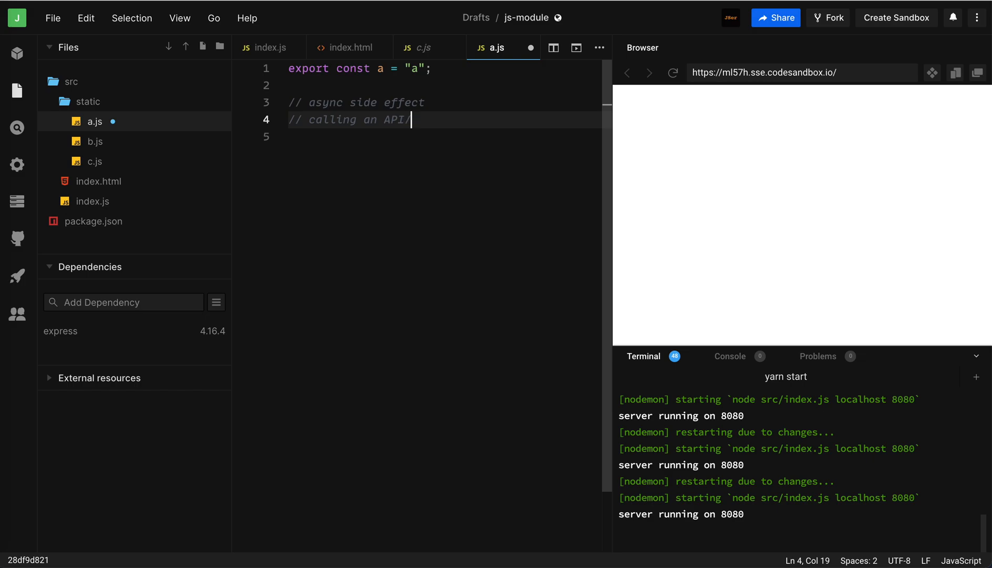
pyautogui.write(', timeout')
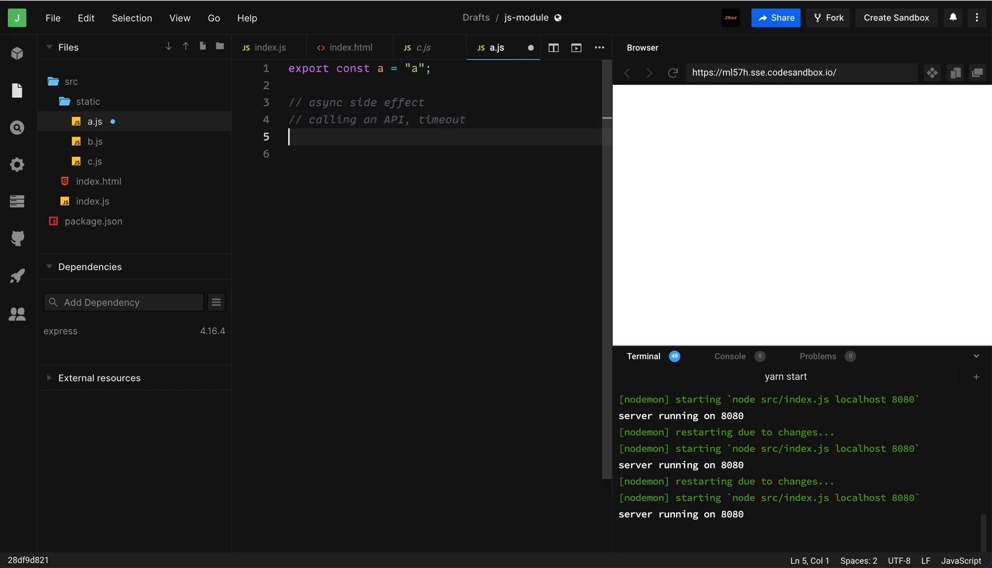
pyautogui.press('Enter')
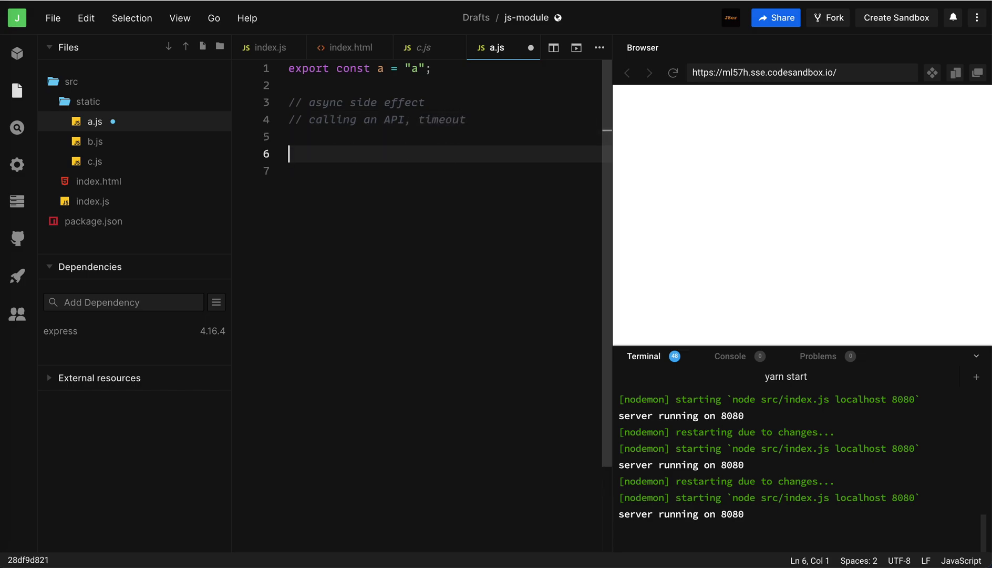
pyautogui.write('set')
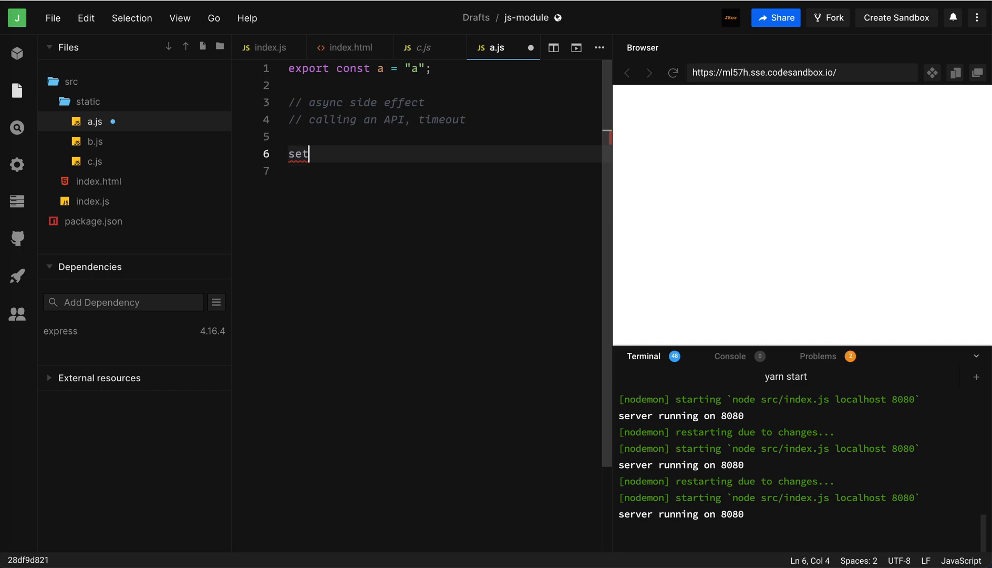
# Step: Change the export to let a = null and add setTimeout(() => a = 'a', 1000);
pyautogui.doubleClick(354, 68)
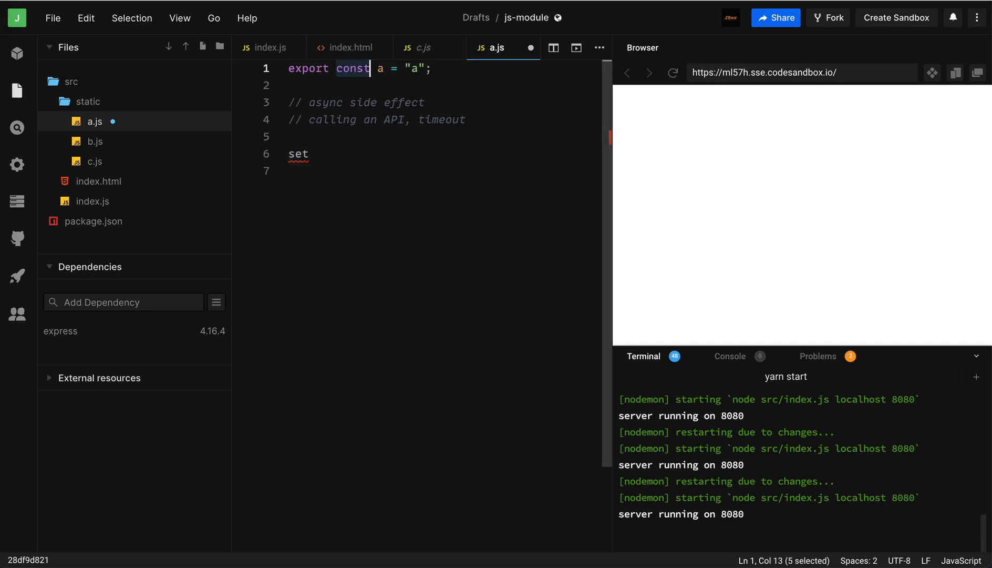
pyautogui.write('let a =')
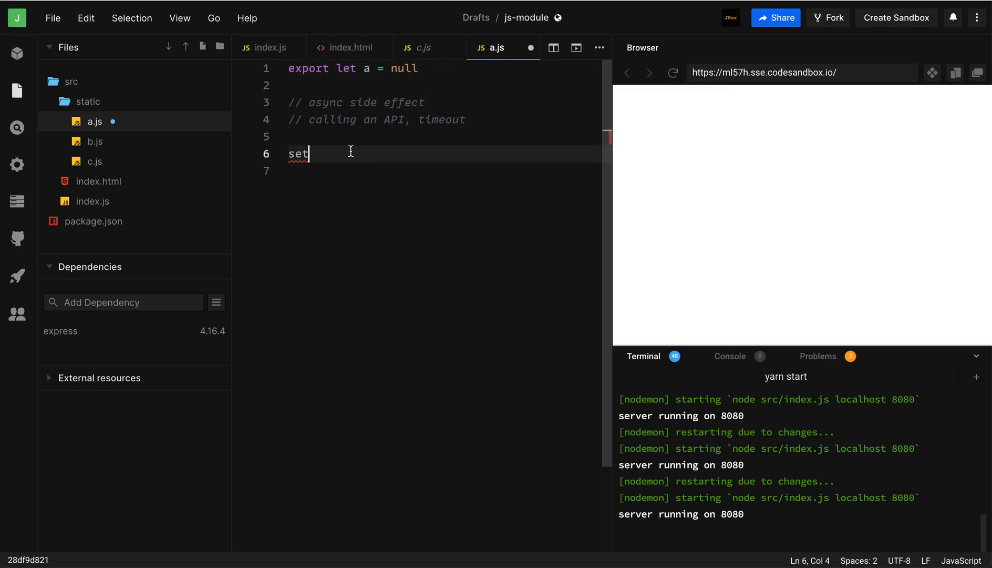
pyautogui.write('im')
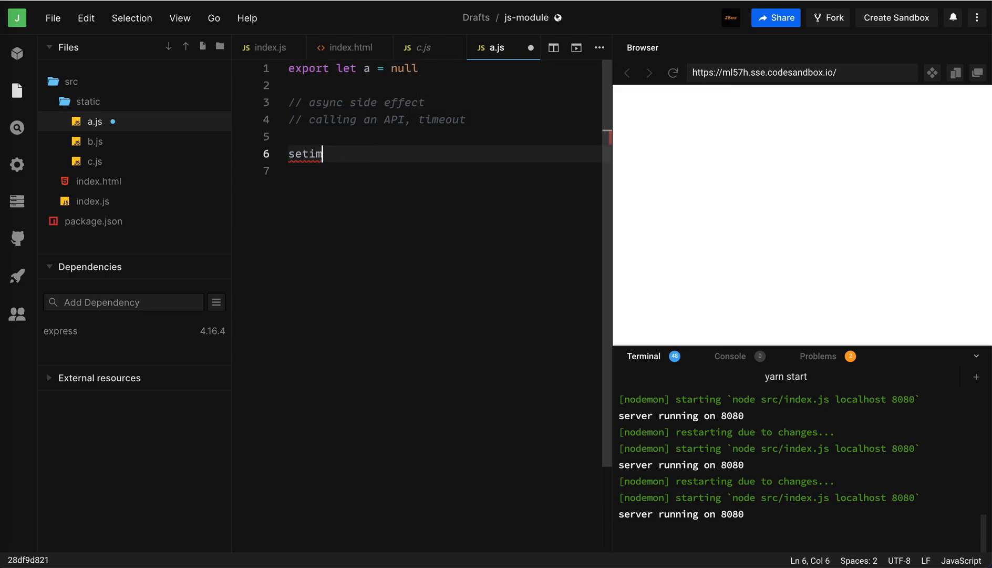
pyautogui.write('Timeout(')
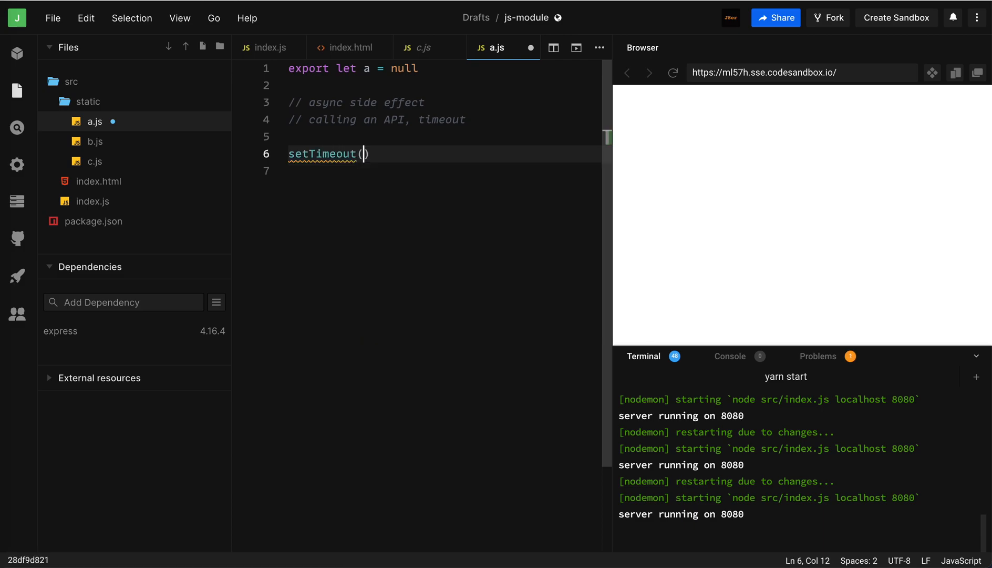
pyautogui.write('() => a')
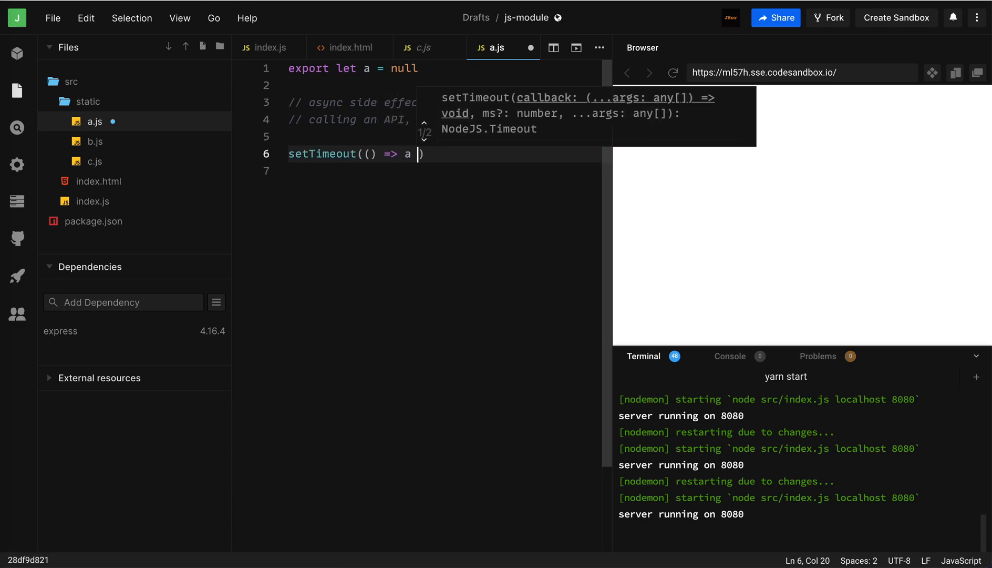
pyautogui.write("= 'a',")
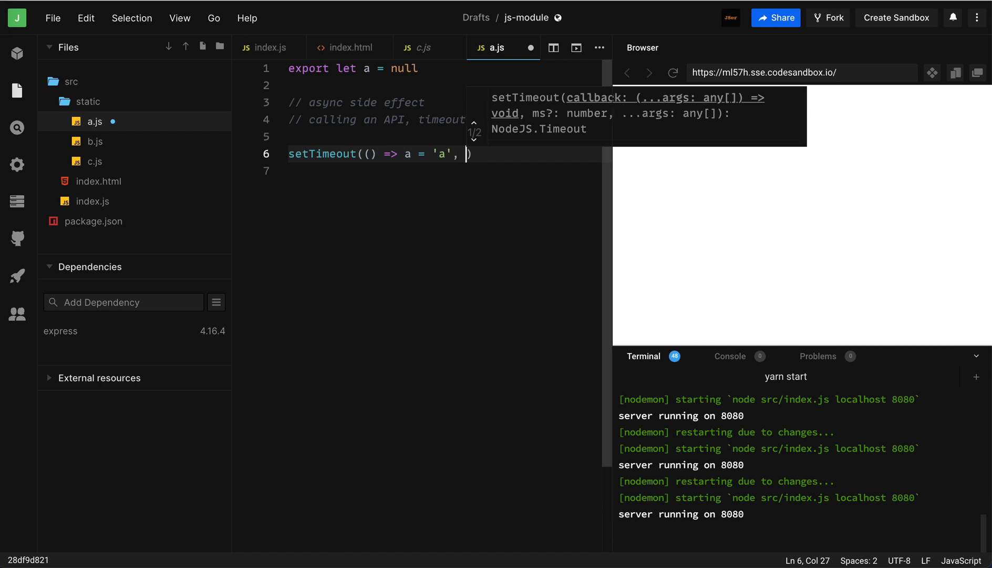
pyautogui.write('1000);')
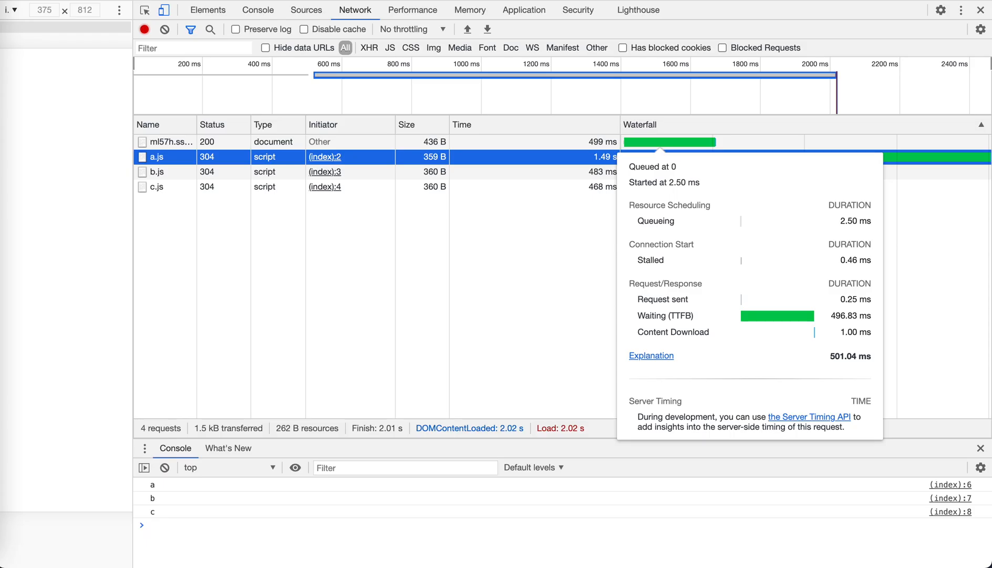
# Step: Check the console now logging null, b, c, then return to index.html in the editor
pyautogui.click(257, 10)
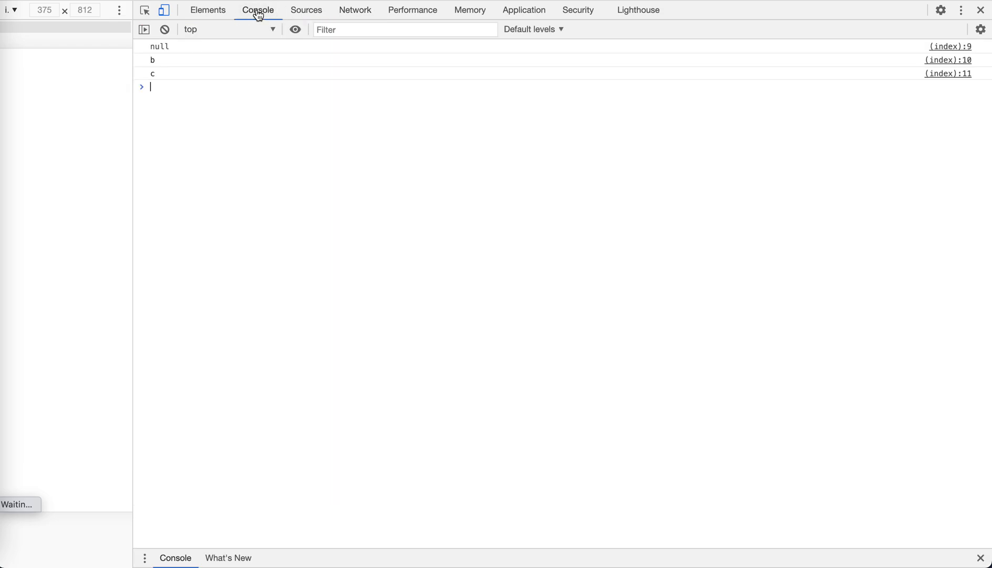
pyautogui.moveTo(158, 56)
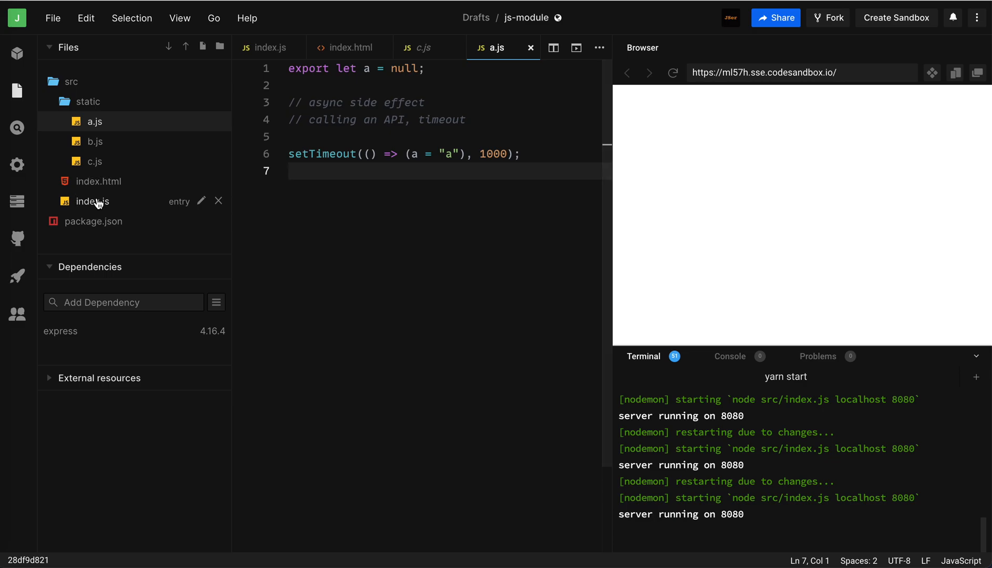
pyautogui.click(348, 47)
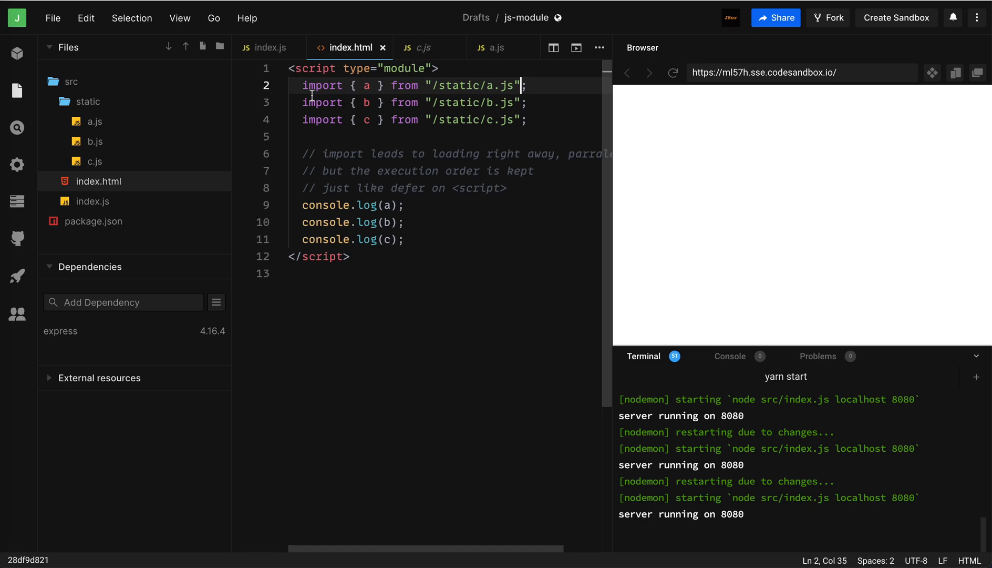
# Step: Add setTimeout(() => console.log(a), 1000); on a new line in index.html's module script
pyautogui.press('Enter')
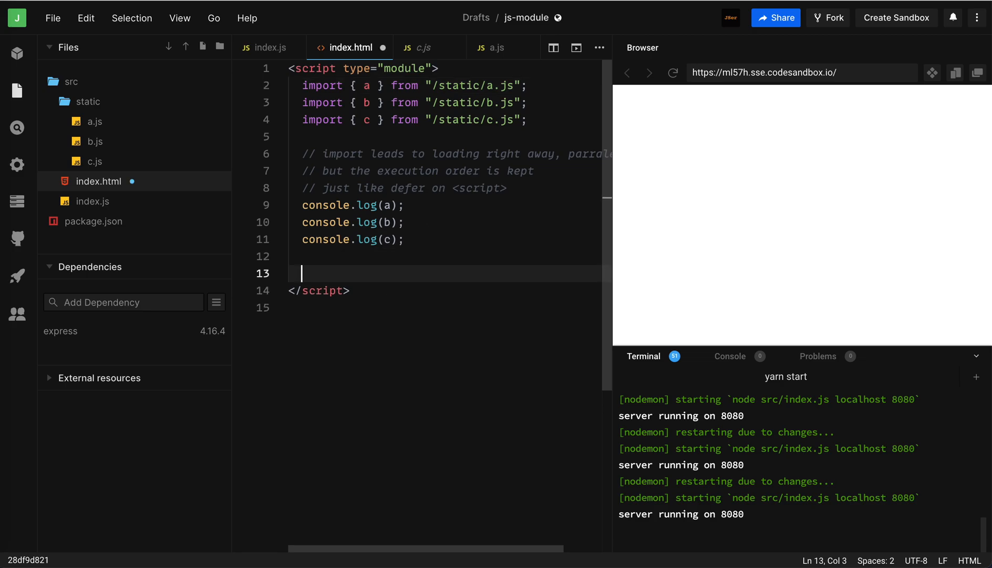
pyautogui.write('setTimeout(')
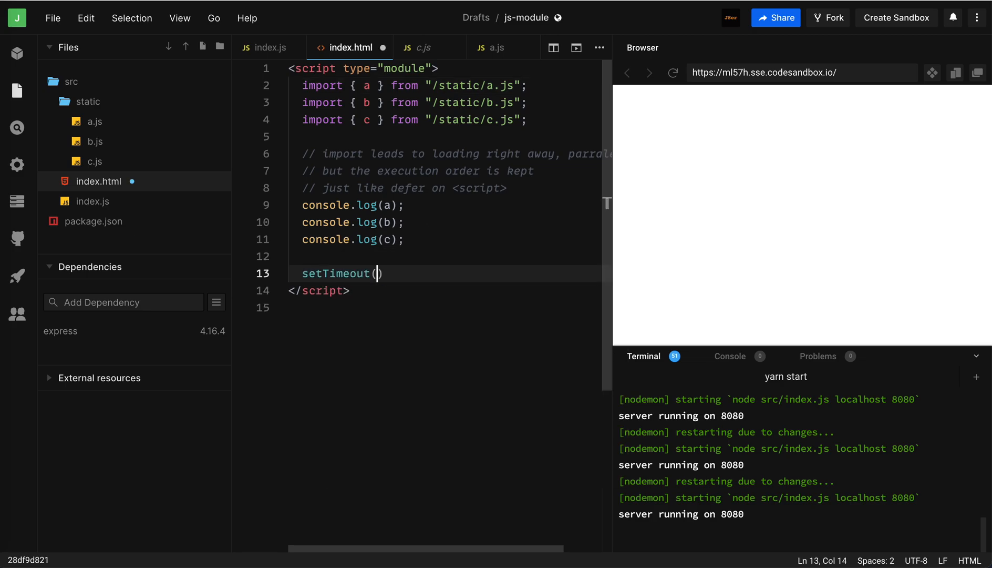
pyautogui.write('() =>')
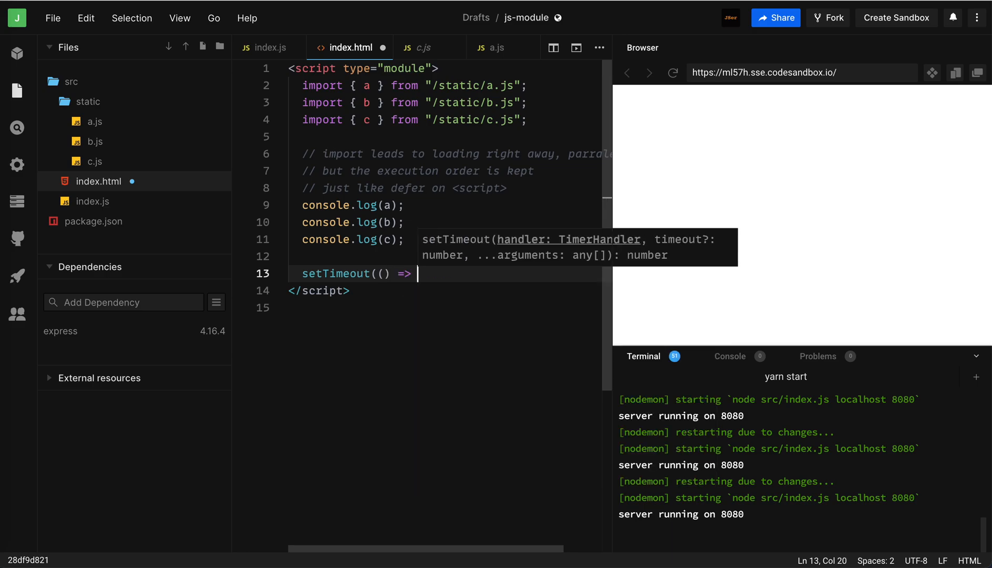
pyautogui.write('console.log(a')
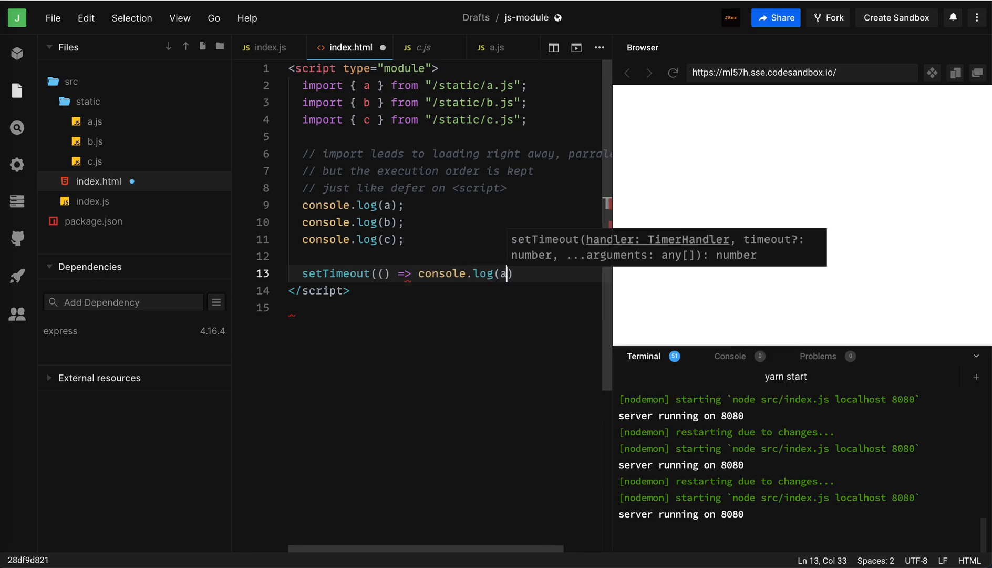
pyautogui.write(', 1000);')
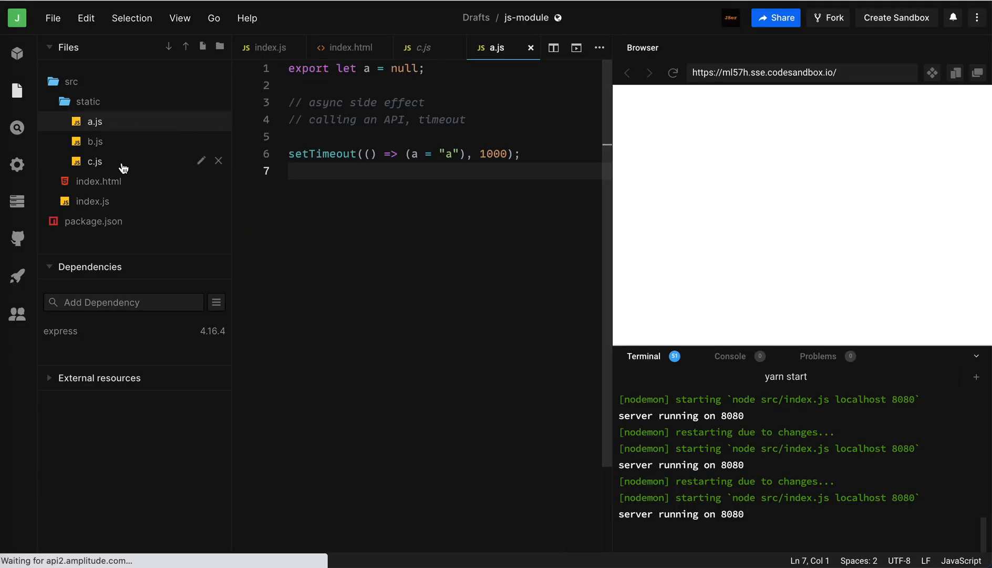
# Step: Review a.js's setTimeout, c.js and index.html, then return to a.js to rework its export
pyautogui.doubleClick(322, 154)
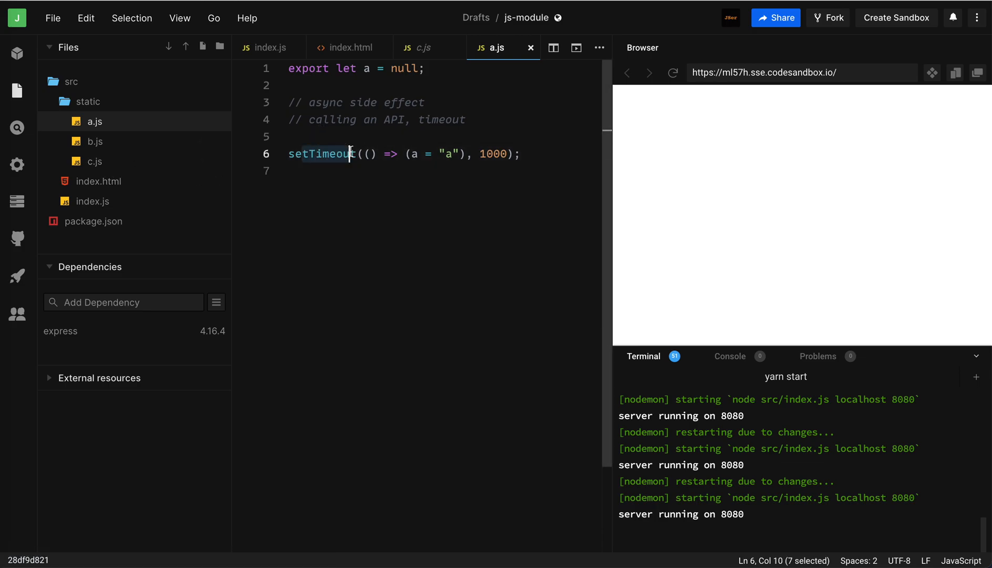
pyautogui.moveTo(392, 158)
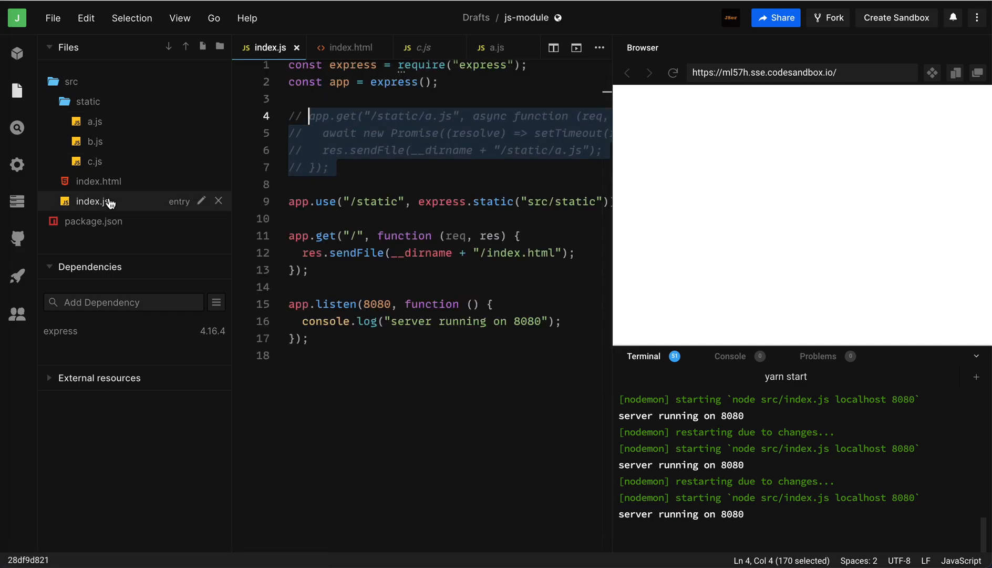
pyautogui.click(95, 161)
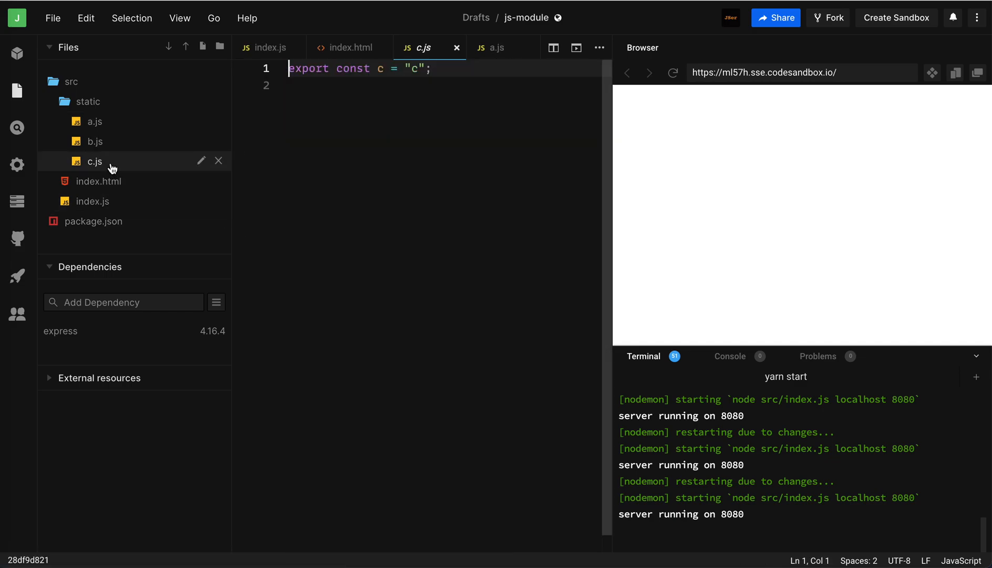
pyautogui.click(349, 47)
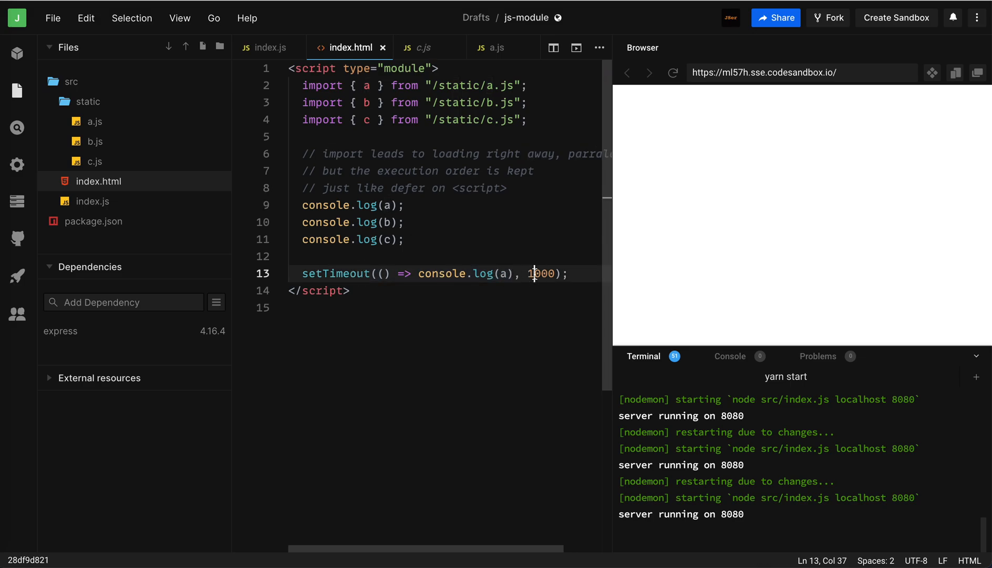
pyautogui.moveTo(356, 99)
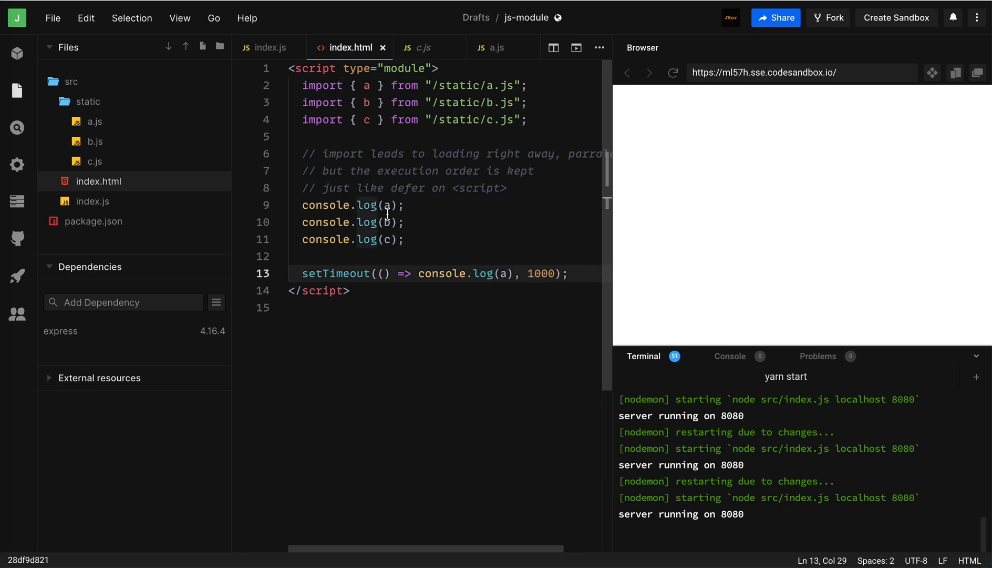
pyautogui.click(498, 48)
pyautogui.write('value')
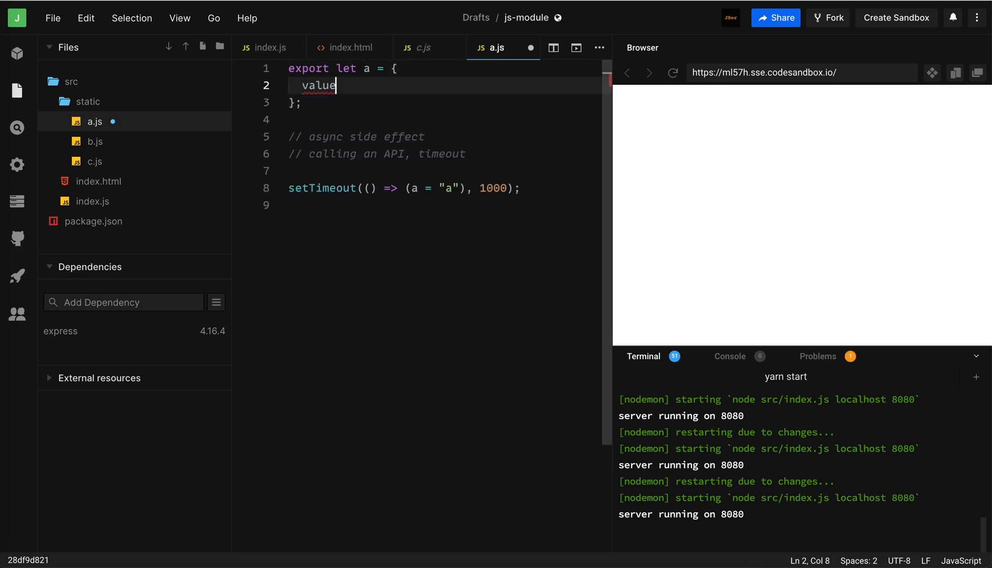
# Step: Fill the exported object with value: null and an isInited key, then move past the object literal
pyautogui.write(': null,')
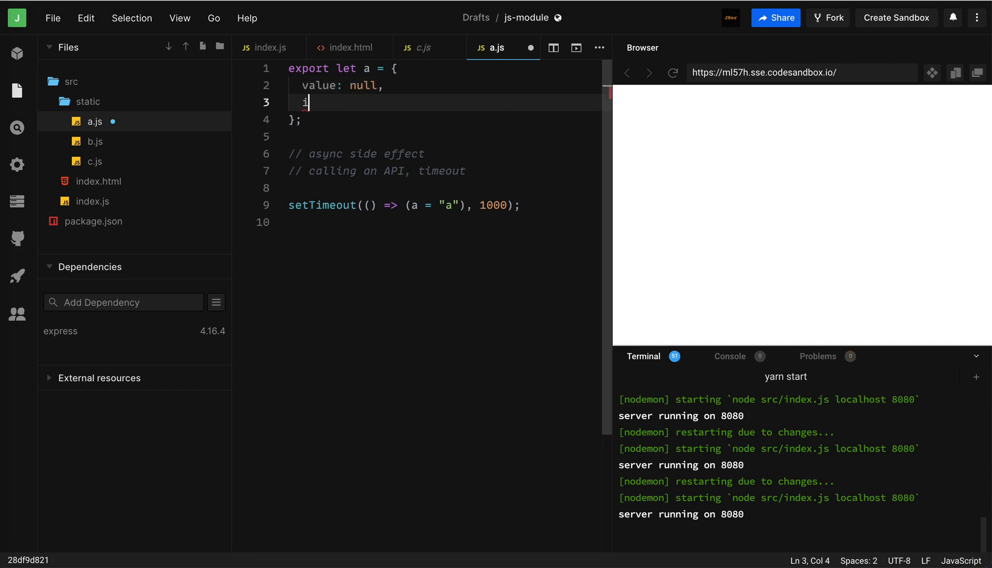
pyautogui.write('sDone:')
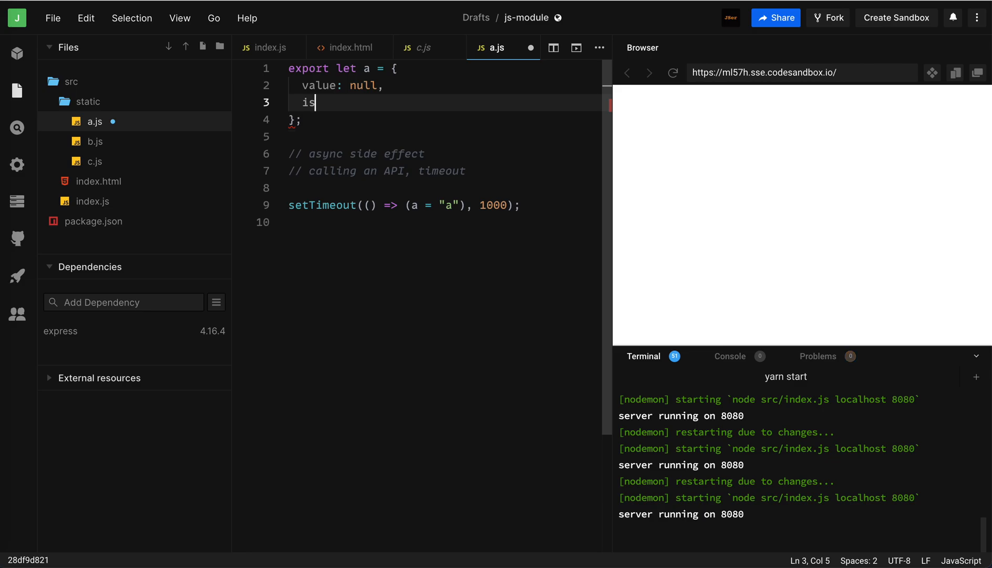
pyautogui.write('Inite')
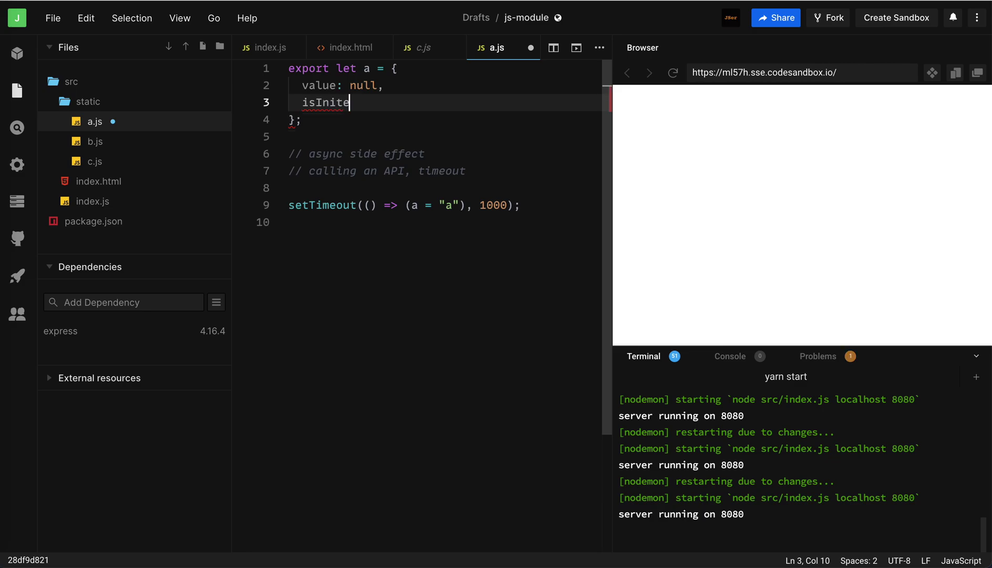
pyautogui.write('d:')
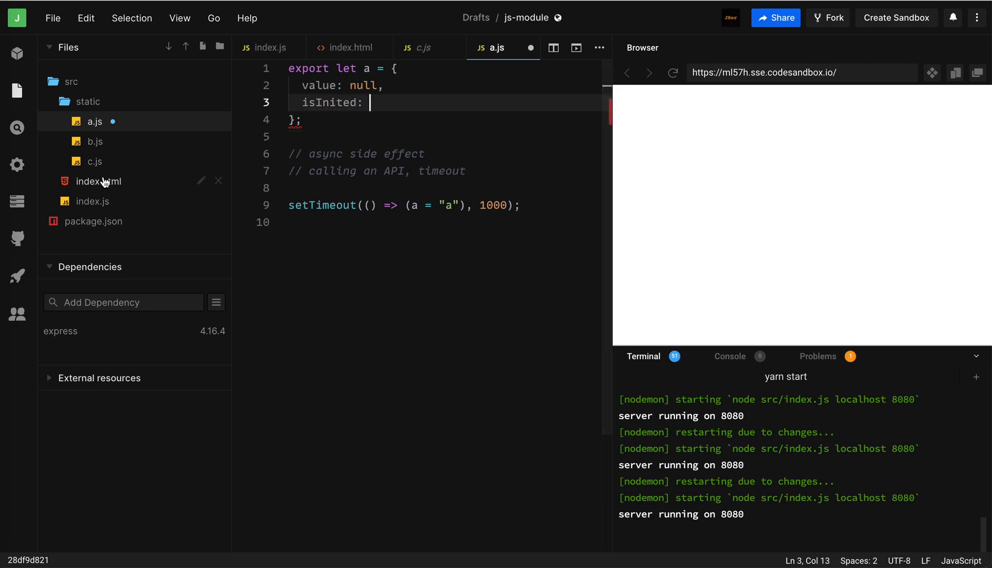
pyautogui.click(352, 47)
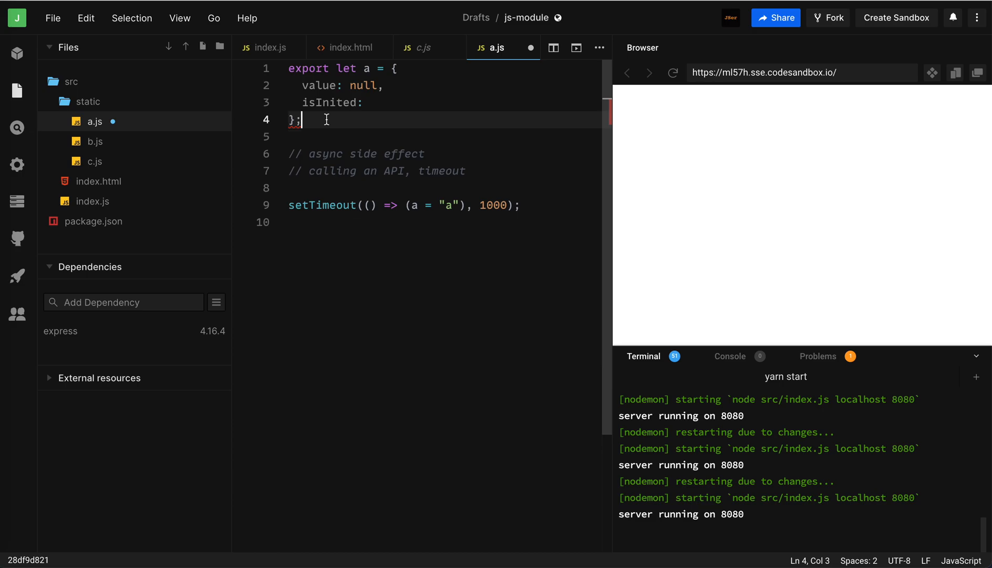
pyautogui.moveTo(366, 68)
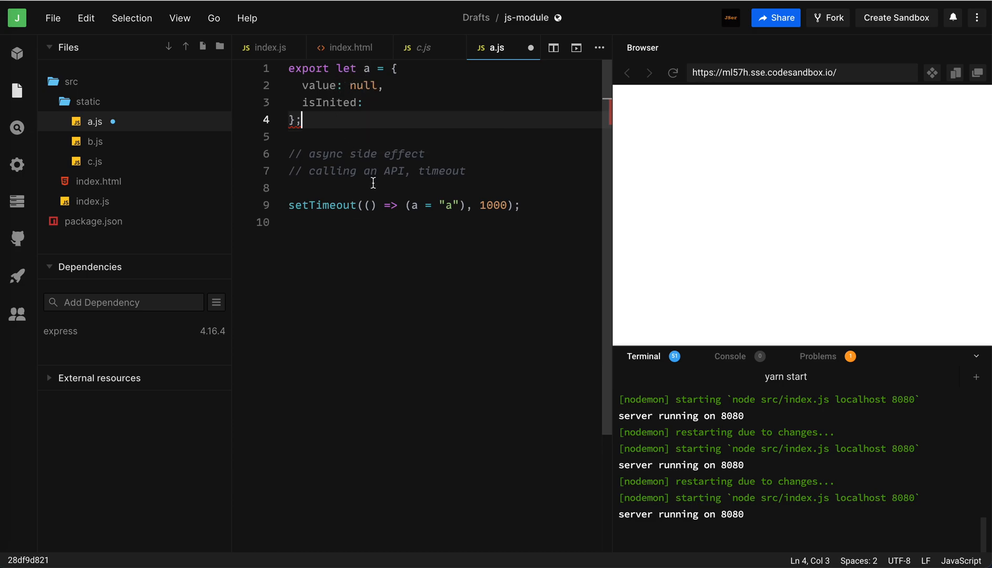
pyautogui.moveTo(345, 73)
pyautogui.write('cons')
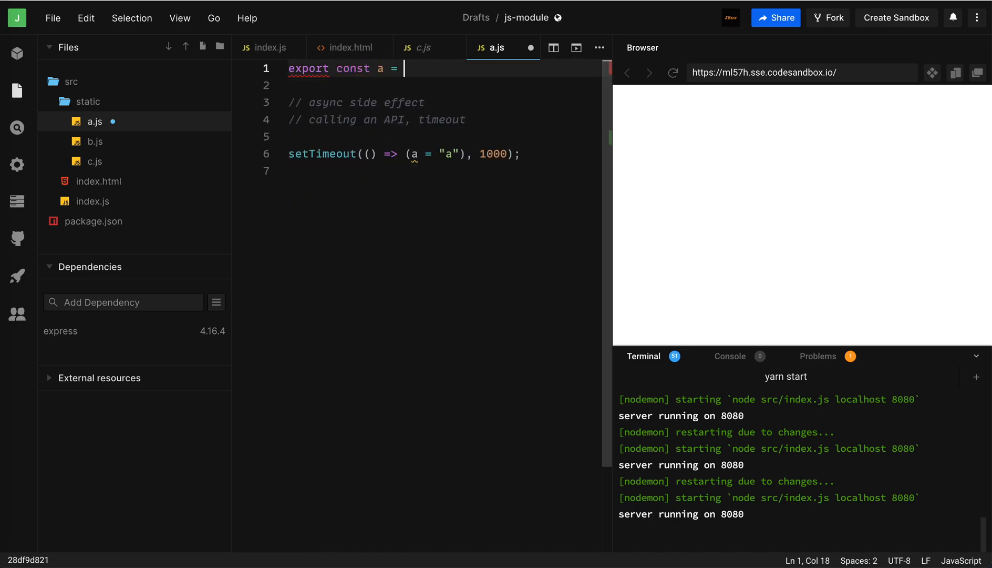
# Step: Make the export new Promise((resolve) => ...) whose timeout calls resolve('a')
pyautogui.write('new Pr')
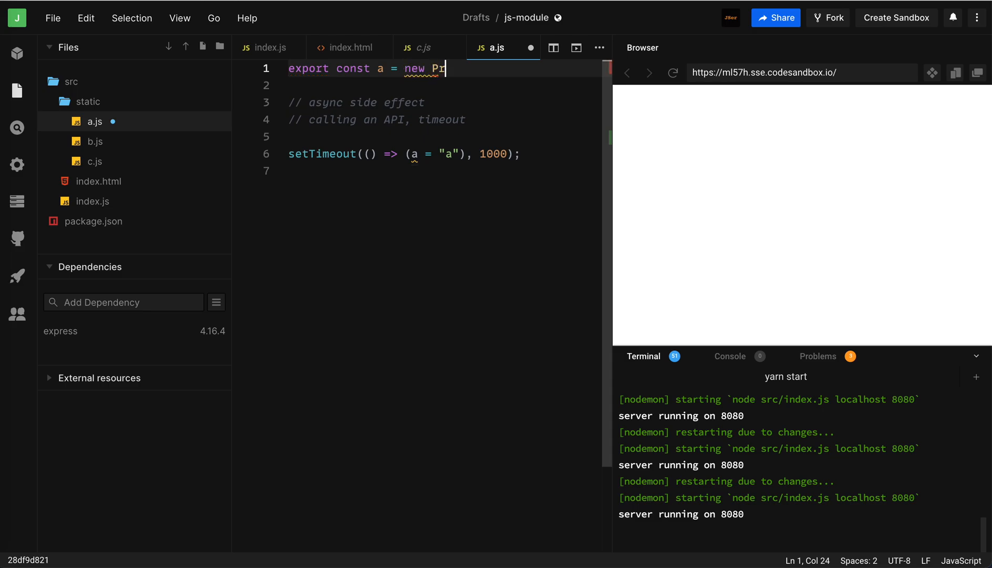
pyautogui.write('omise((resolve) => {')
pyautogui.click(445, 153)
pyautogui.write('{r')
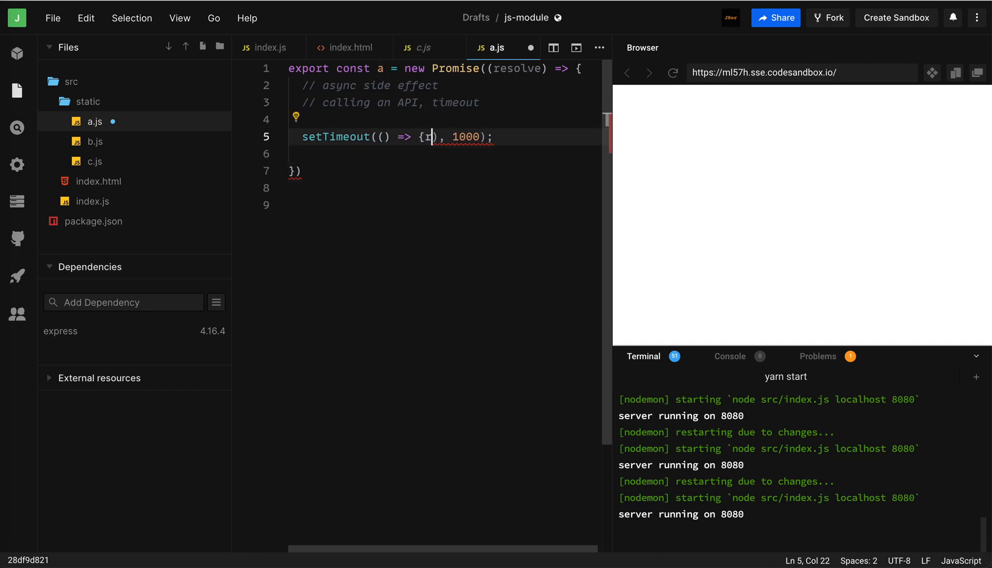
pyautogui.write('esolve(')
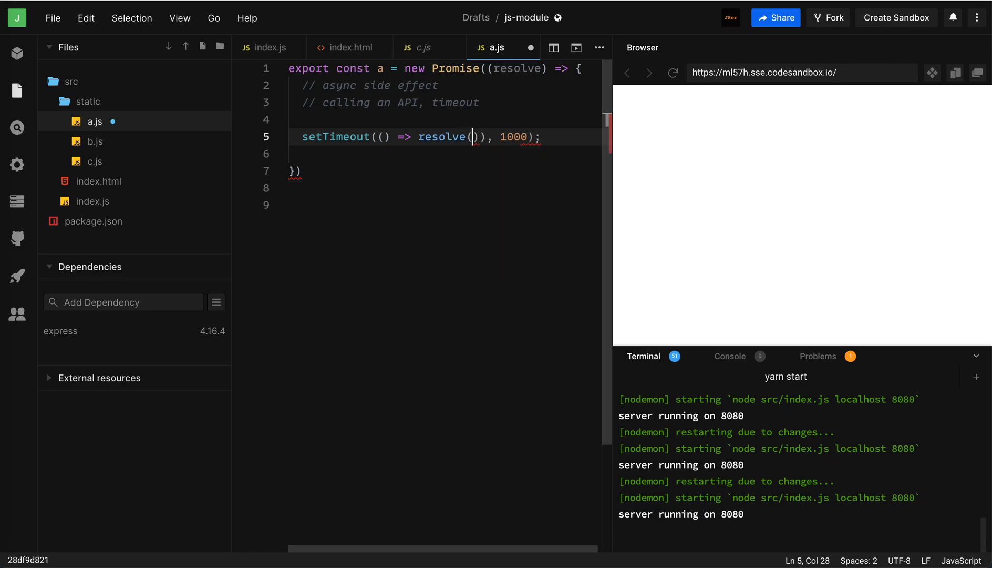
pyautogui.write("'a'")
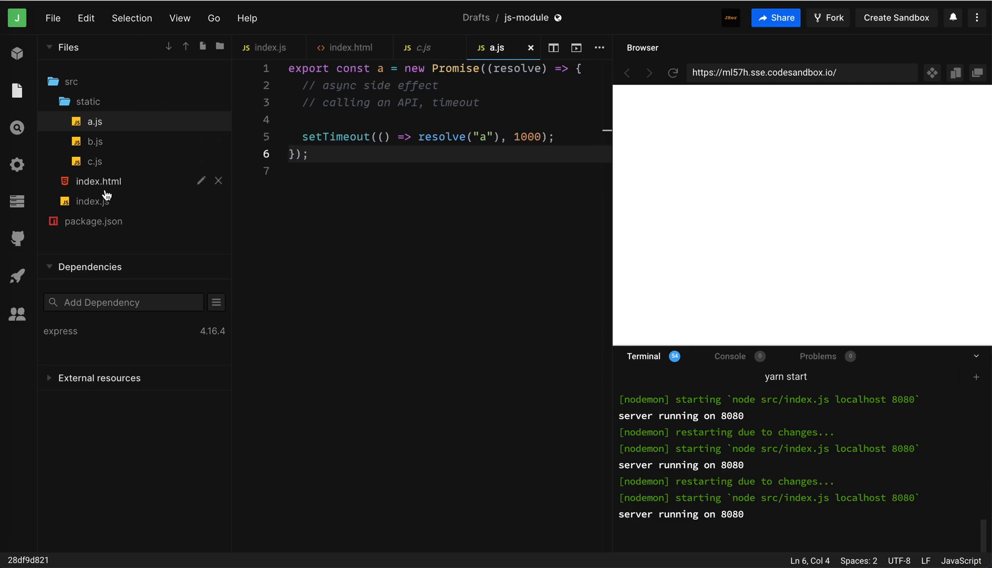
# Step: Rewrite index.html's log of a as a.then(console.log), drop the setTimeout log, and return to a.js
pyautogui.click(92, 201)
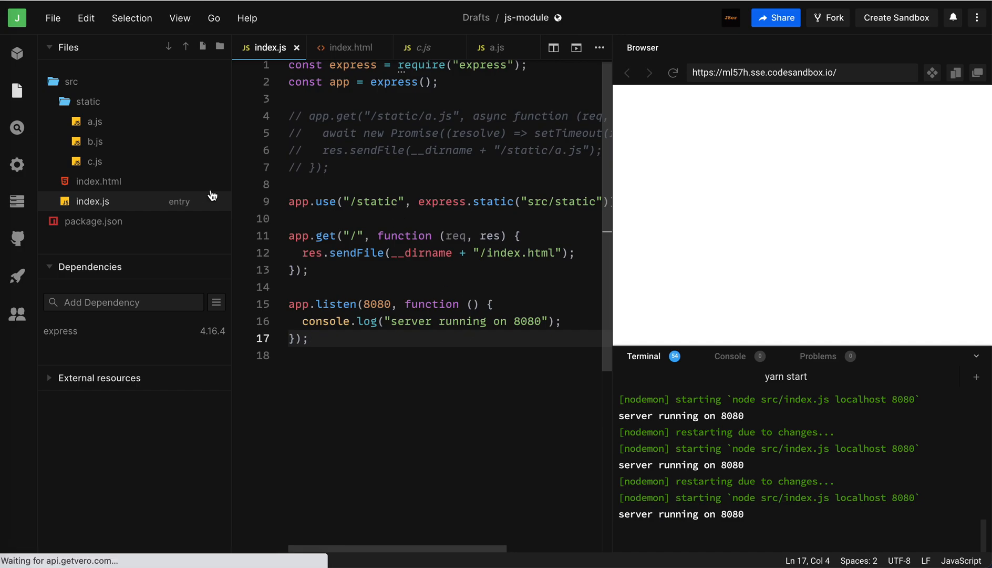
pyautogui.click(349, 48)
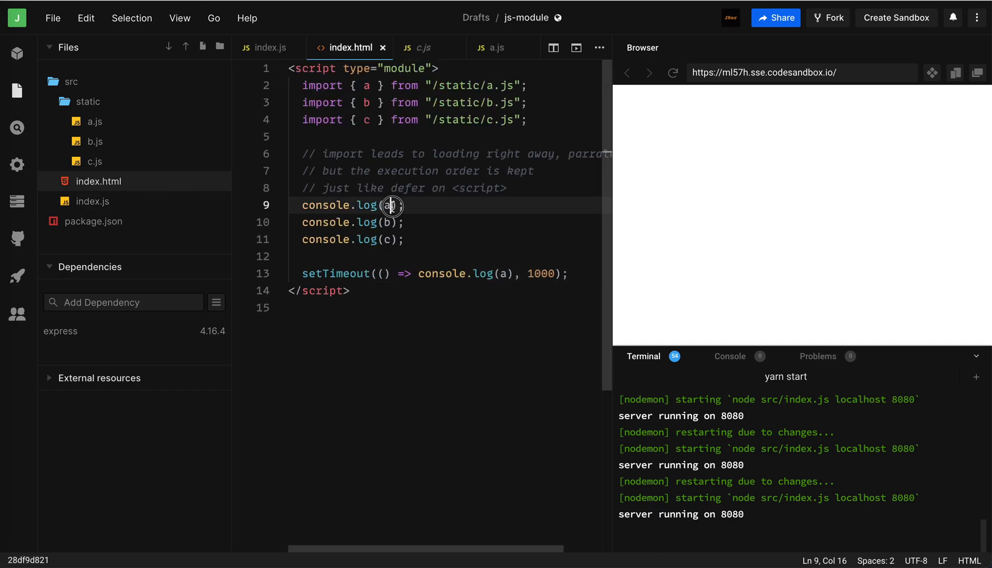
pyautogui.write('.then(')
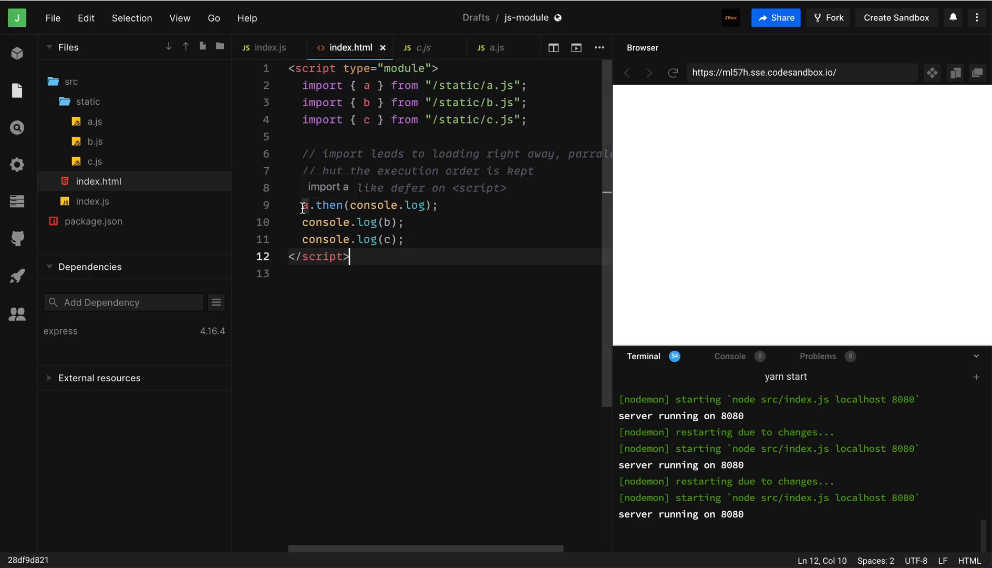
pyautogui.click(303, 205)
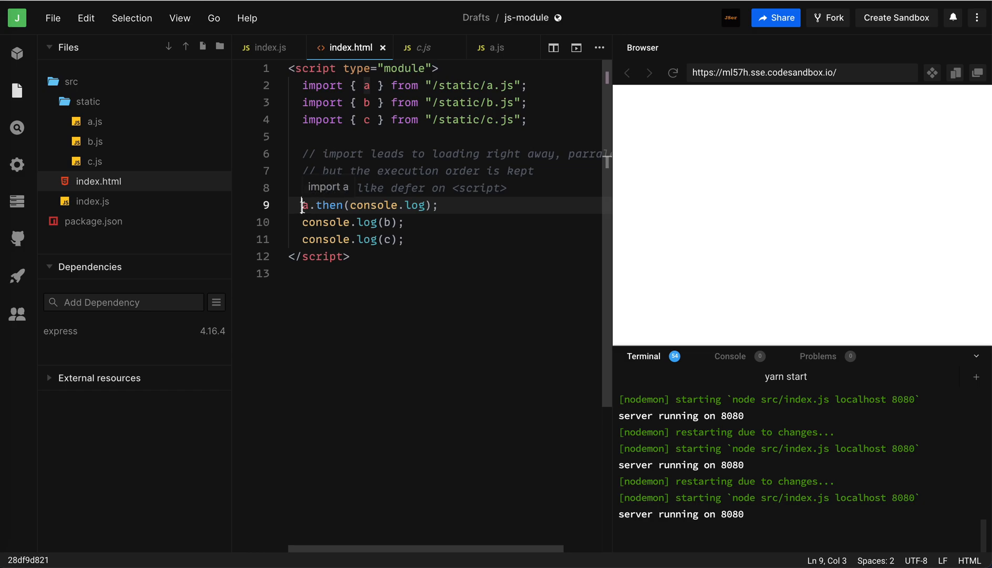
pyautogui.click(95, 121)
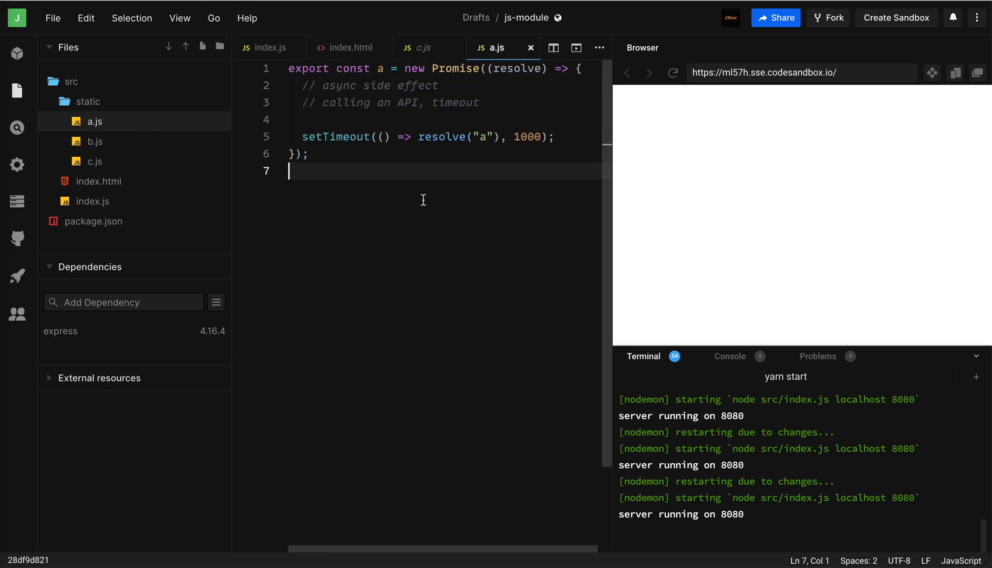
pyautogui.moveTo(397, 171)
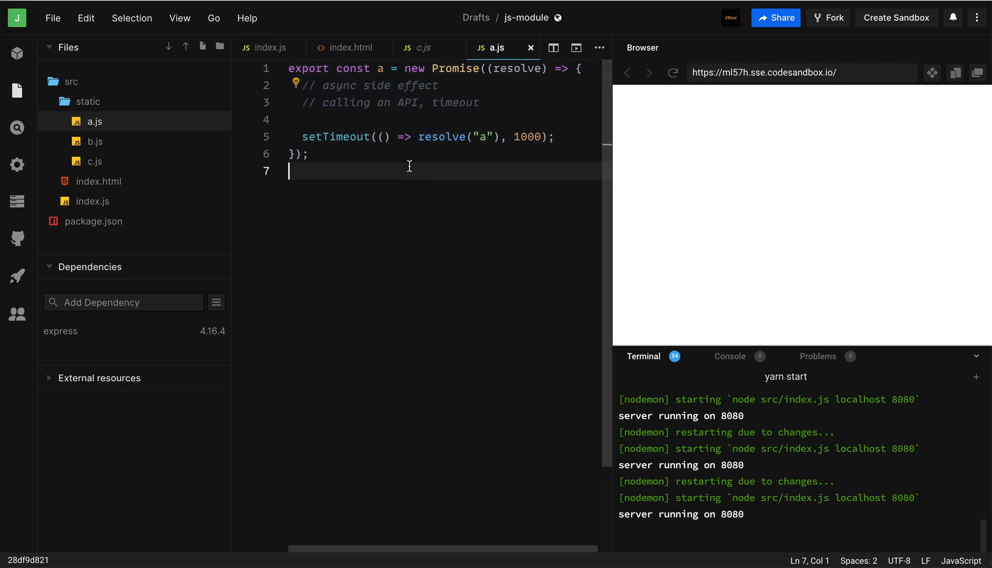
# Step: Insert 'await' before 'new Promise' in a.js and switch to index.html
pyautogui.click(404, 69)
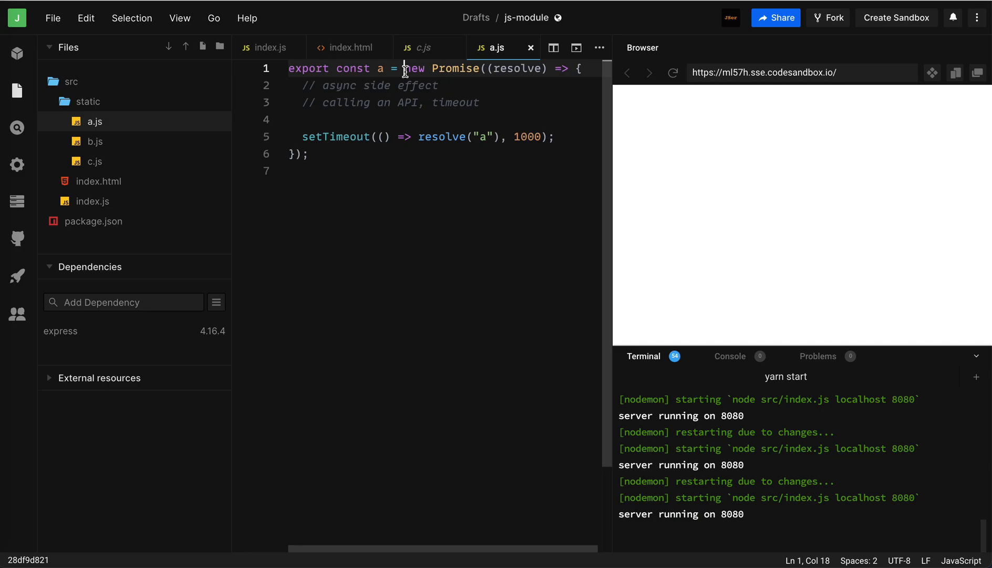
pyautogui.write('await')
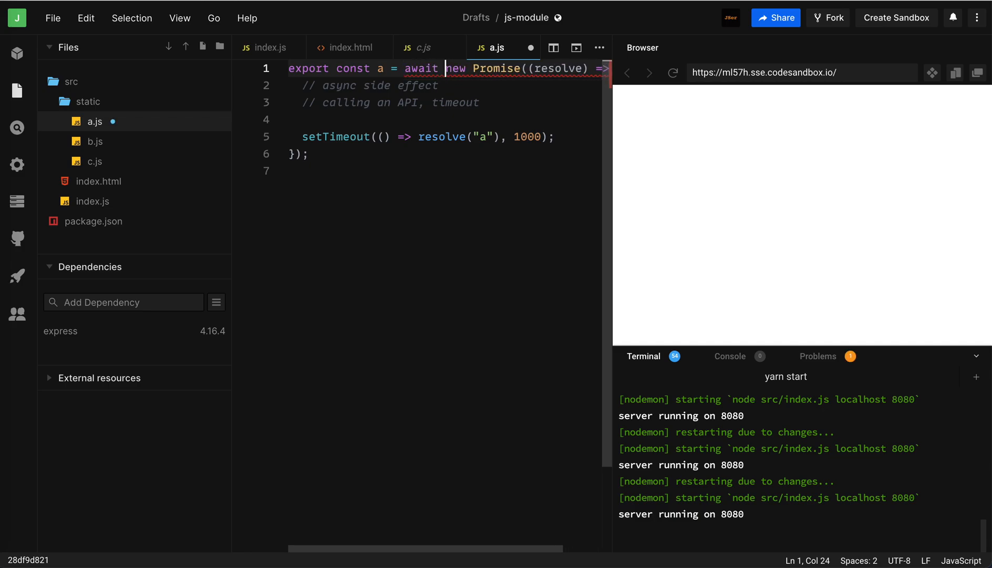
pyautogui.click(444, 120)
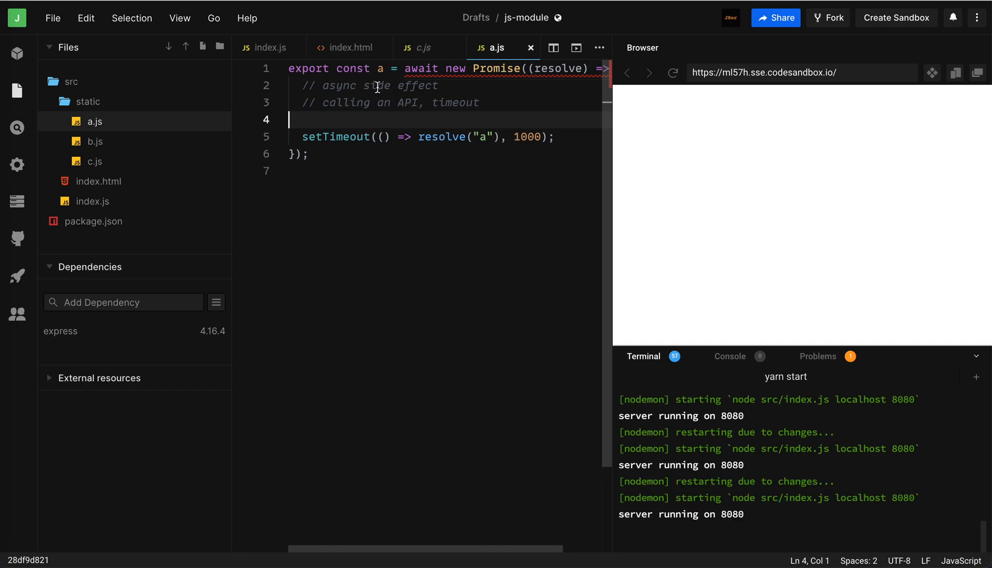
pyautogui.moveTo(137, 176)
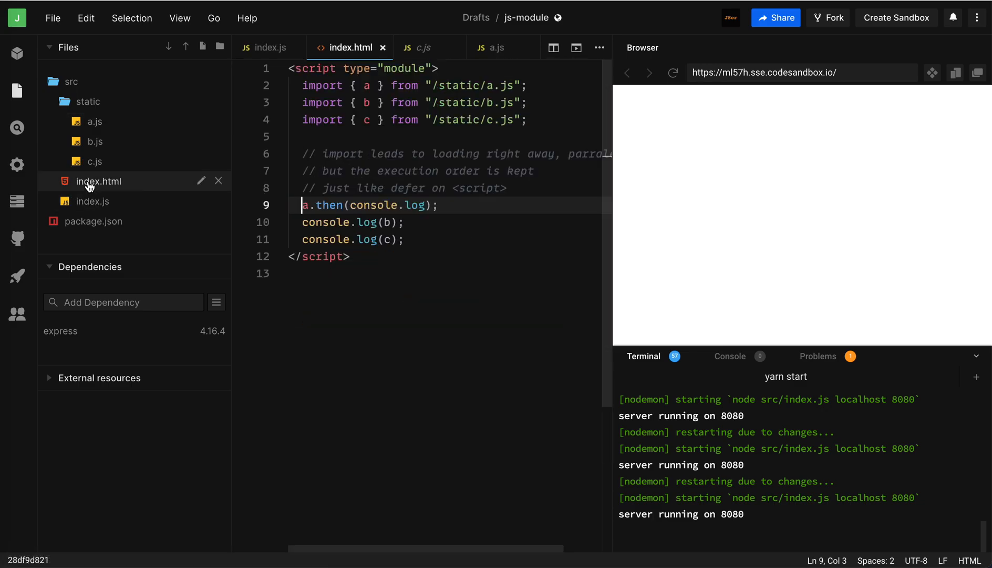
# Step: Replace 'a.then(console.log);' in index.html with 'console.log(a);' and check the console output
pyautogui.moveTo(302, 85); pyautogui.dragTo(418, 120)
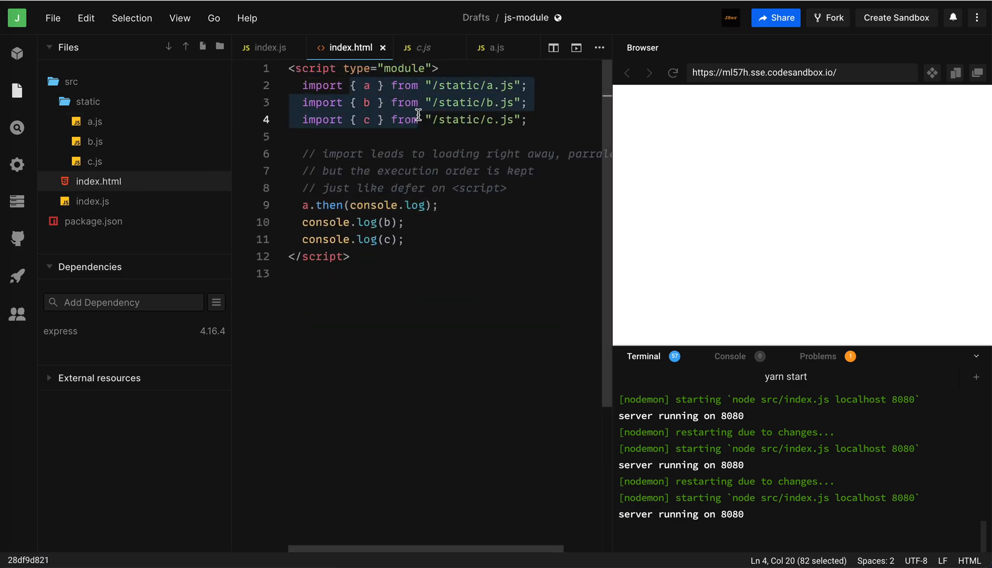
pyautogui.click(345, 86)
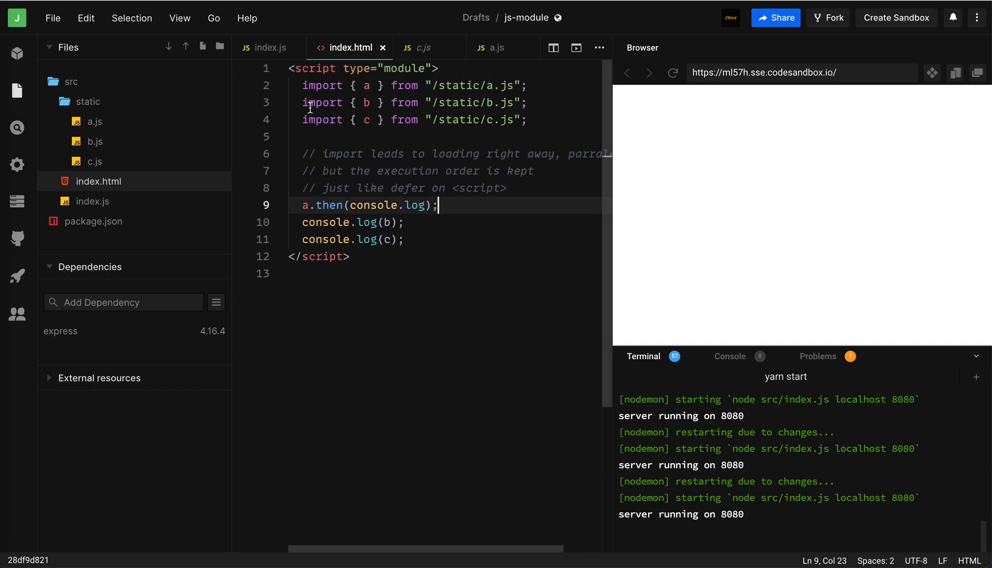
pyautogui.click(517, 188)
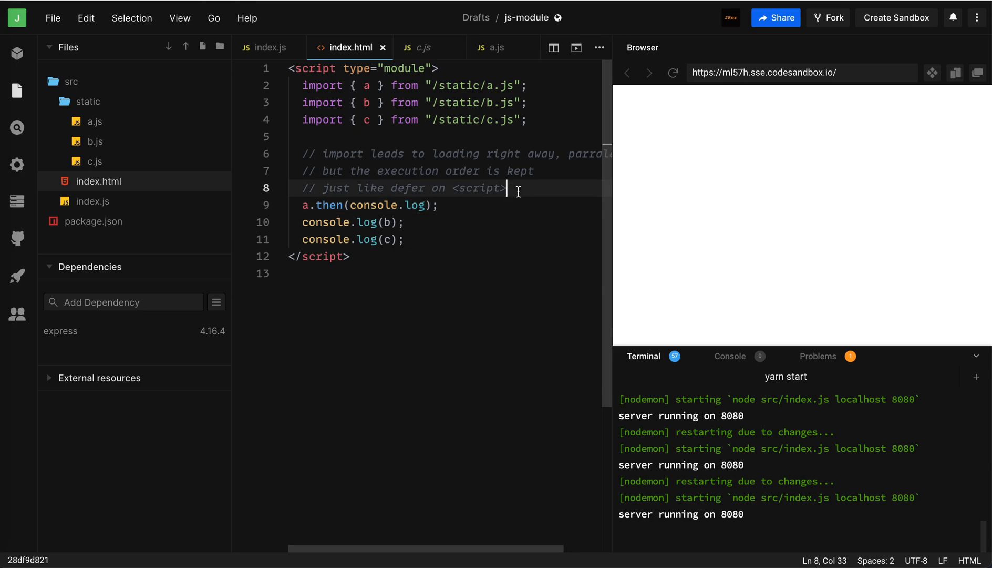
pyautogui.write('conso')
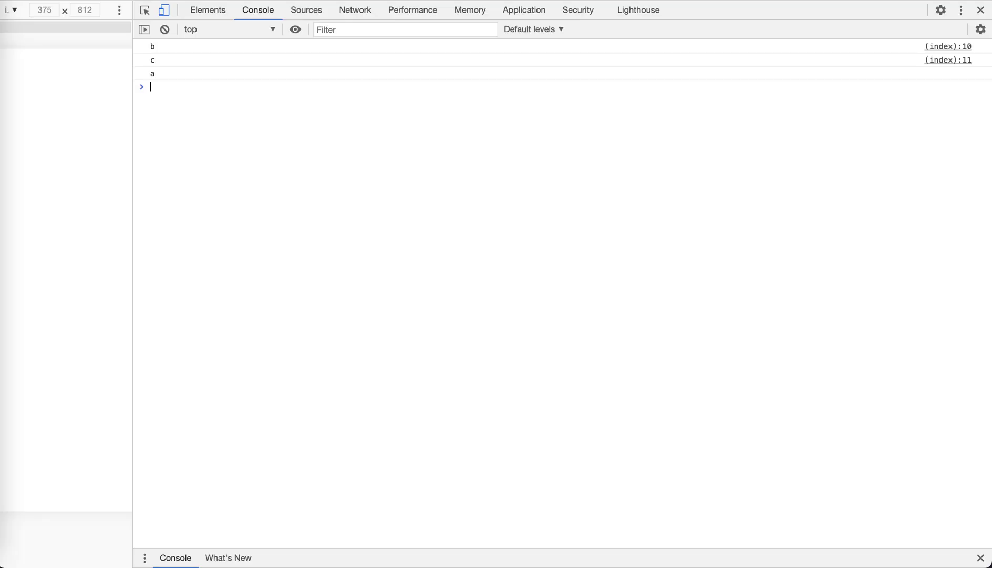
pyautogui.click(164, 29)
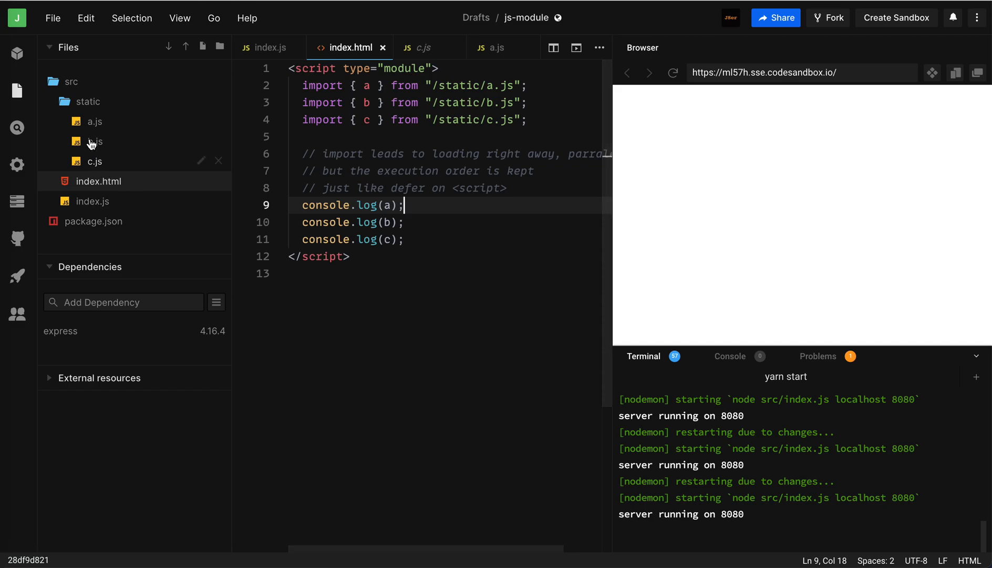
# Step: Reopen a.js to show the parsing error on its top-level await
pyautogui.click(94, 121)
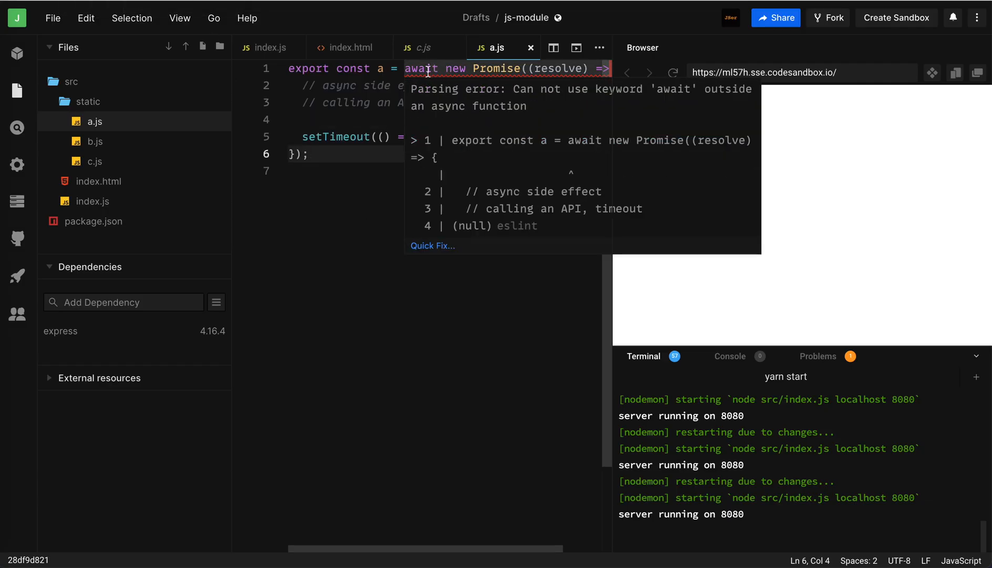
# Step: Make a.js export let a = null and set a = 'a' inside the awaited setTimeout before resolve()
pyautogui.click(346, 153)
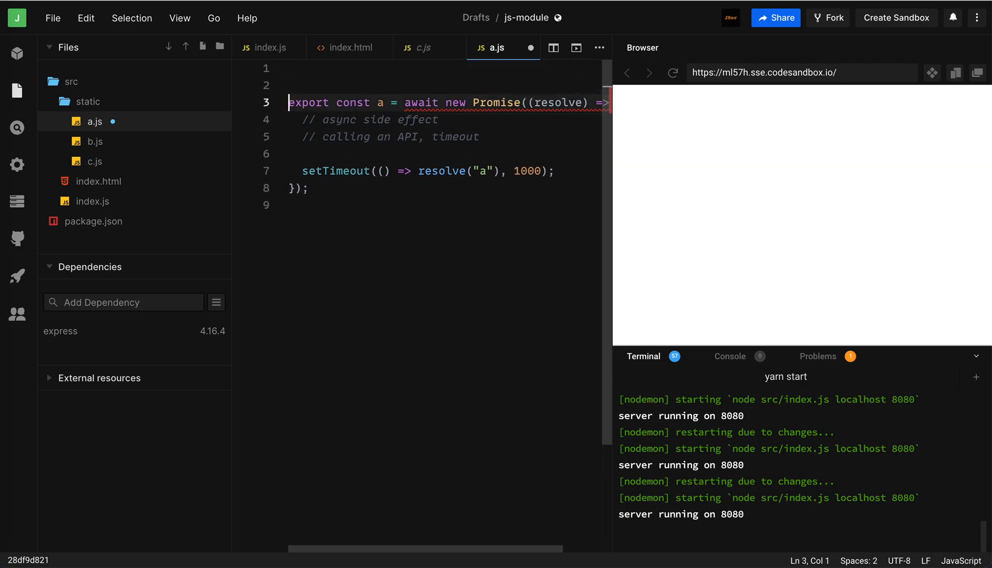
pyautogui.write('export let a = null')
pyautogui.click(445, 170)
pyautogui.write('{')
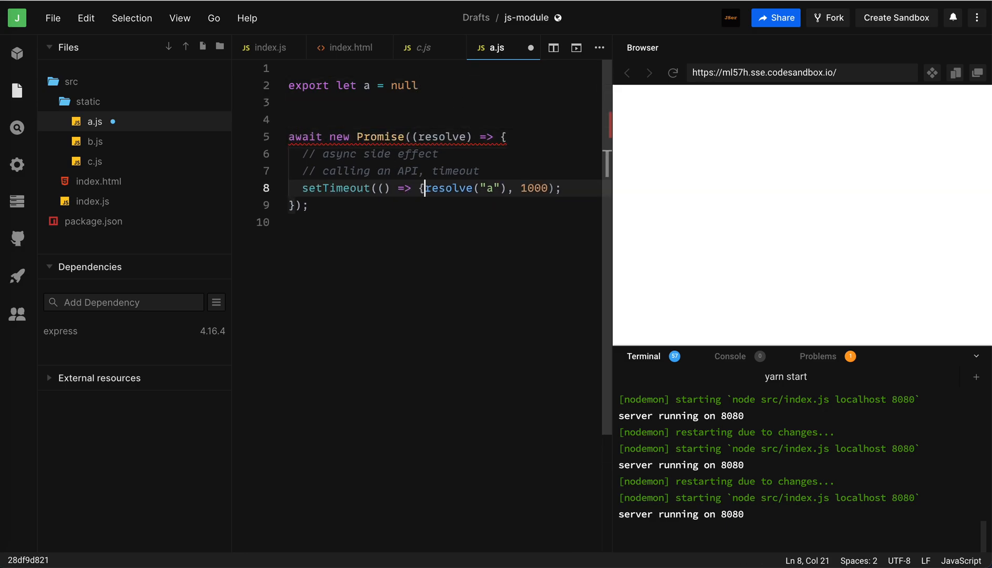
pyautogui.write("a = 'a'")
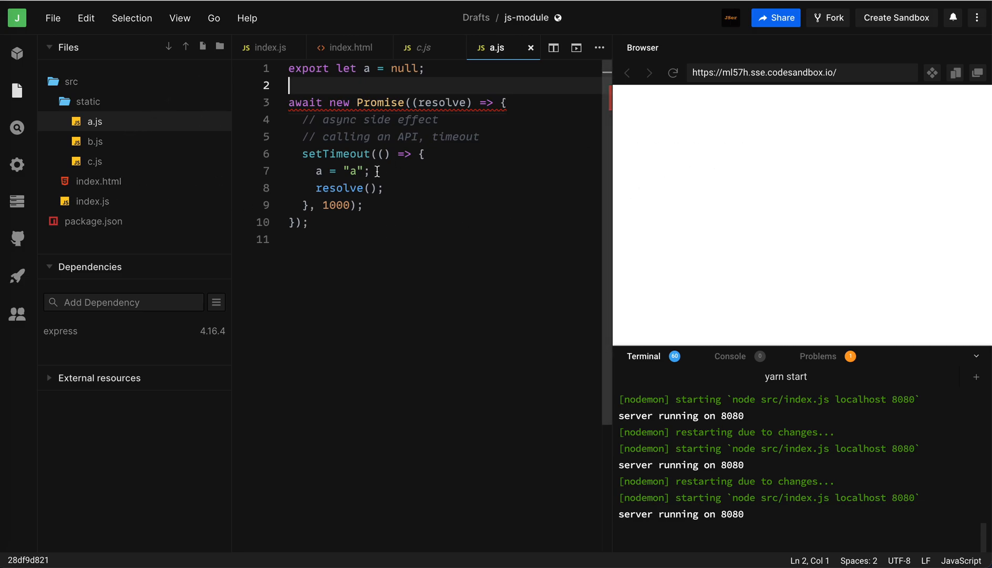
pyautogui.moveTo(141, 165)
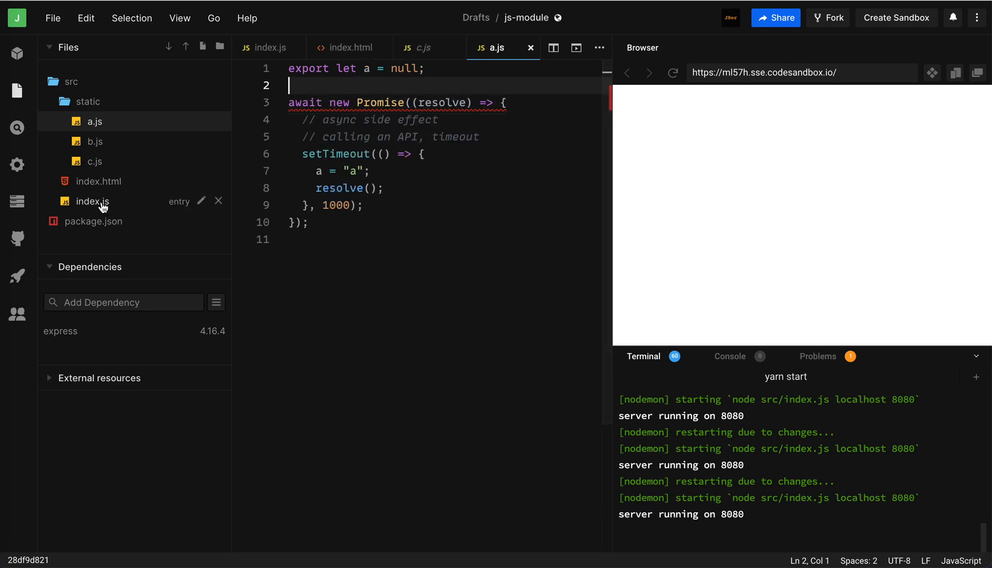
# Step: Add the comment '// also the top-level await is respected' above index.html's logs
pyautogui.click(349, 48)
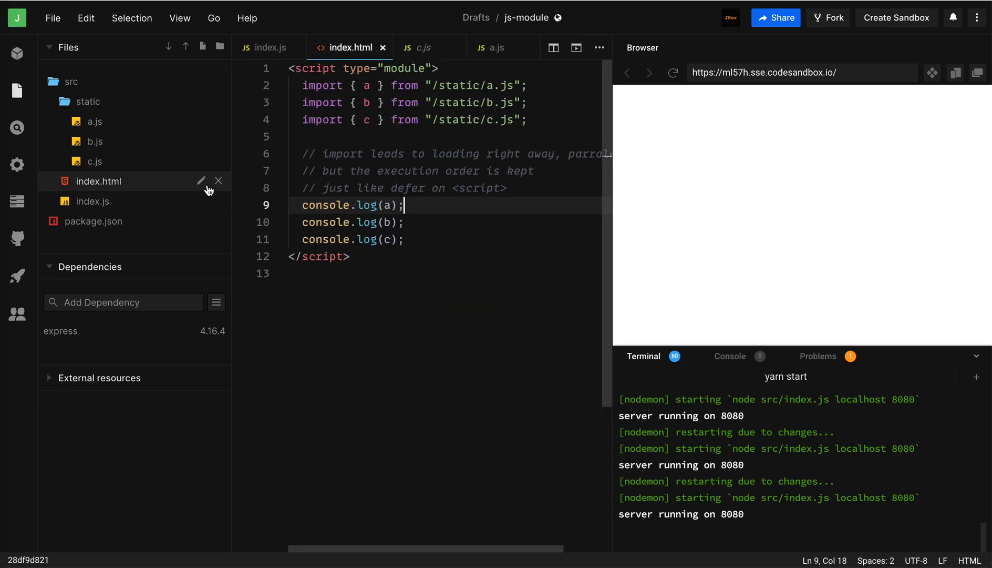
pyautogui.press('Enter')
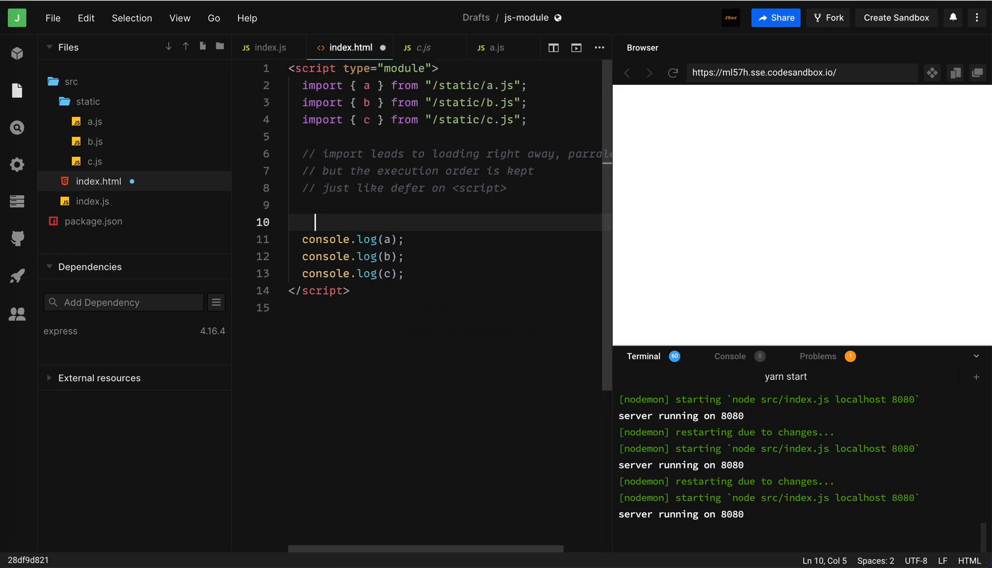
pyautogui.write('// also the')
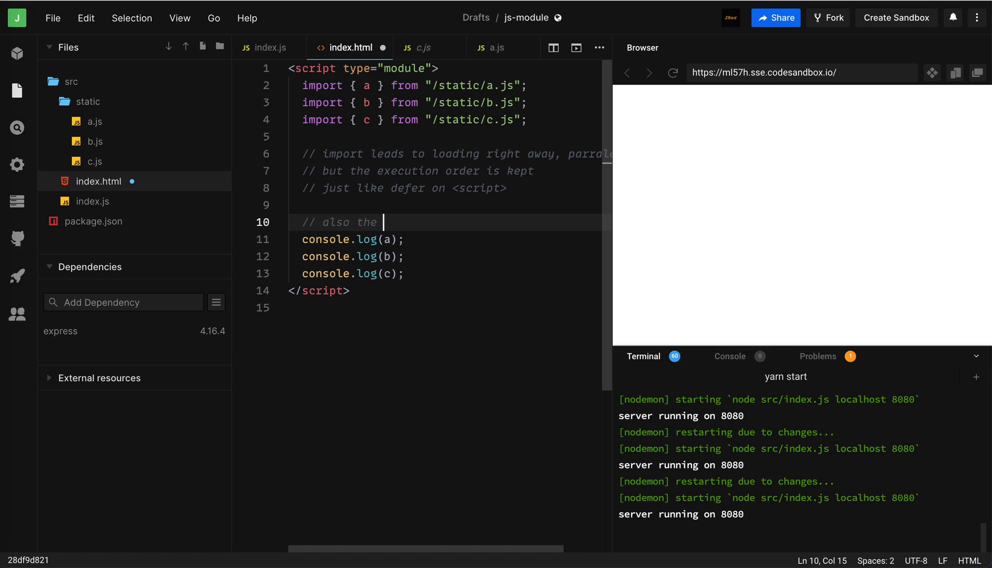
pyautogui.write('top-')
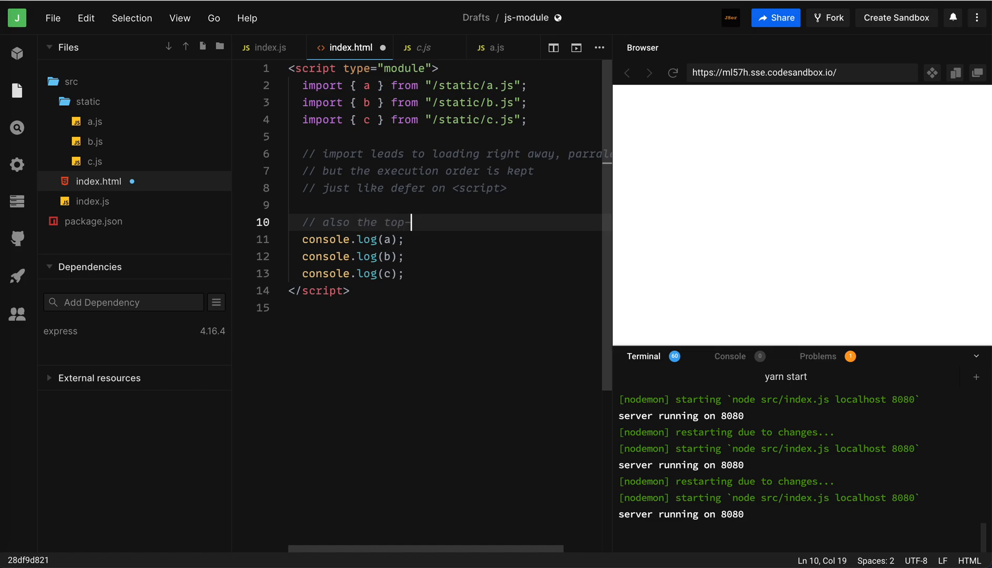
pyautogui.write('level await')
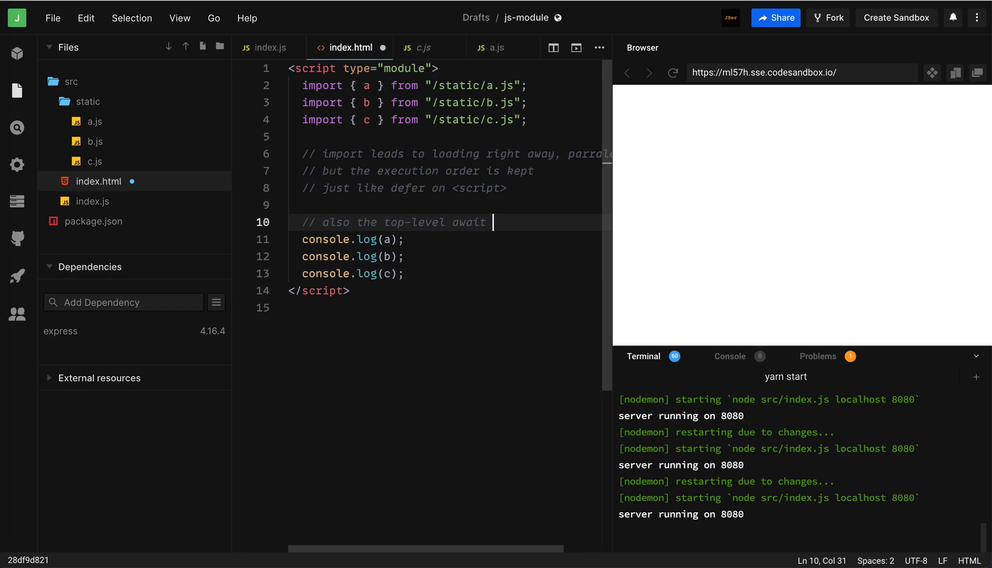
pyautogui.write('is respected in th')
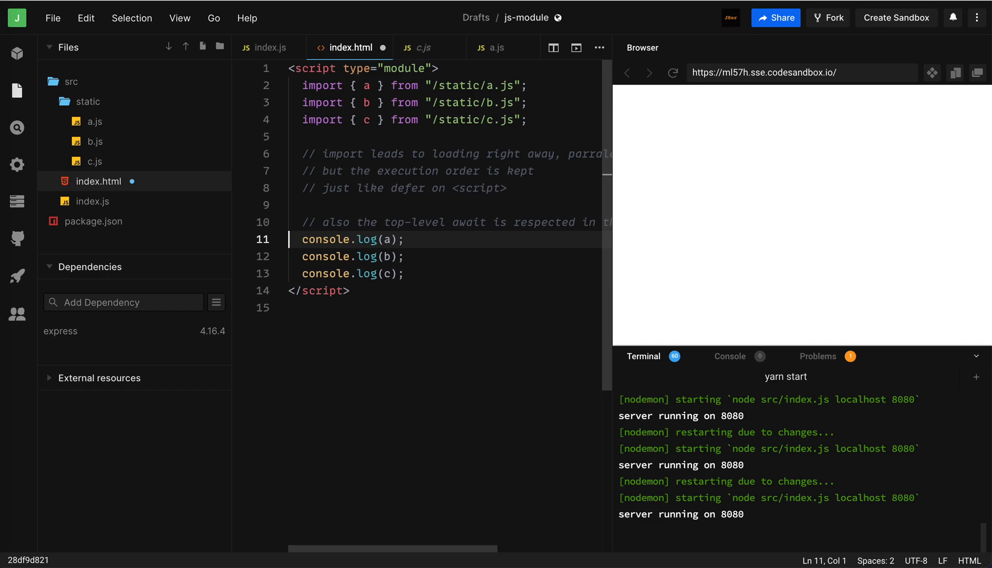
# Step: Review a.js briefly and come back to index.html
pyautogui.click(94, 121)
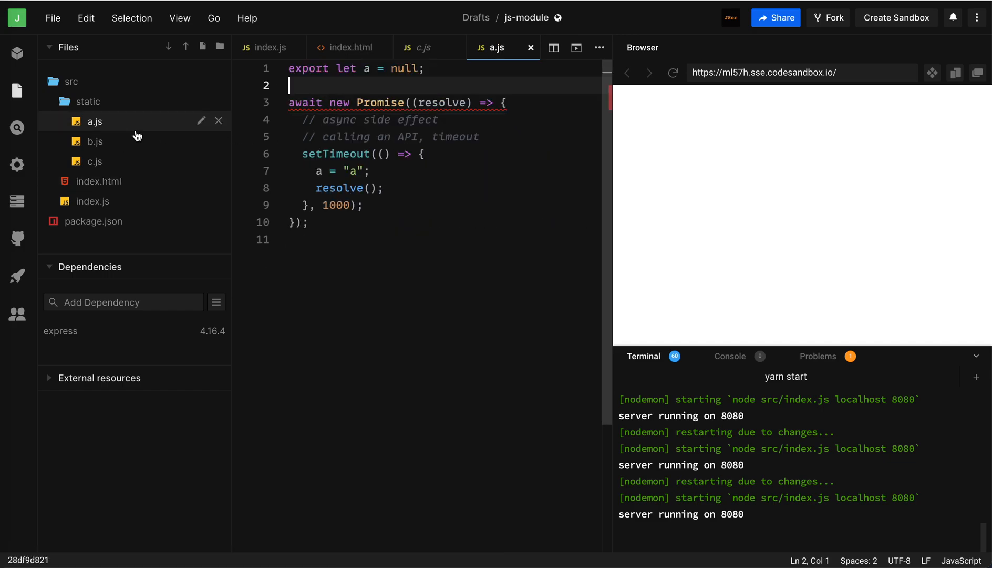
pyautogui.moveTo(337, 108)
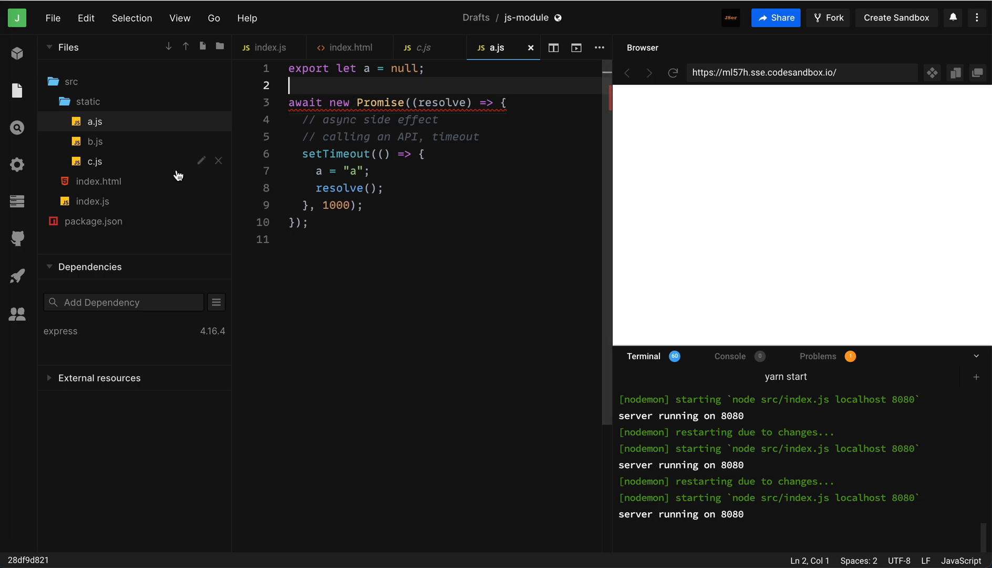
pyautogui.click(347, 47)
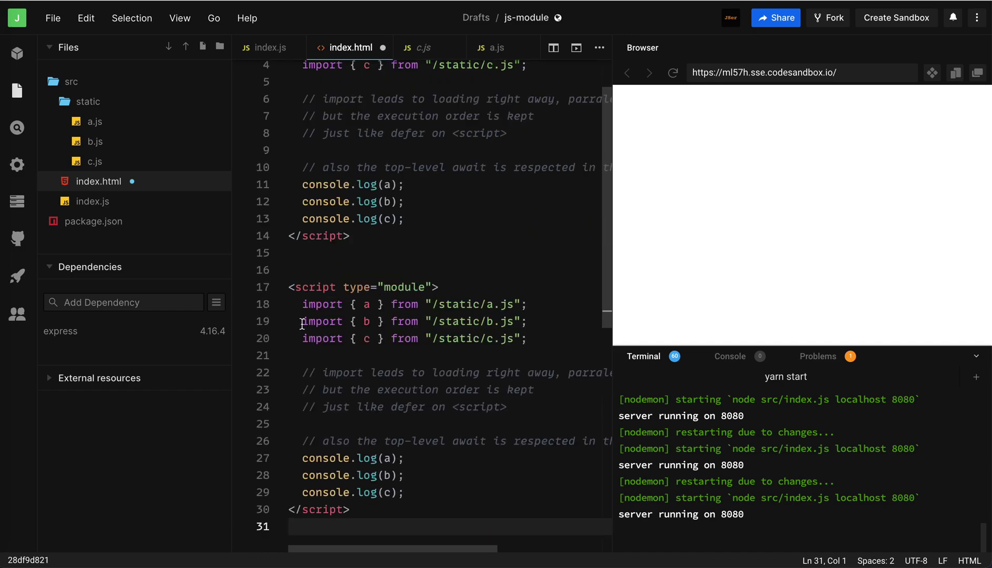
# Step: Select and delete the duplicated second module script block in index.html
pyautogui.click(405, 492)
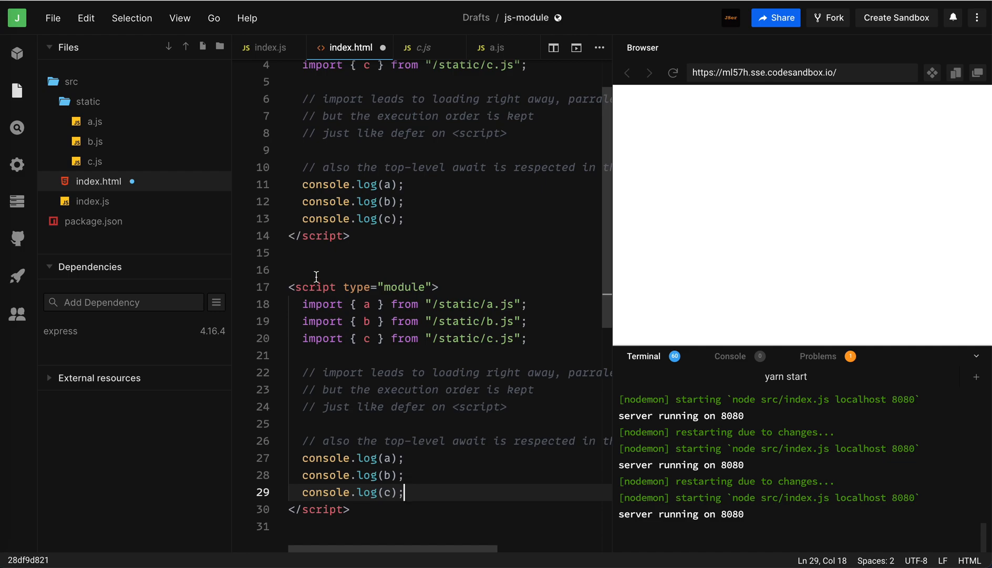
pyautogui.moveTo(316, 275); pyautogui.dragTo(429, 508)
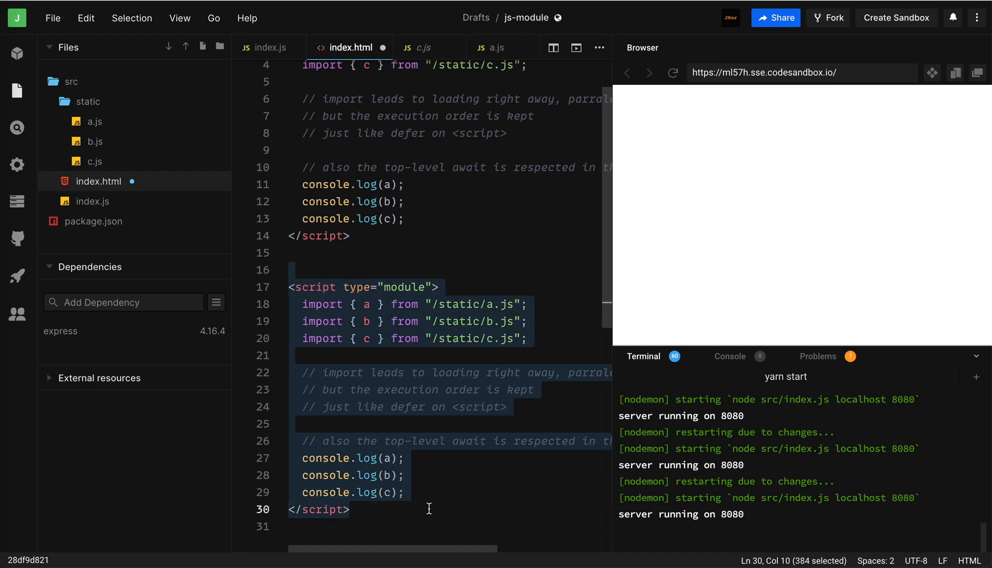
pyautogui.press('Delete')
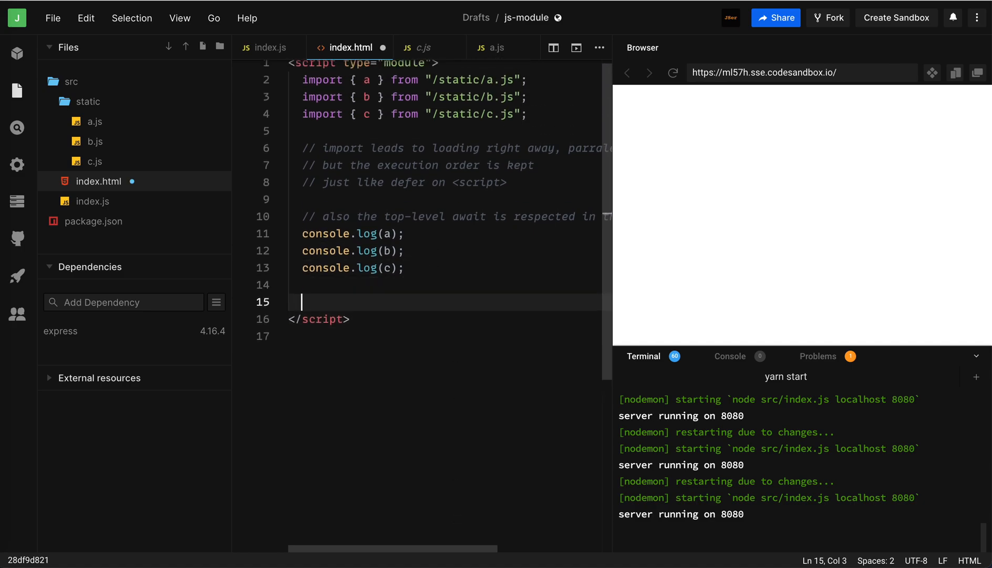
pyautogui.moveTo(349, 287)
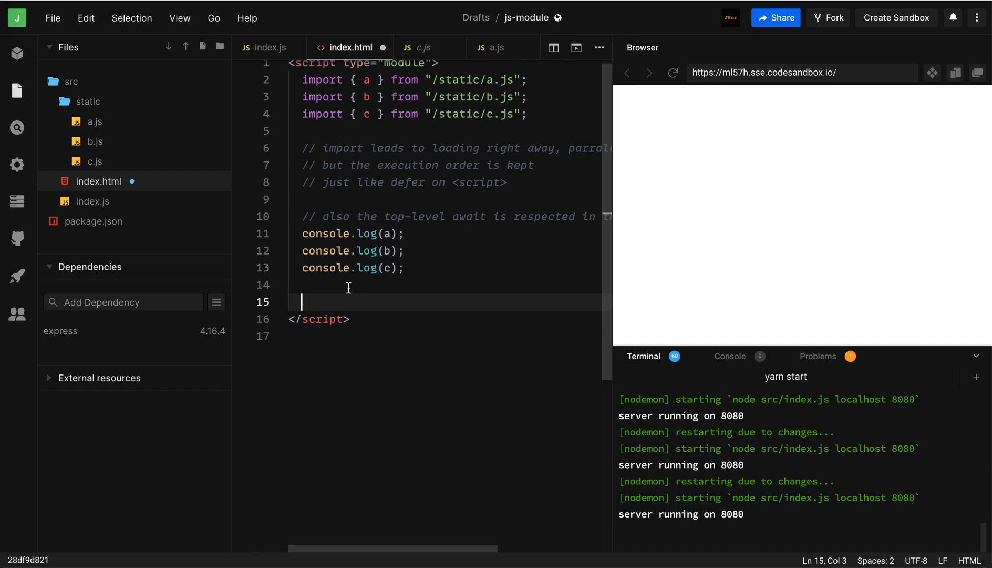
pyautogui.moveTo(316, 79)
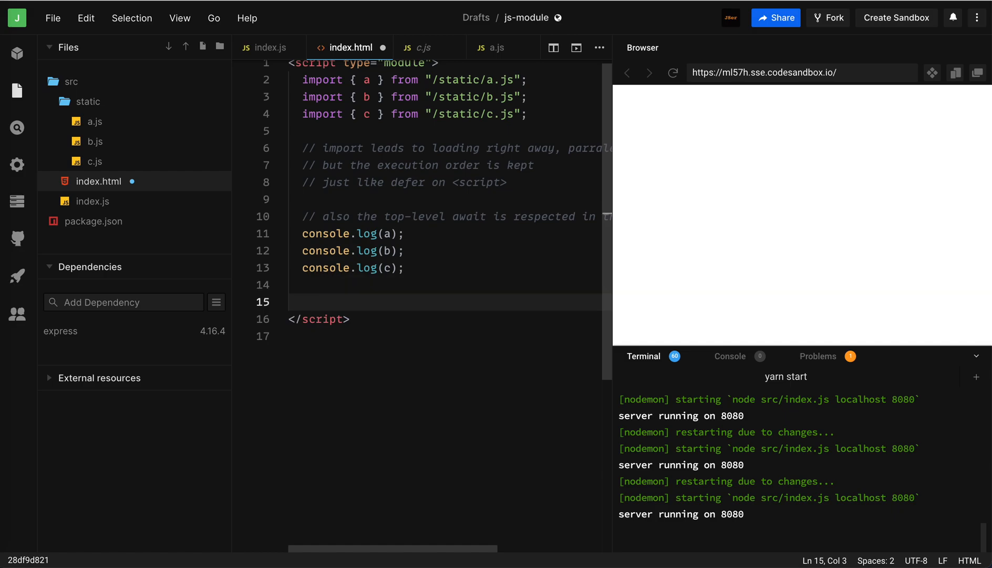
# Step: Write two awaited Promises with setTimeout 1000 logging 'd' and 'e' then resolving
pyautogui.write('w')
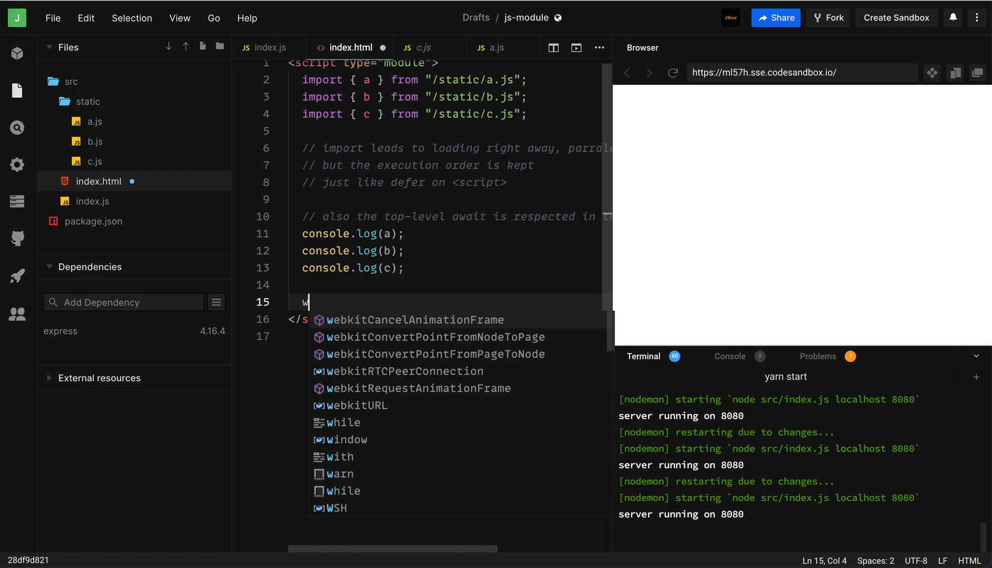
pyautogui.write('wait')
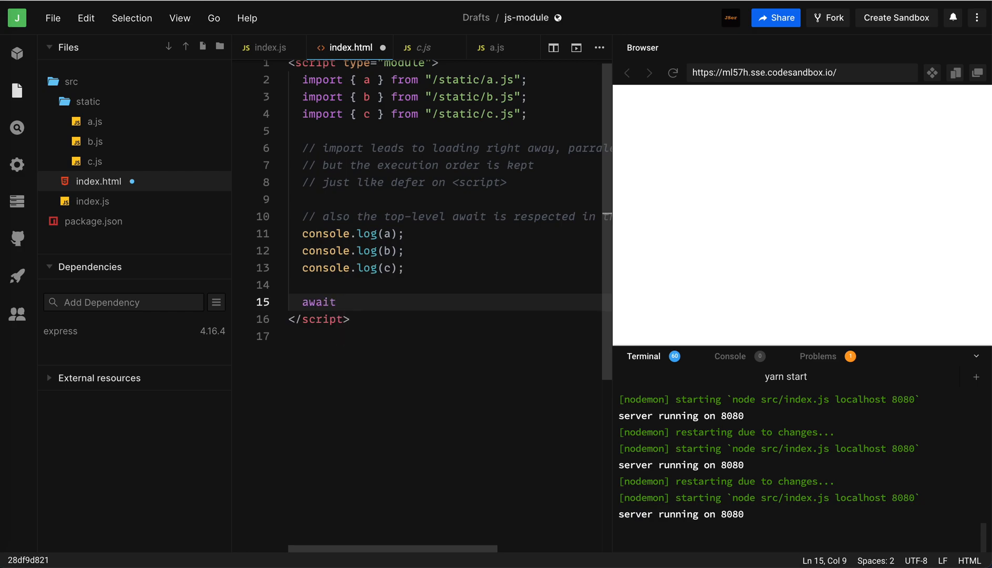
pyautogui.write('new pro')
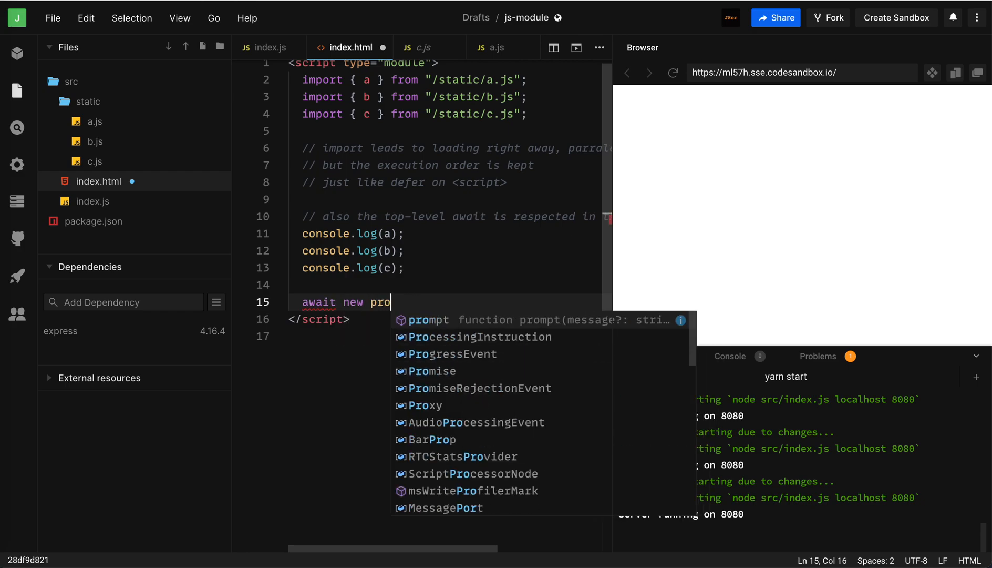
pyautogui.write('mise((resolve) => {')
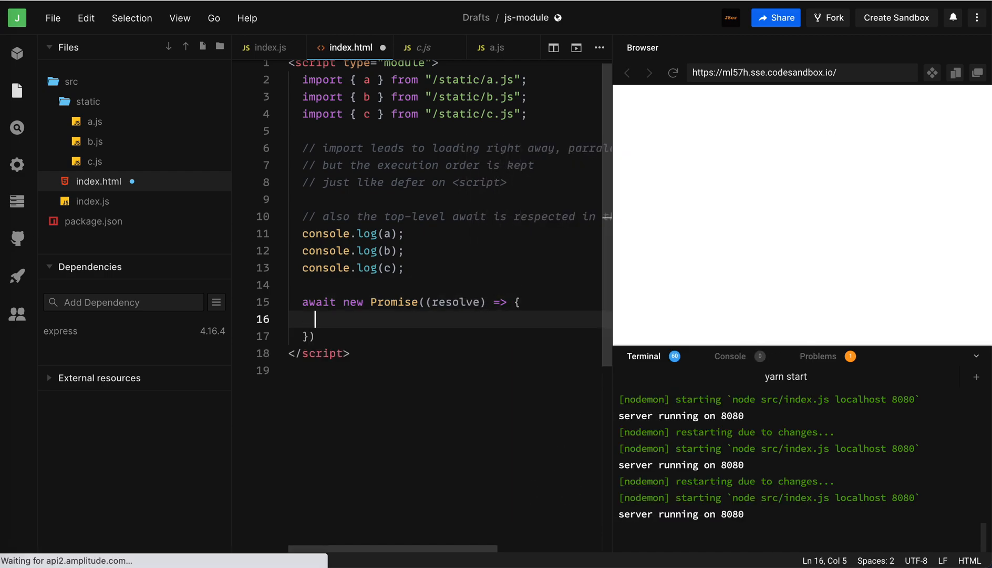
pyautogui.write('console.l')
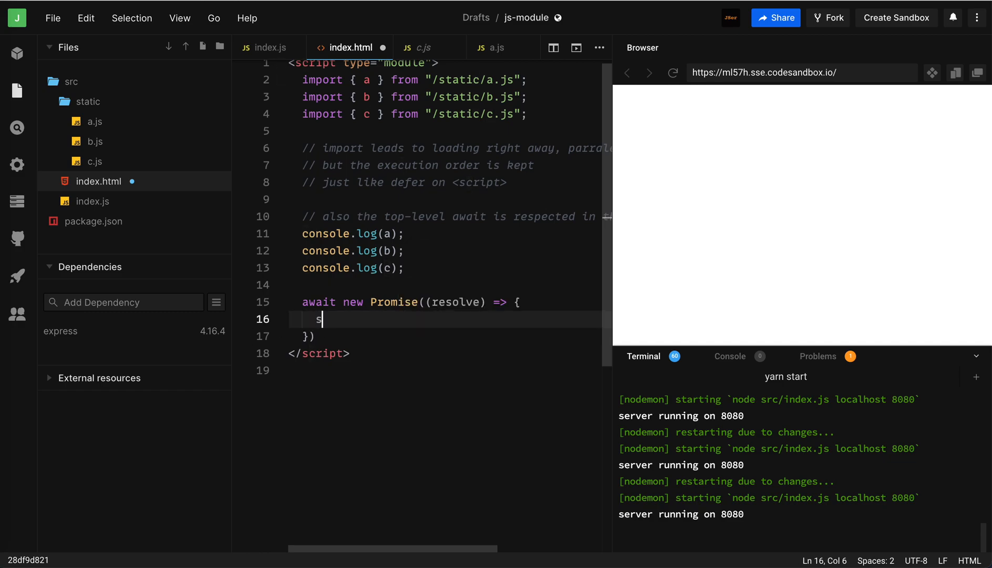
pyautogui.write('etTimeout(() => {')
pyautogui.write('resolve(')
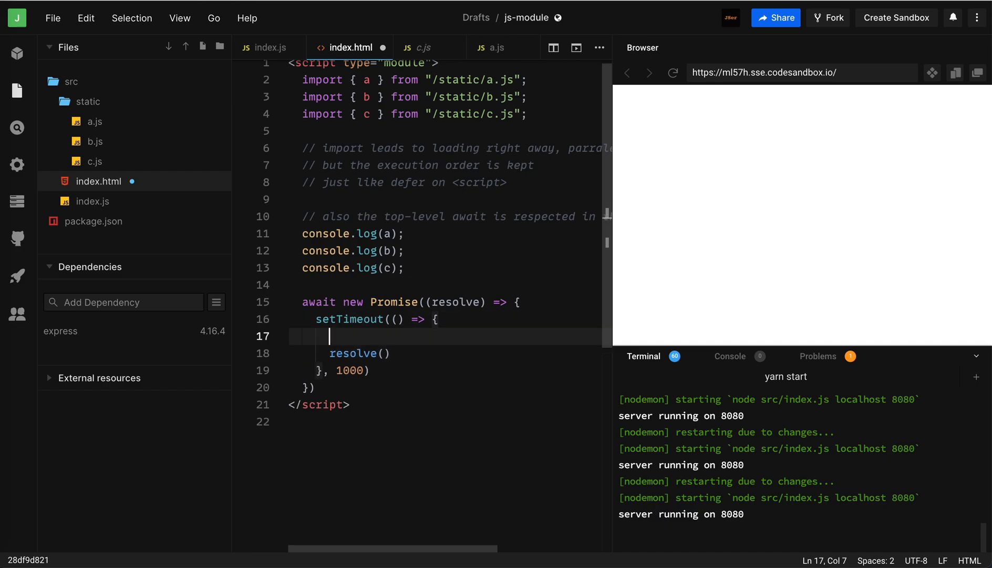
pyautogui.write("console.log('')")
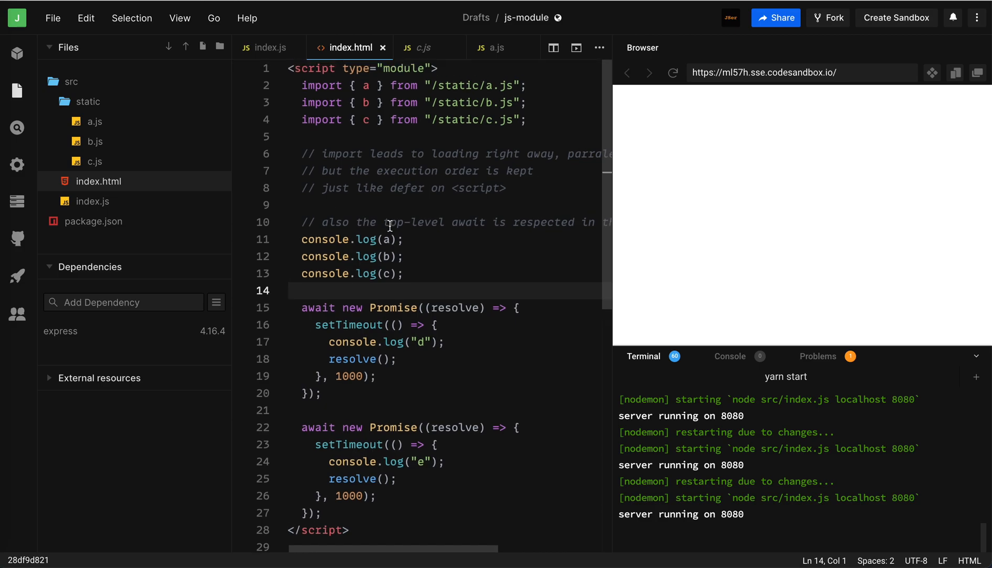
pyautogui.moveTo(316, 94)
pyautogui.write('s')
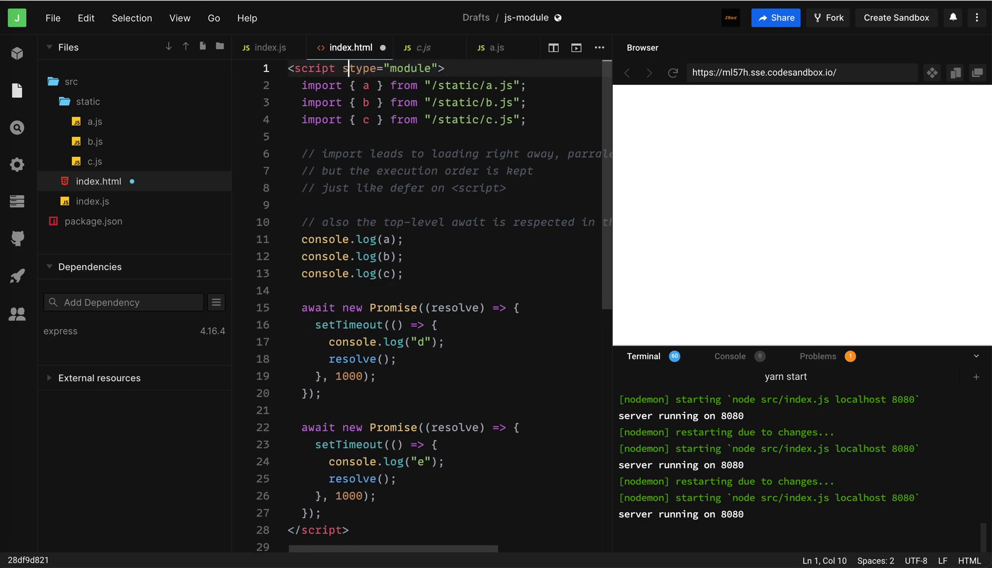
pyautogui.write('async')
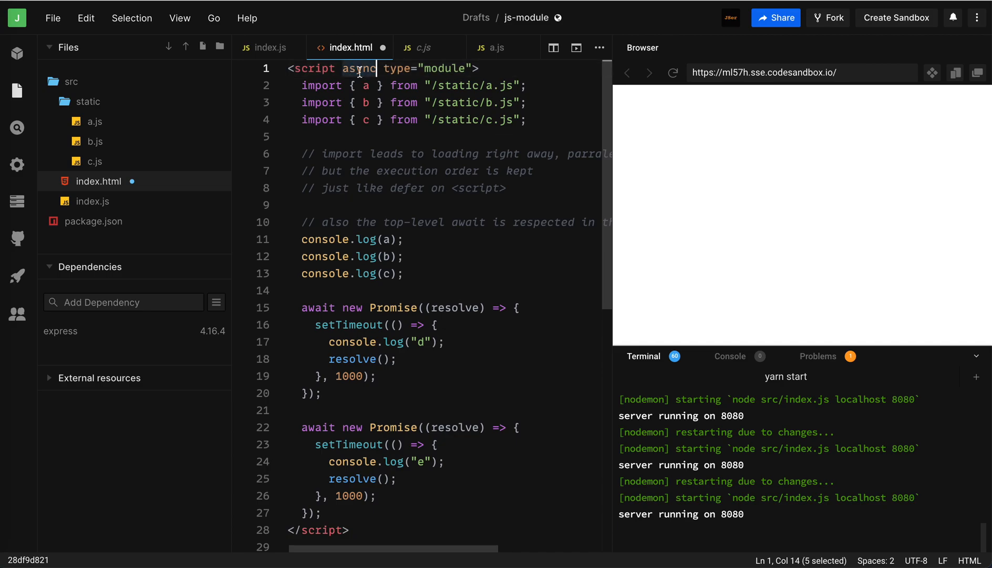
pyautogui.click(367, 68)
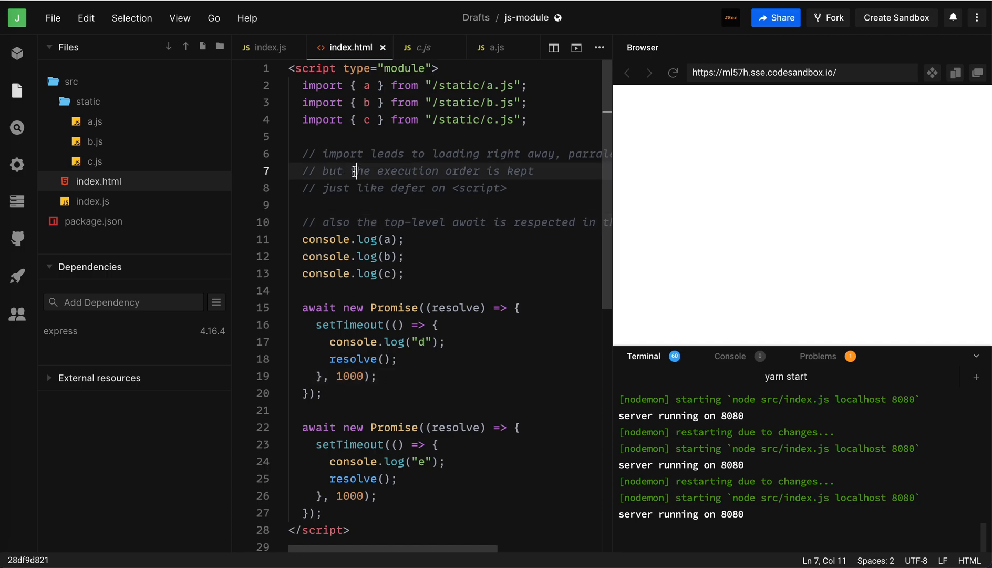
pyautogui.click(309, 85)
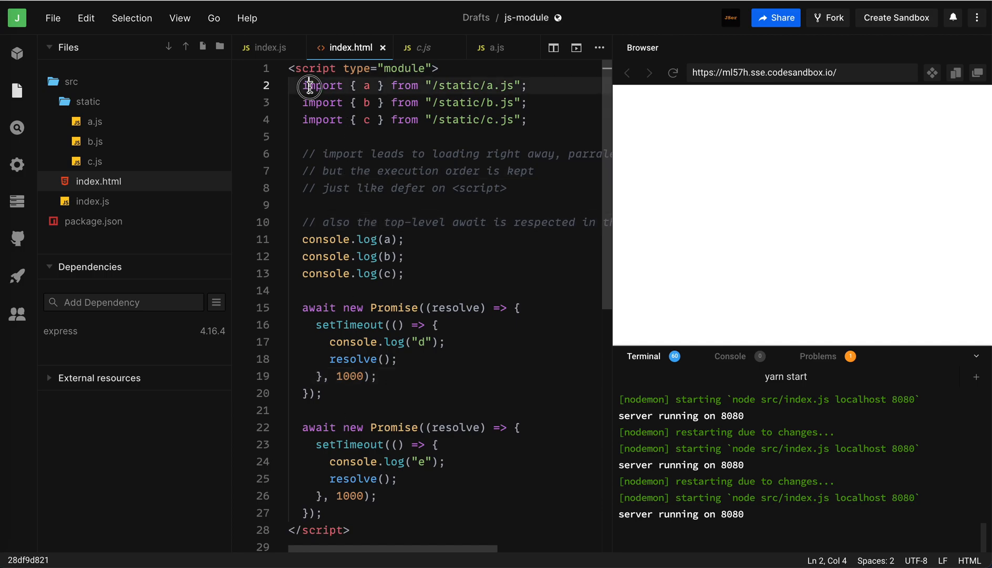
pyautogui.doubleClick(309, 86)
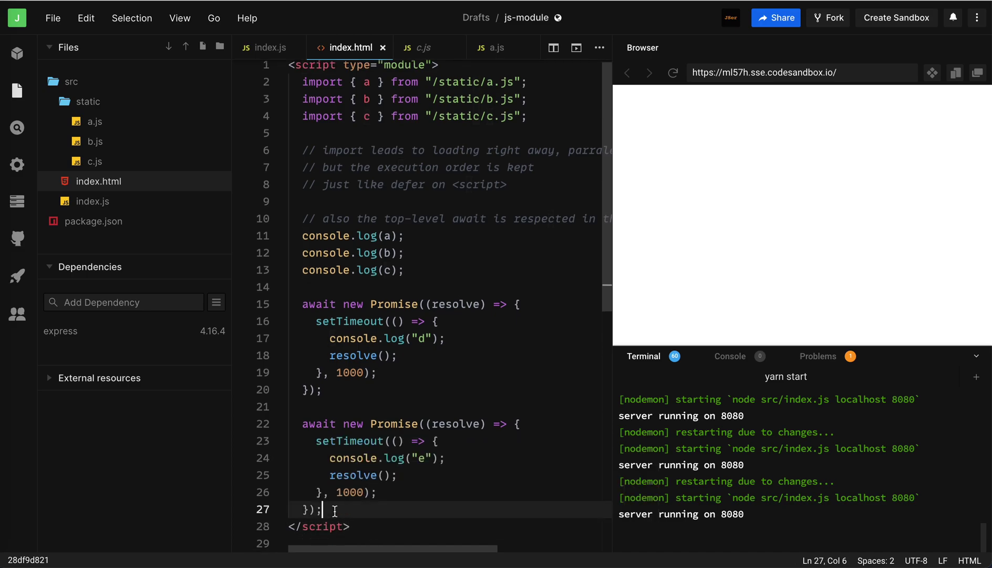
# Step: Add comments that a module is like a big async function and `import` is implicitly awaited
pyautogui.write('// youcd')
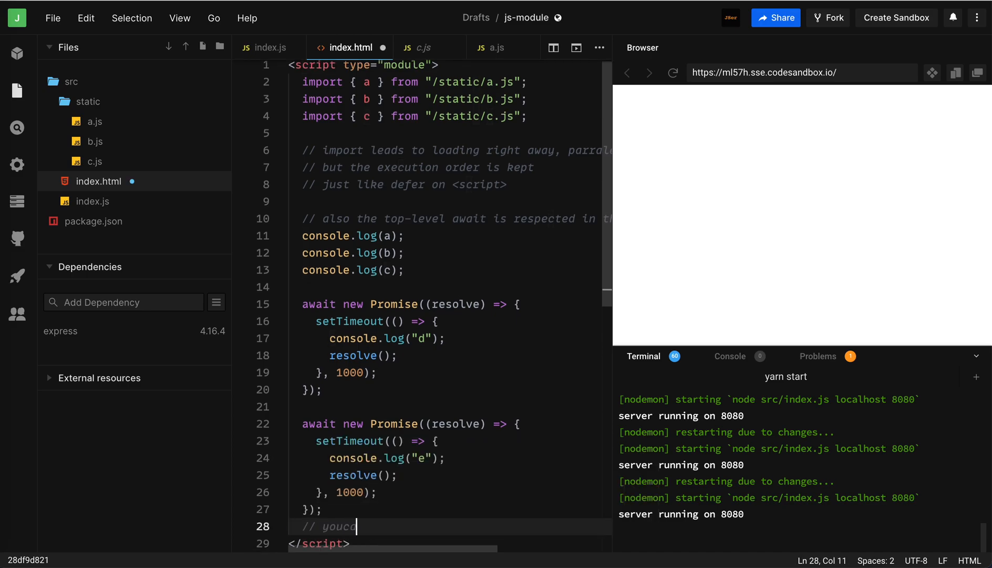
pyautogui.write('can think of')
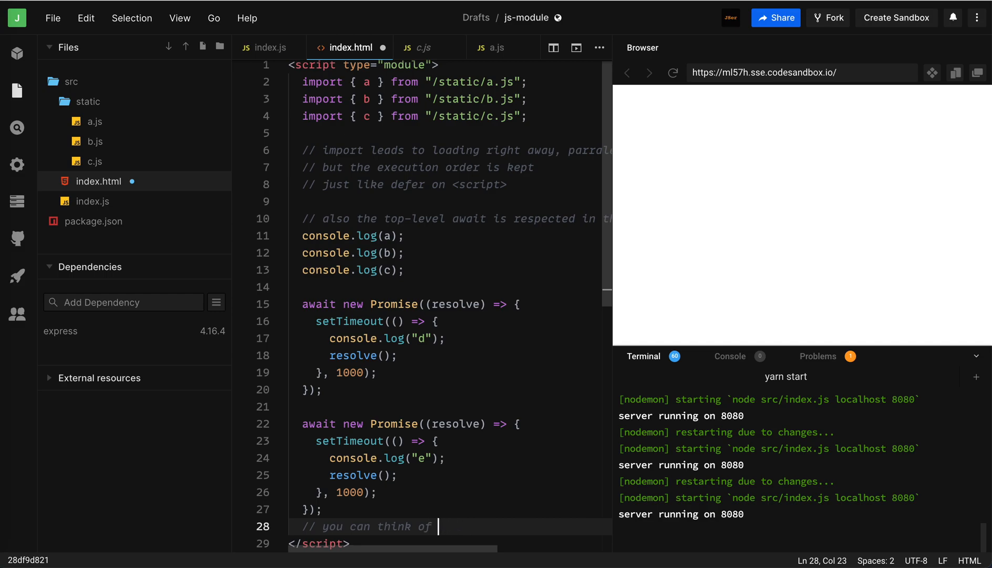
pyautogui.write('module as a big')
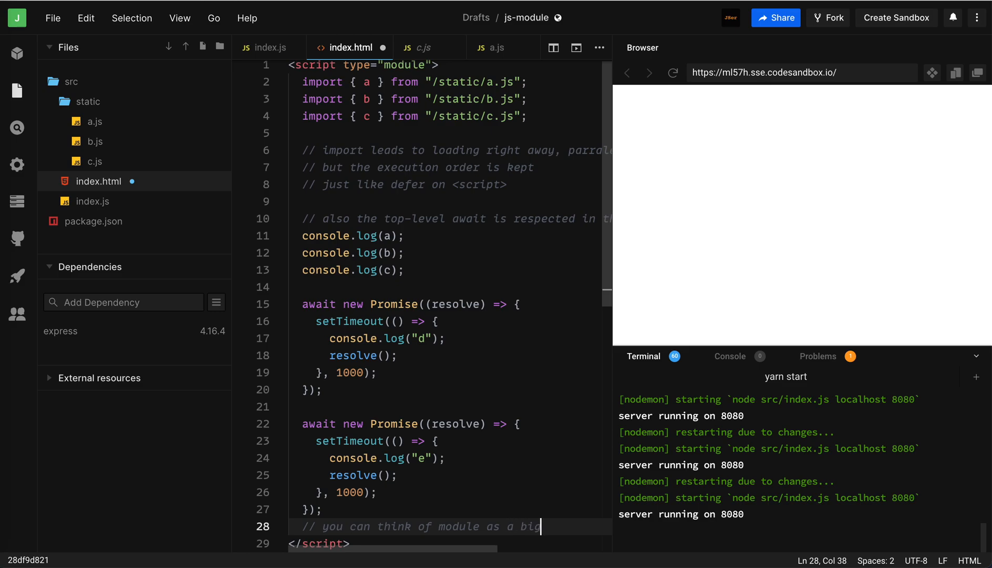
pyautogui.write('async func')
pyautogui.write('// the')
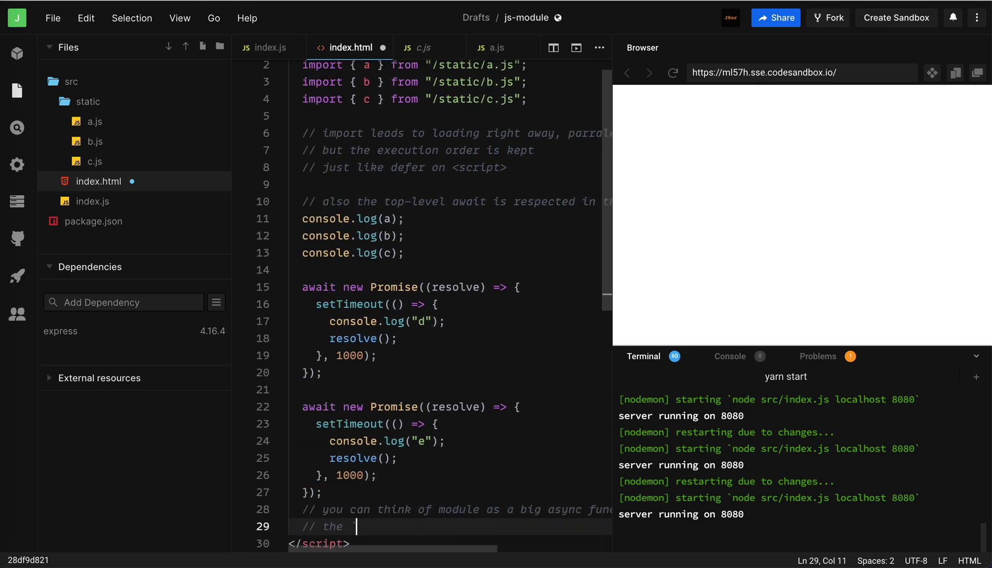
pyautogui.write('`import` i')
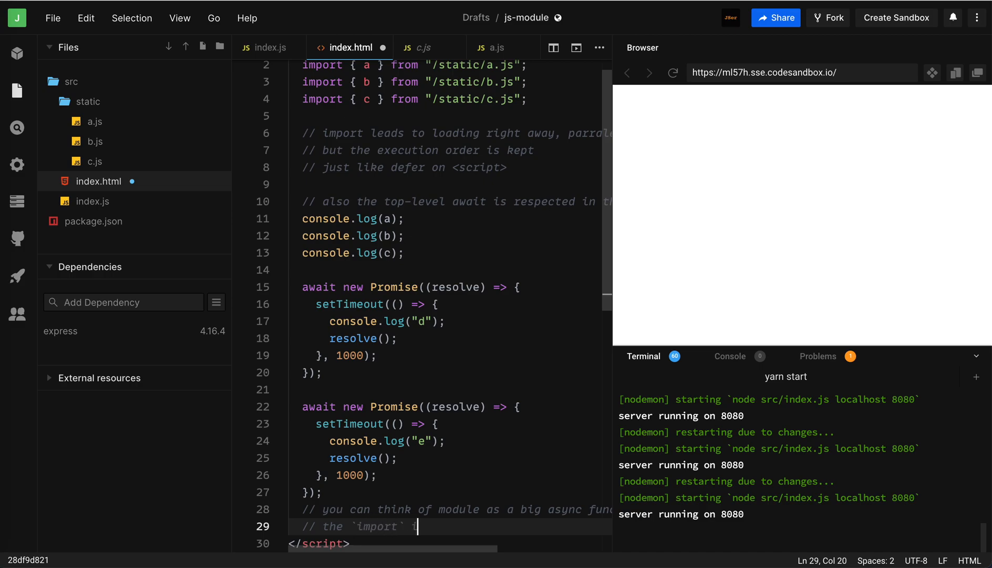
pyautogui.write('is')
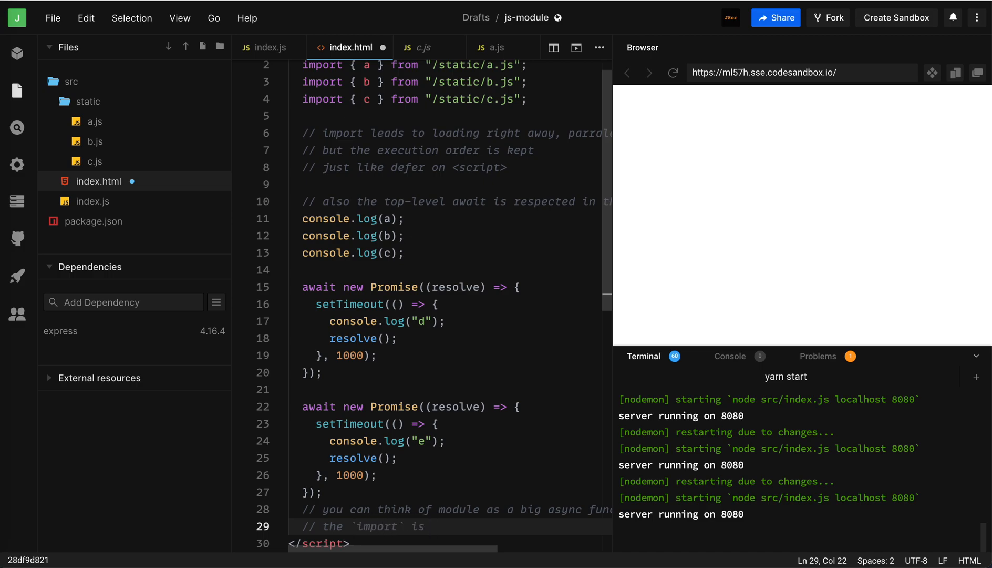
pyautogui.write('implicit')
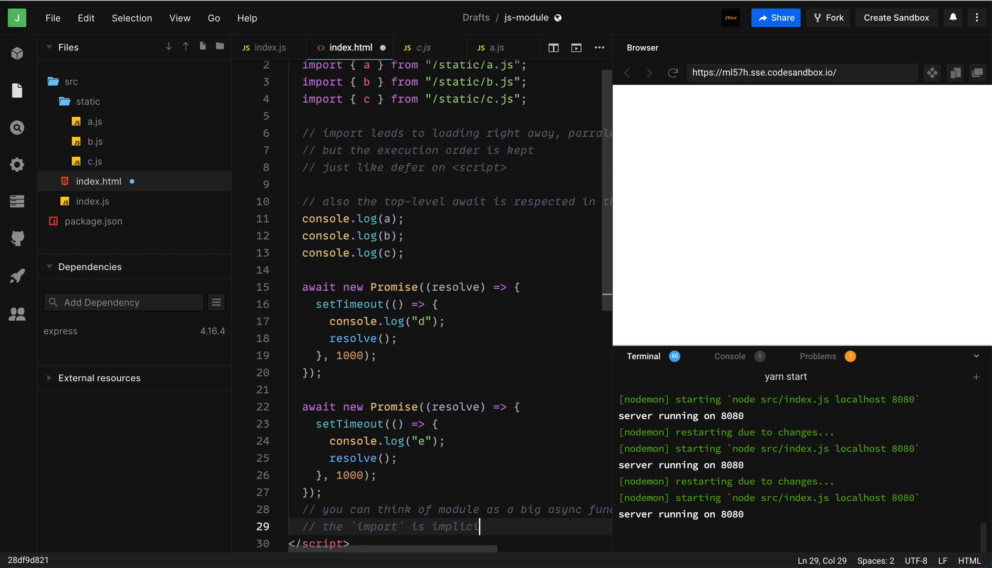
pyautogui.write('ying')
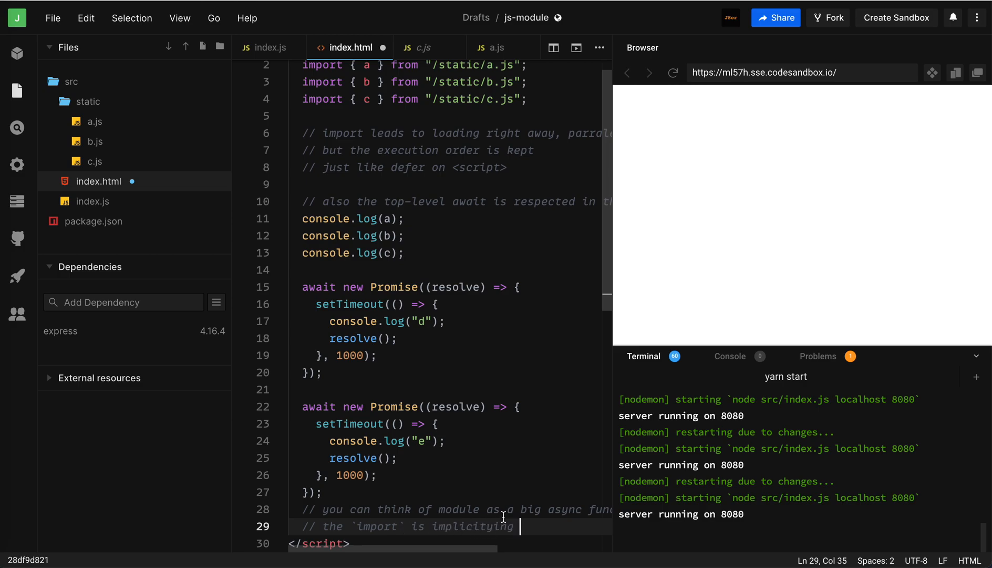
pyautogui.press('Backspace')
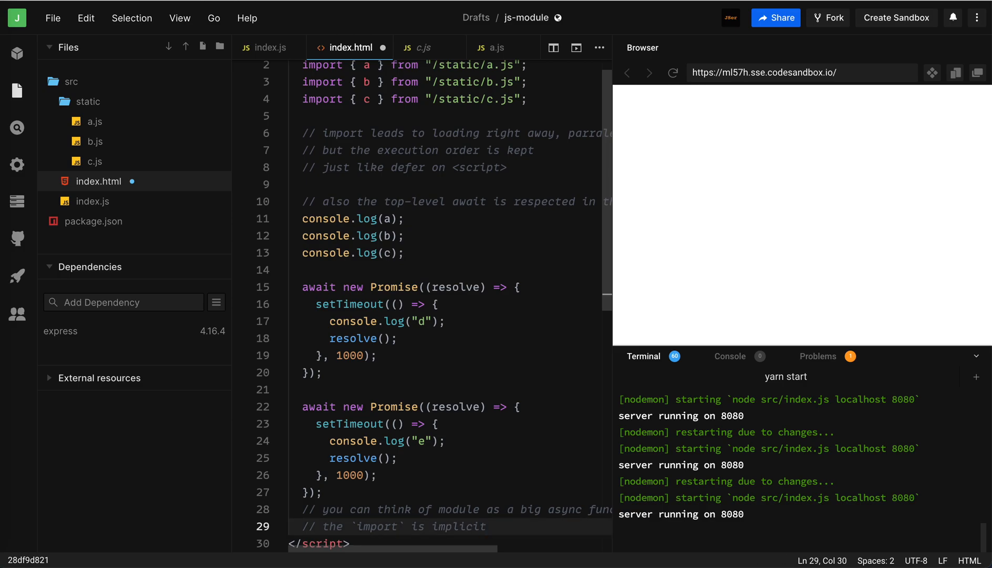
pyautogui.write('ly')
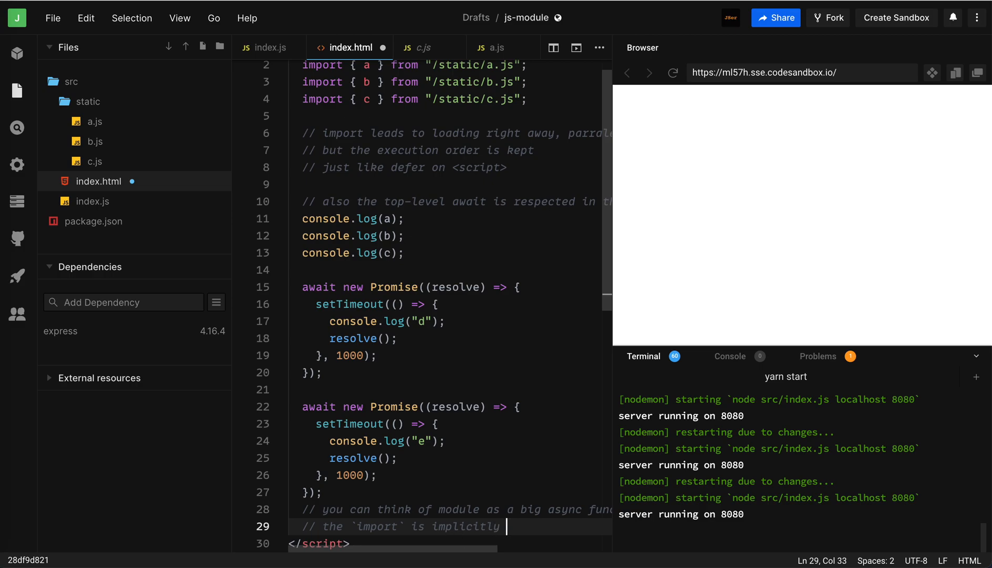
pyautogui.write('awaiting')
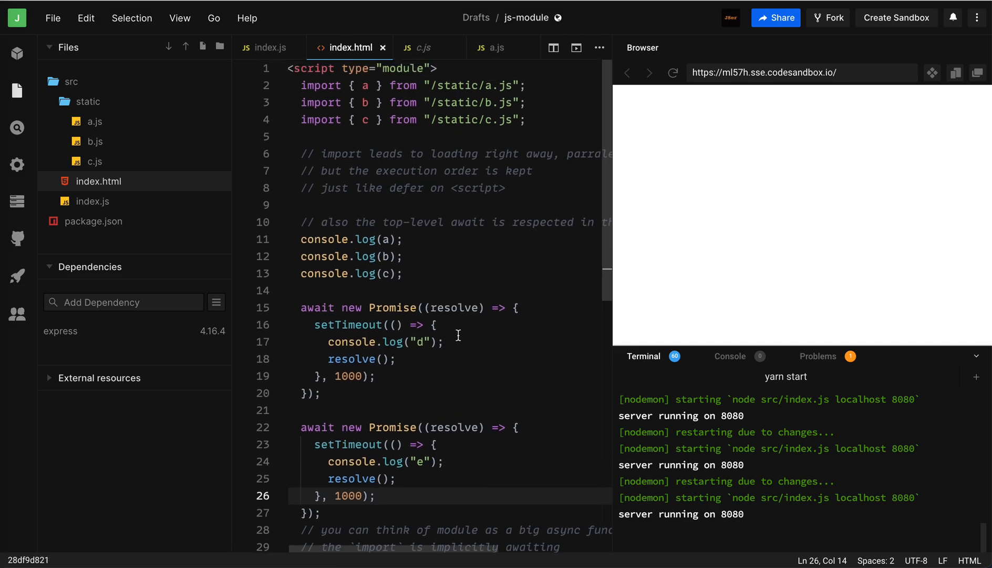
pyautogui.scroll(-3)
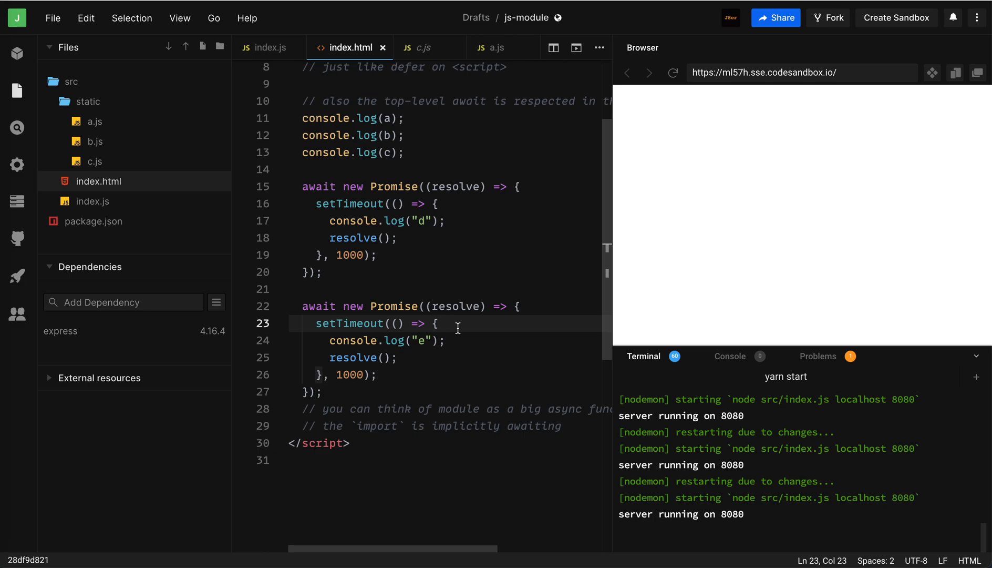
pyautogui.moveTo(385, 186)
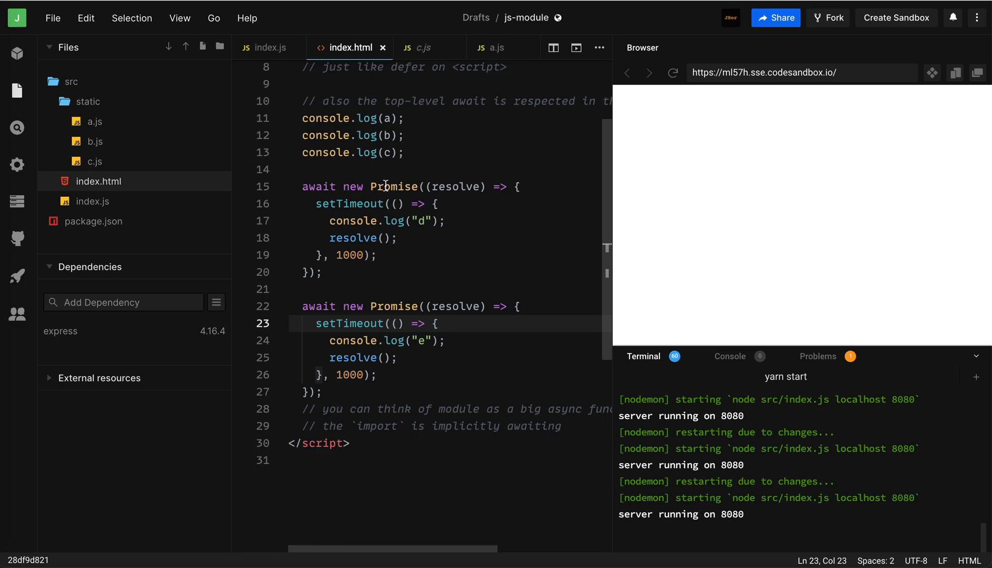
pyautogui.click(401, 237)
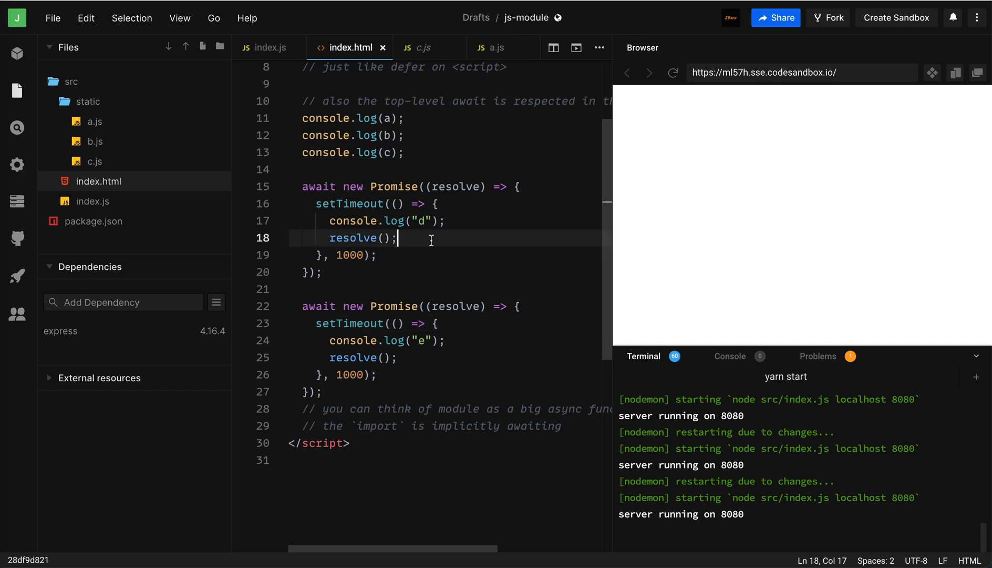